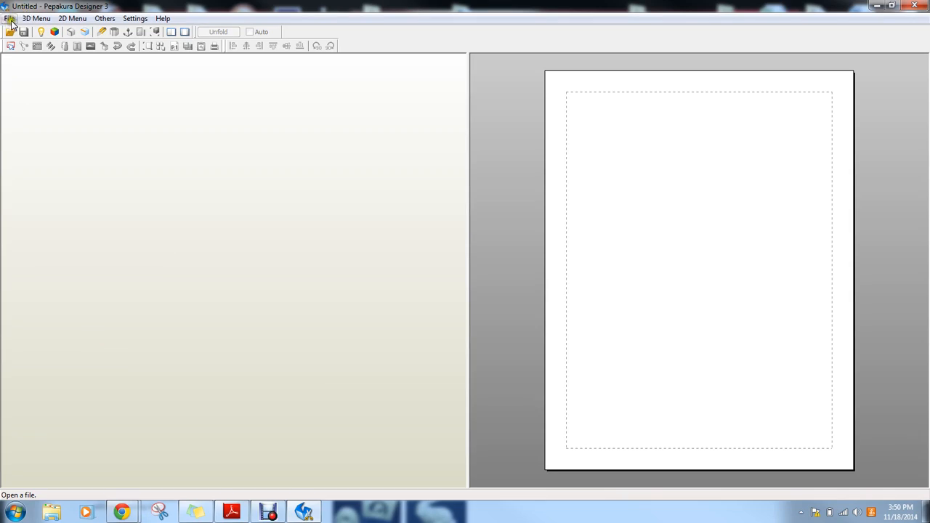
pyautogui.moveTo(494, 127)
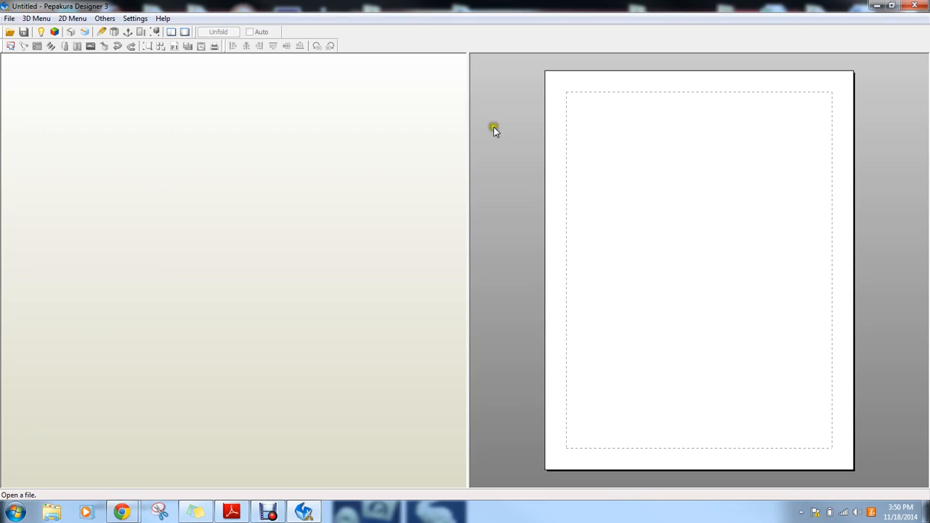
# - Drag the vertical splitter left so the 2D page view gains room over the 3D view
pyautogui.moveTo(469, 272); pyautogui.dragTo(401, 272)
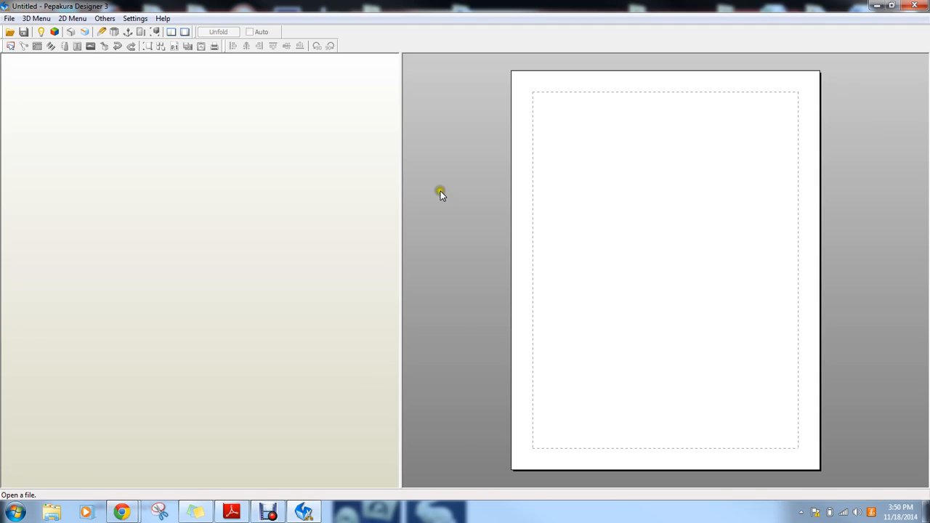
pyautogui.moveTo(745, 308)
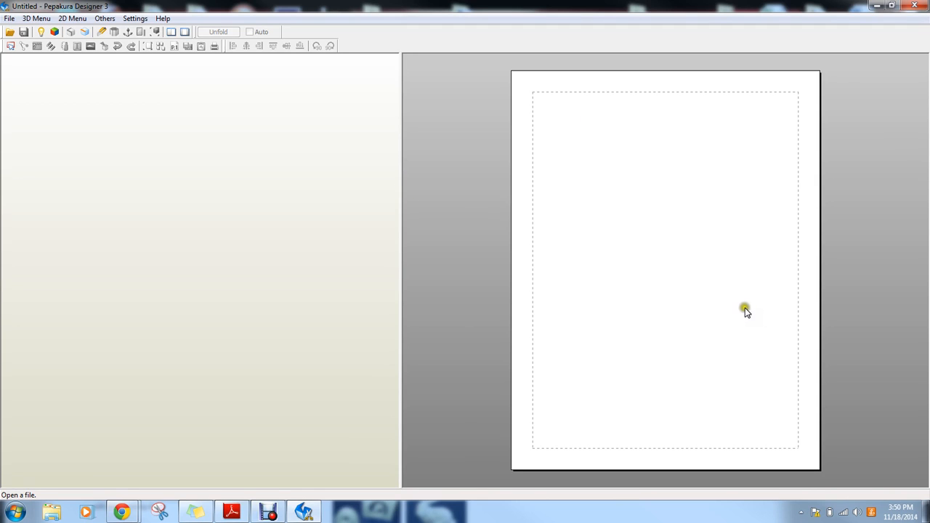
pyautogui.moveTo(640, 260)
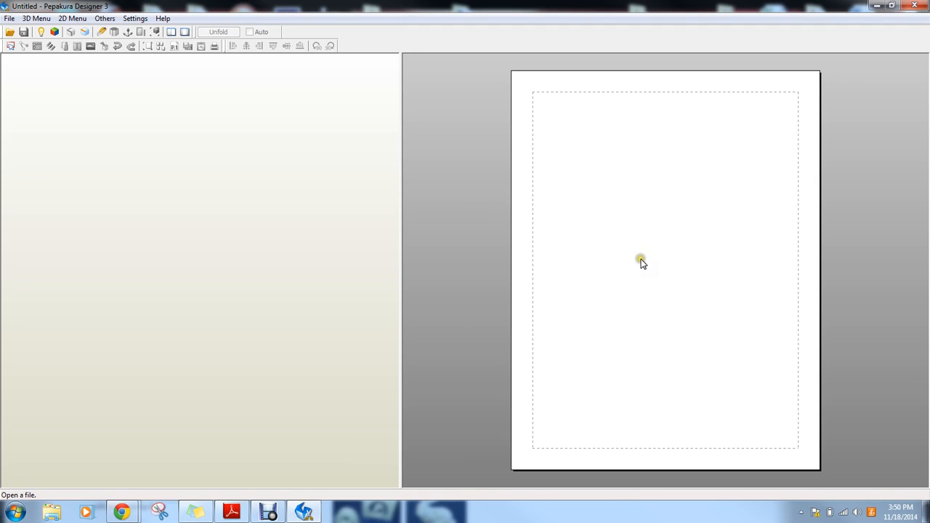
pyautogui.moveTo(642, 263)
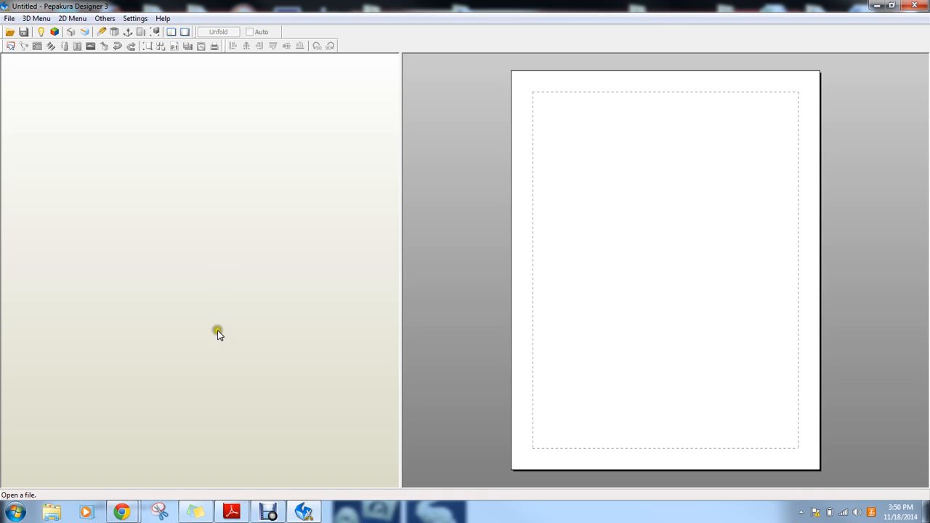
pyautogui.moveTo(9, 18)
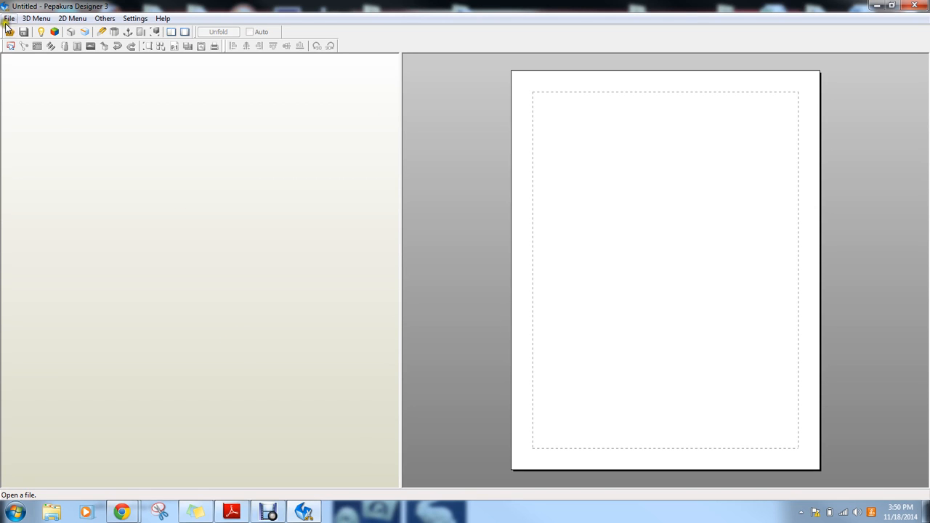
pyautogui.moveTo(10, 32)
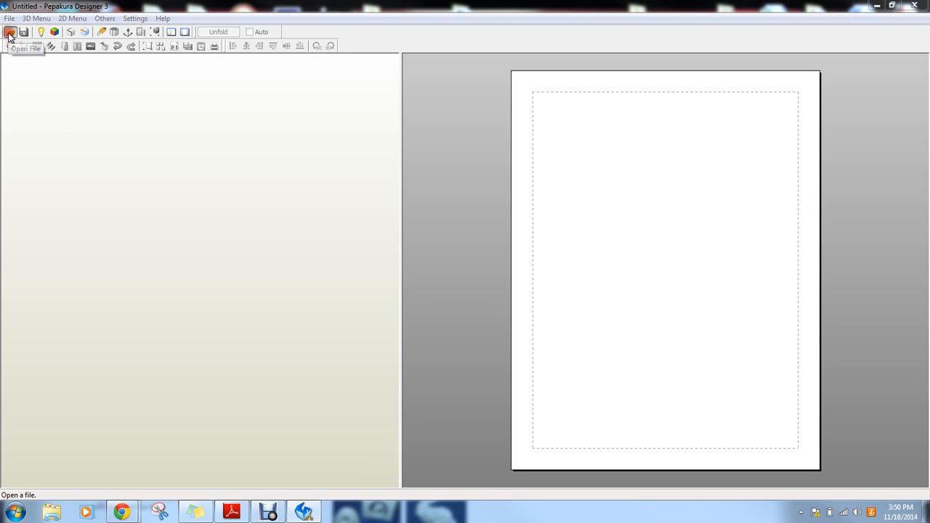
# - Load the bunnyDemo.obj model from the Pepakura folder into the project
pyautogui.click(10, 31)
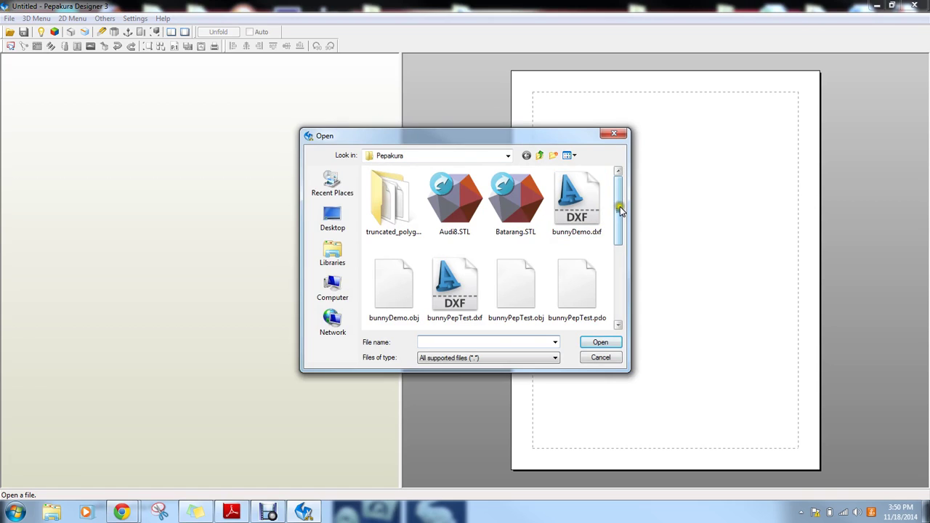
pyautogui.scroll(-3)
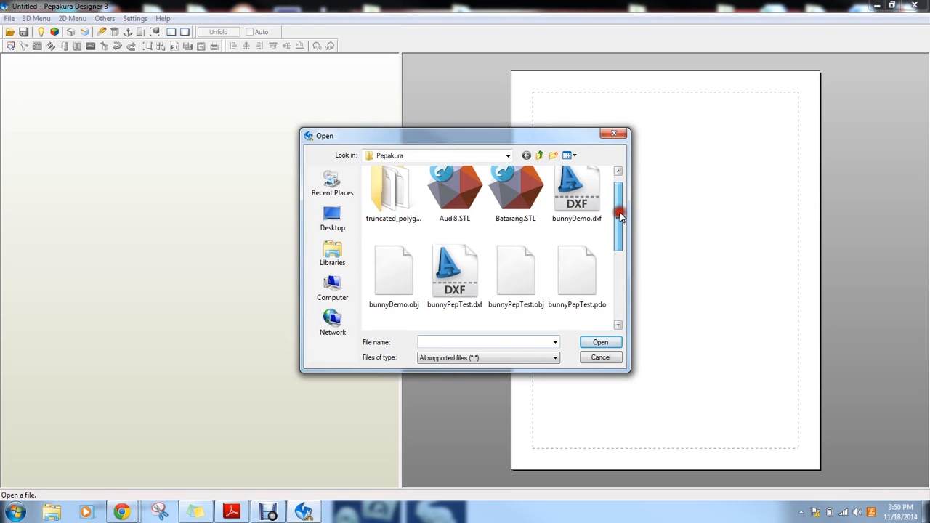
pyautogui.moveTo(393, 303)
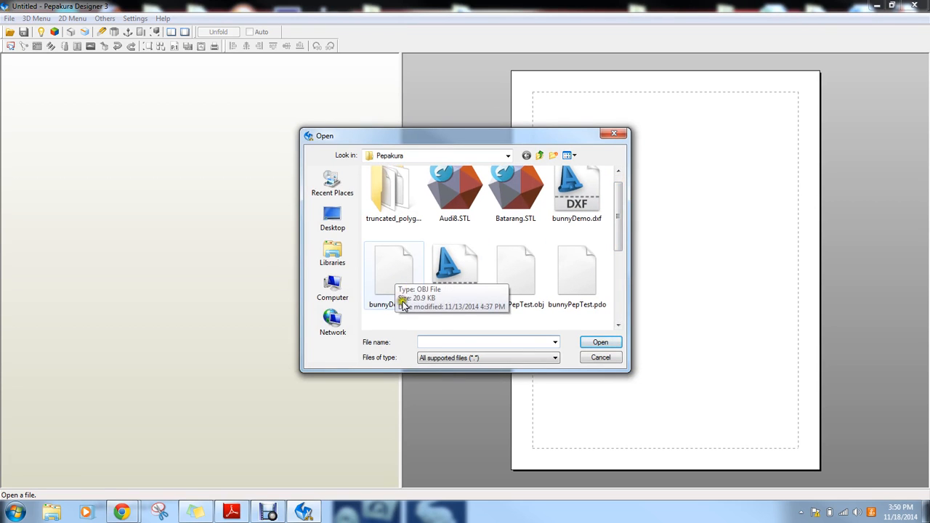
pyautogui.moveTo(393, 272)
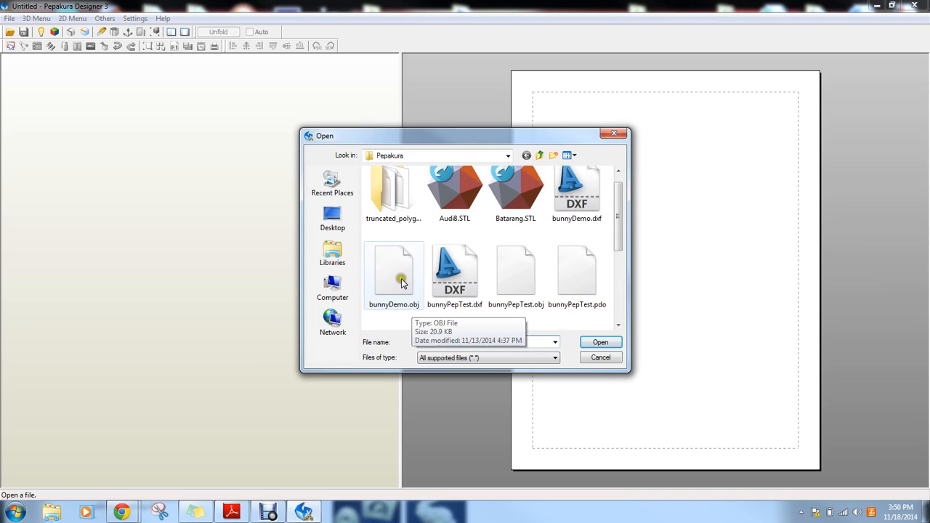
pyautogui.click(393, 273)
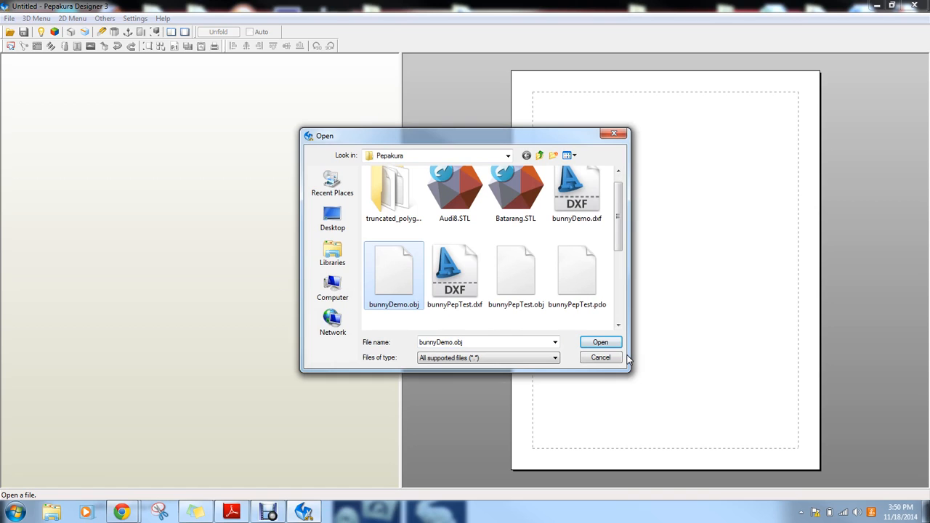
pyautogui.click(599, 342)
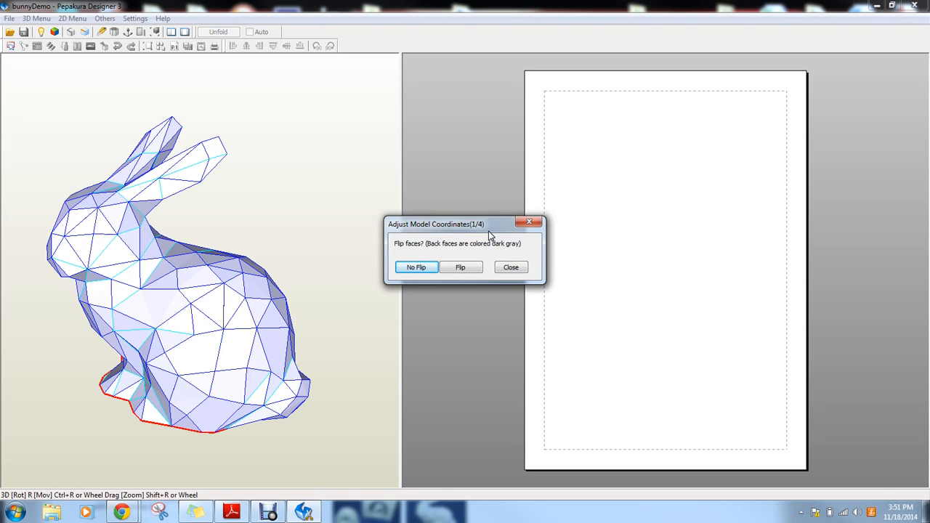
pyautogui.moveTo(444, 249)
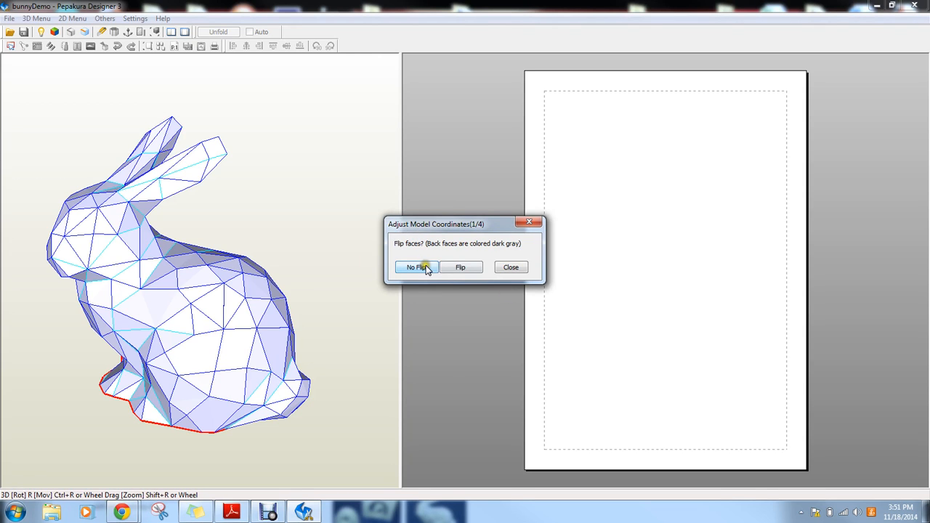
# - Keep the bunny's faces unflipped and its front orientation unchanged in Adjust Model Coordinates
pyautogui.click(416, 266)
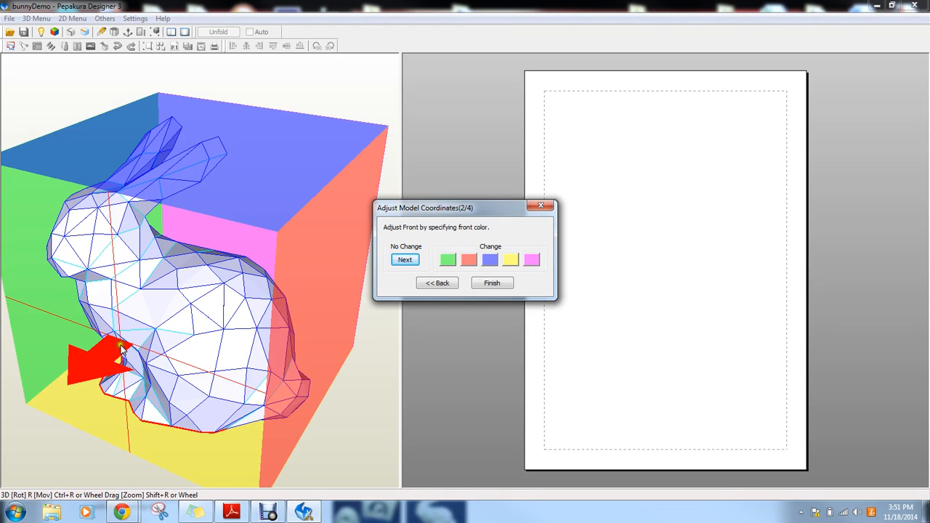
pyautogui.moveTo(129, 347)
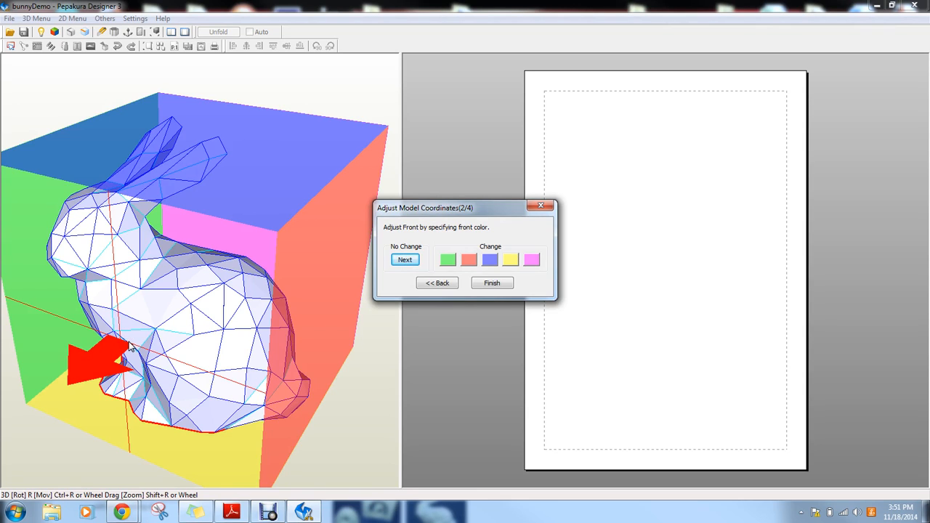
pyautogui.moveTo(55, 171)
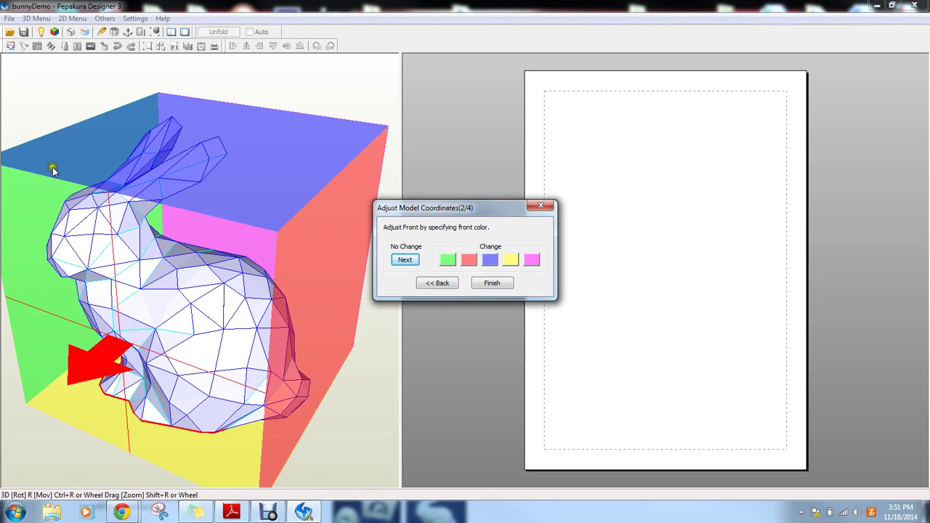
pyautogui.moveTo(54, 261)
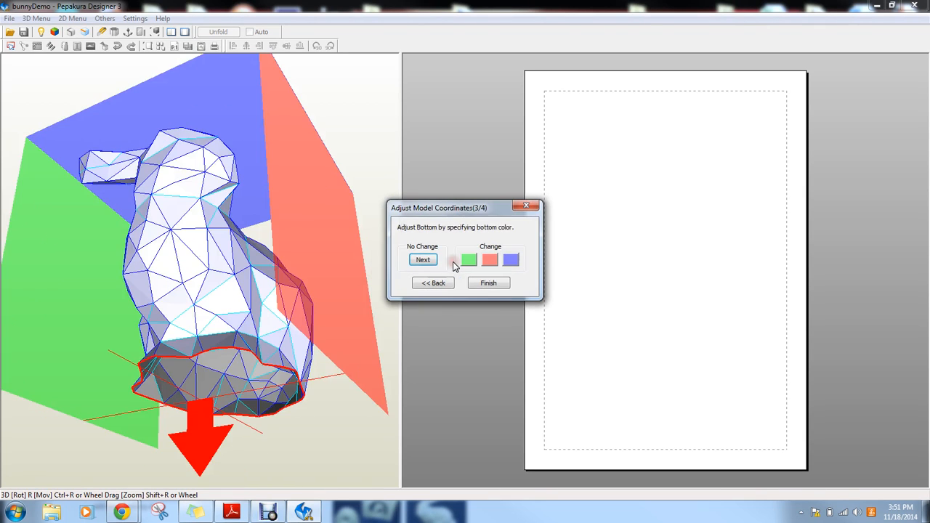
pyautogui.click(432, 282)
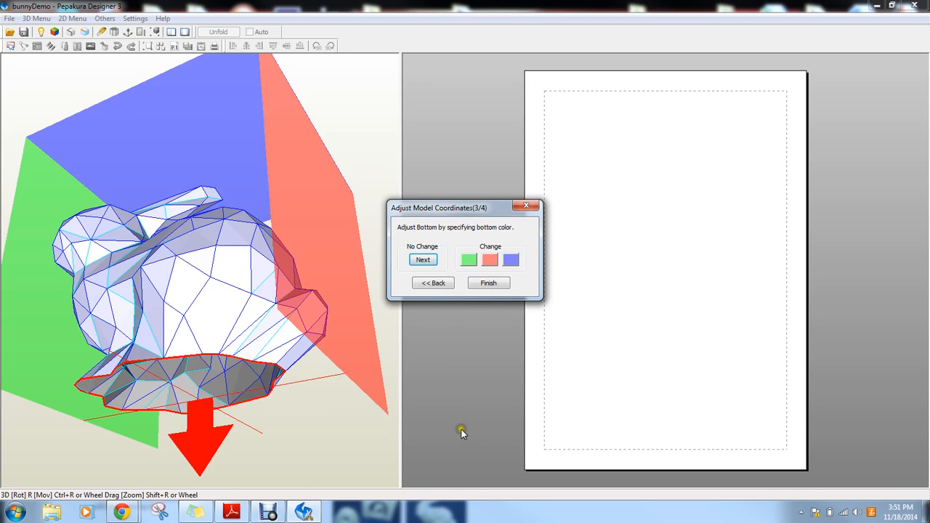
pyautogui.moveTo(417, 234)
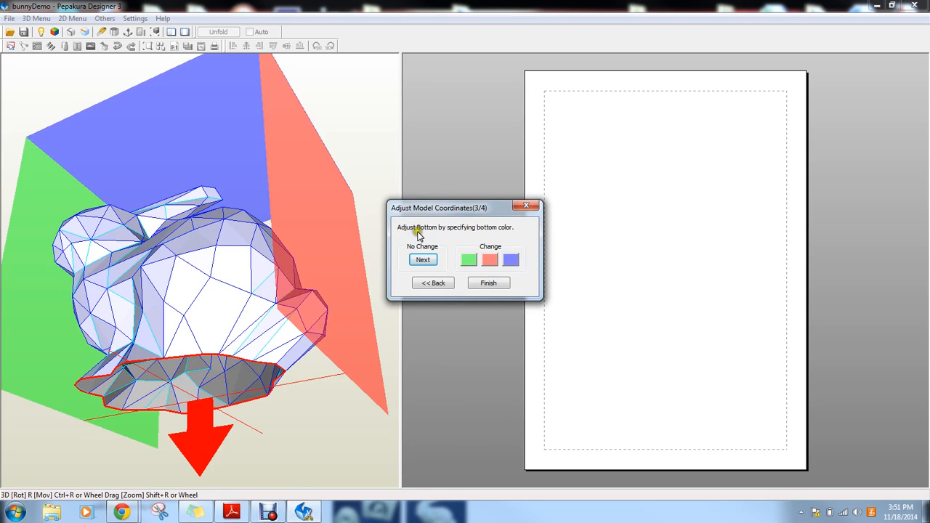
pyautogui.moveTo(82, 383)
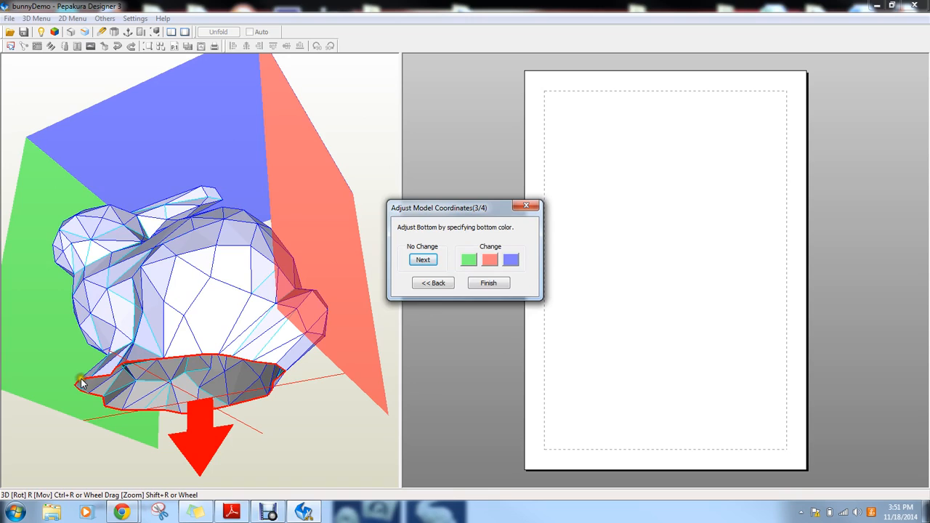
pyautogui.moveTo(273, 380)
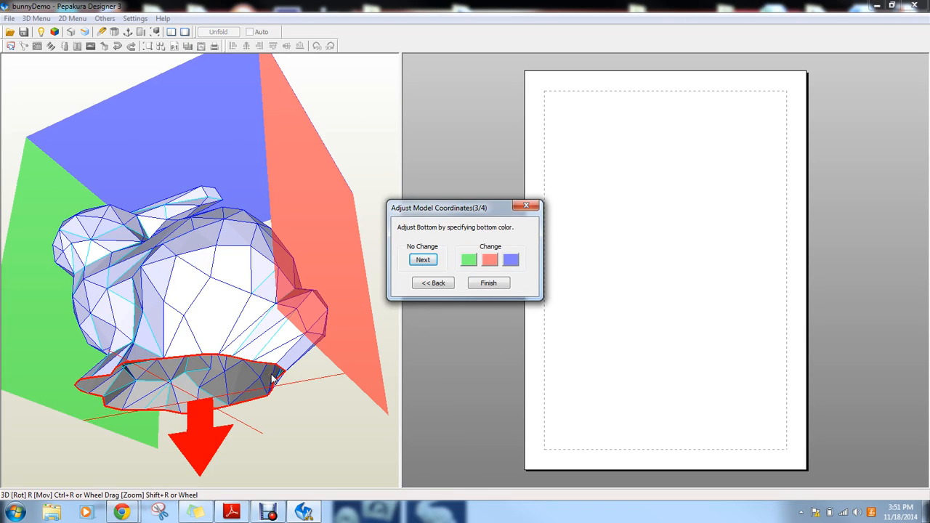
pyautogui.moveTo(134, 396)
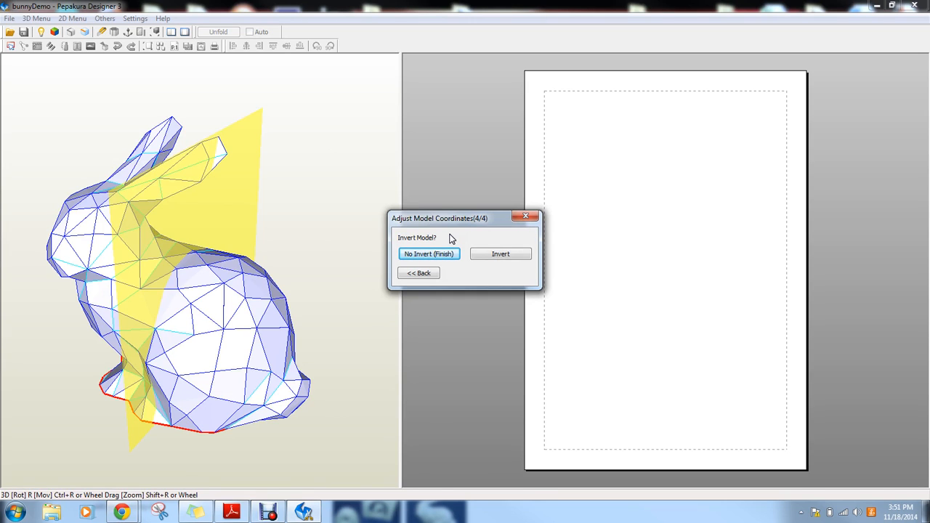
pyautogui.moveTo(440, 253)
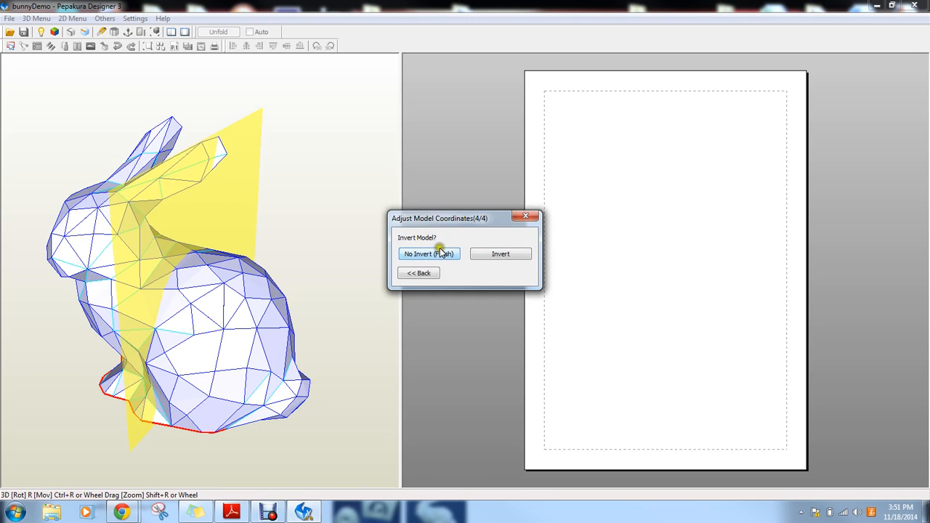
pyautogui.click(429, 254)
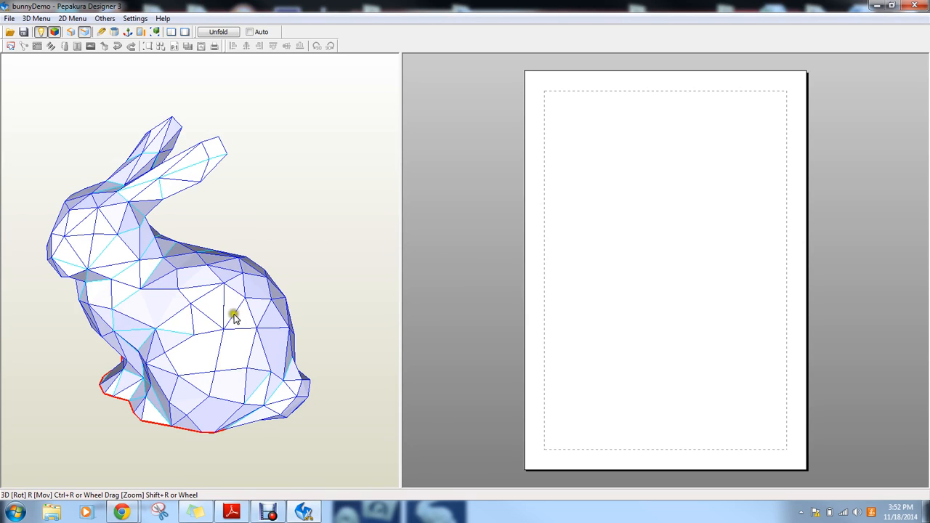
pyautogui.moveTo(229, 311)
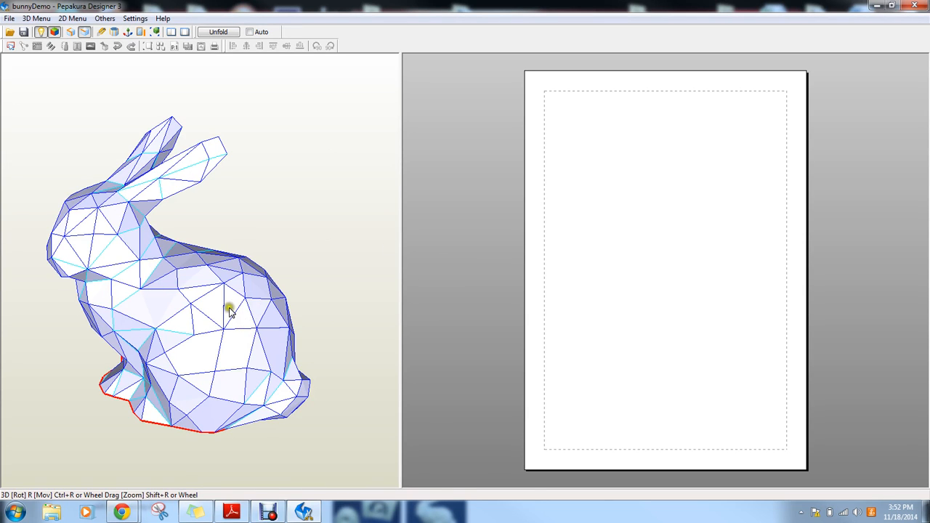
pyautogui.moveTo(124, 167)
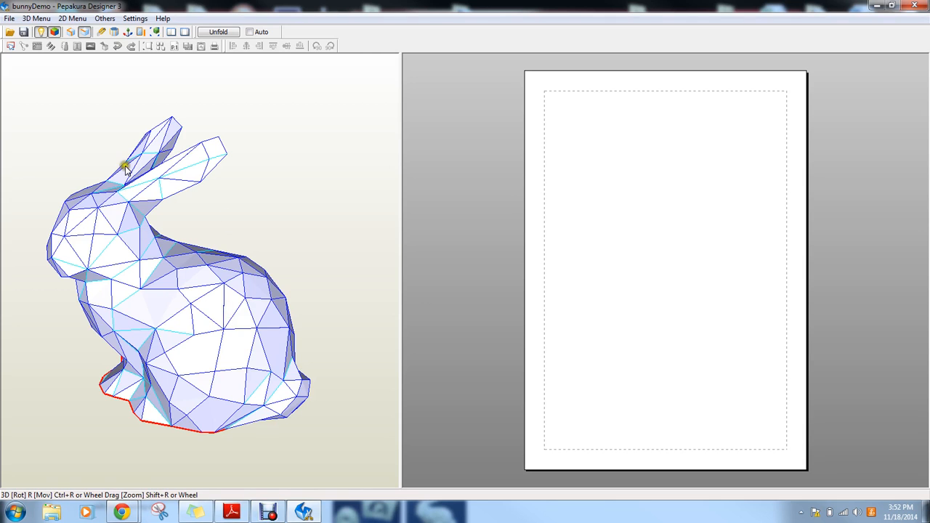
pyautogui.moveTo(209, 331)
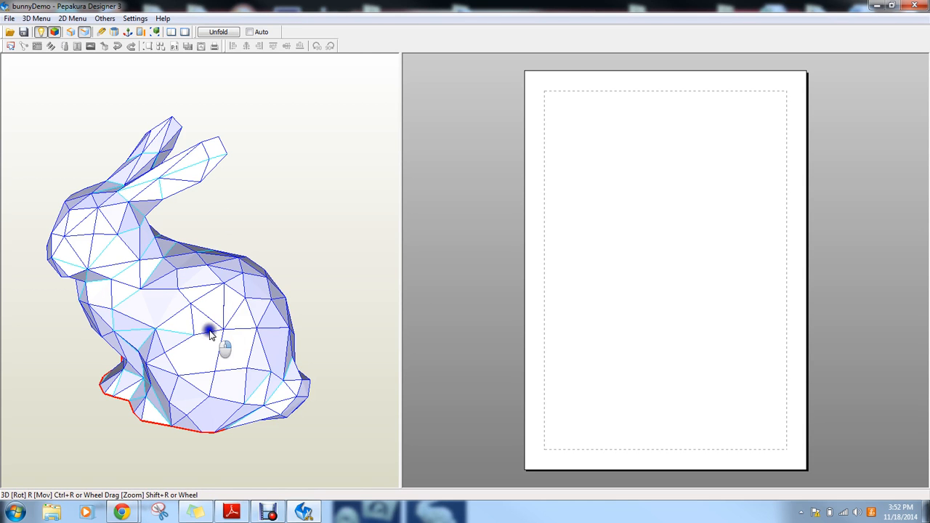
pyautogui.moveTo(209, 331); pyautogui.dragTo(227, 329)
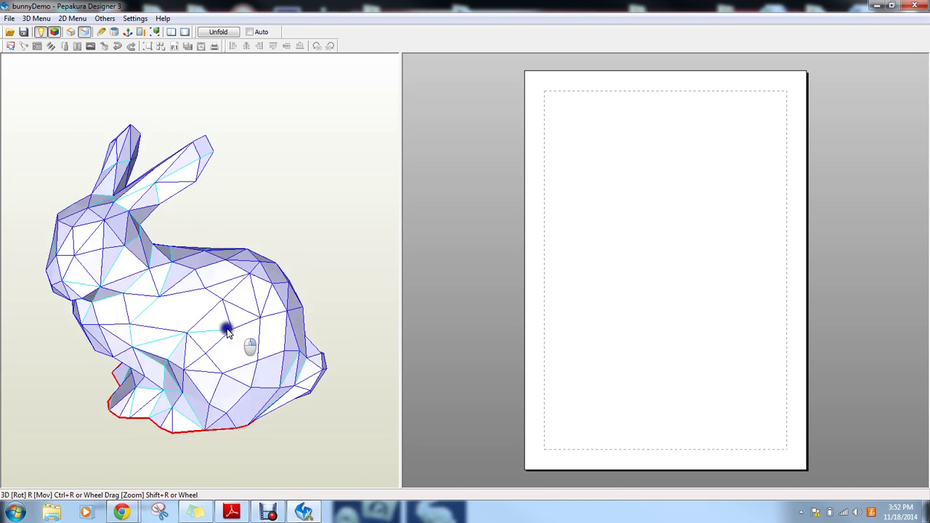
pyautogui.moveTo(225, 327); pyautogui.dragTo(258, 327)
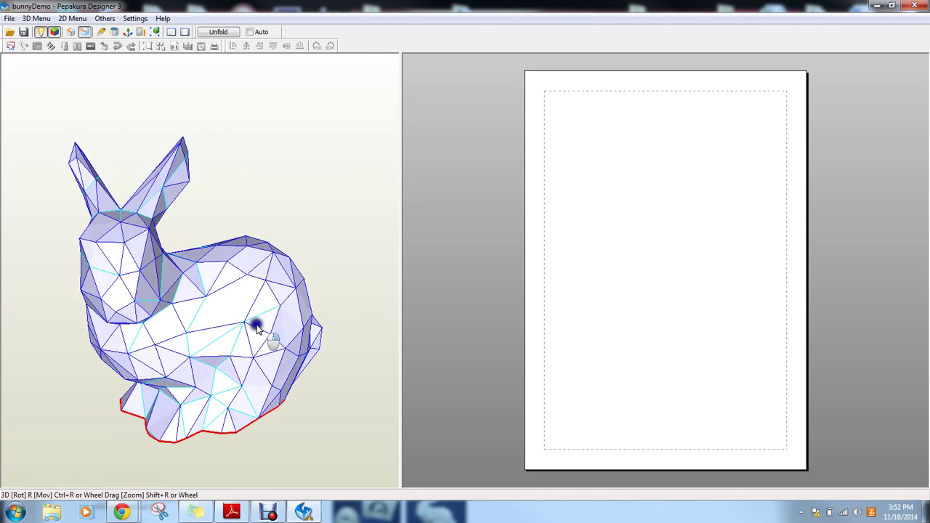
pyautogui.moveTo(258, 326); pyautogui.dragTo(113, 305)
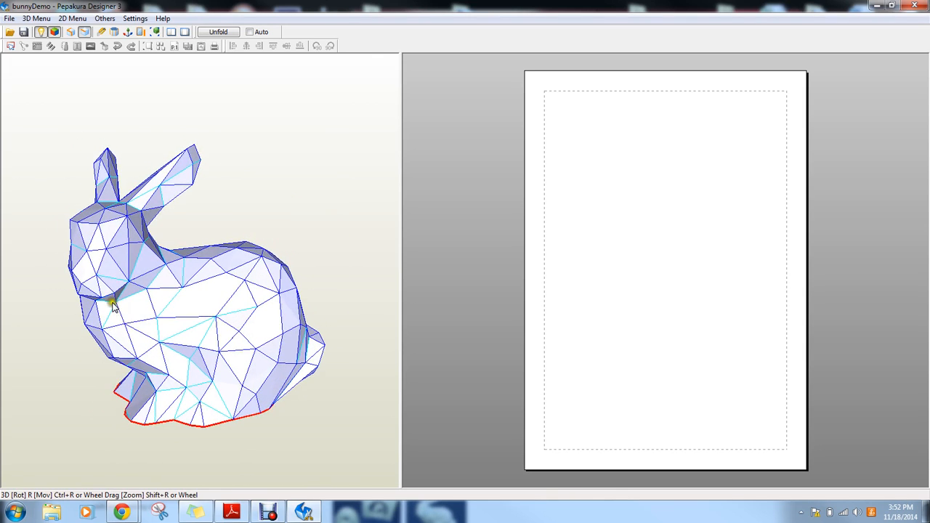
pyautogui.moveTo(113, 305); pyautogui.dragTo(119, 298)
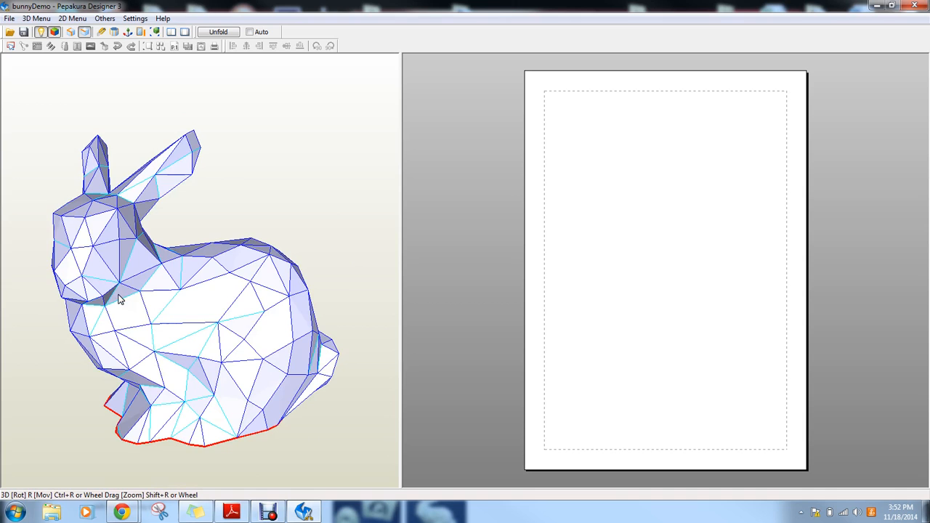
pyautogui.moveTo(120, 298); pyautogui.dragTo(178, 305)
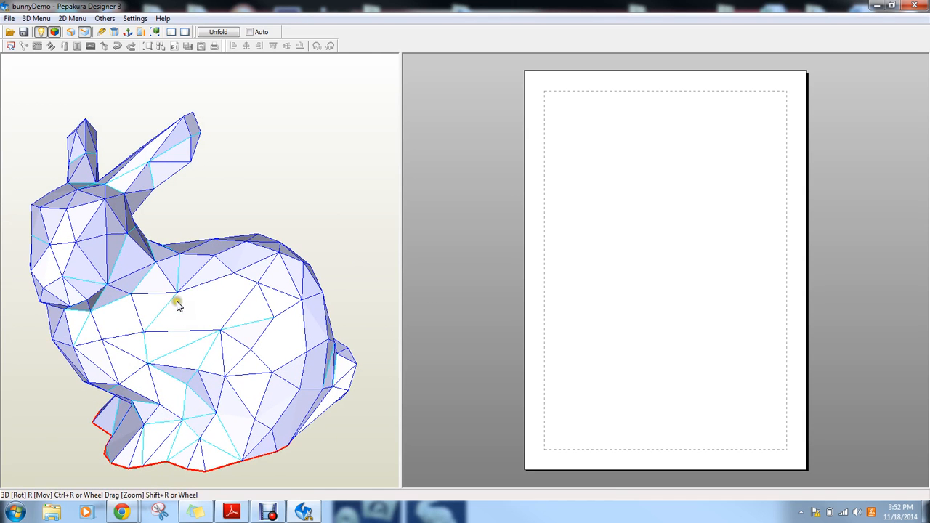
pyautogui.moveTo(178, 305); pyautogui.dragTo(212, 301)
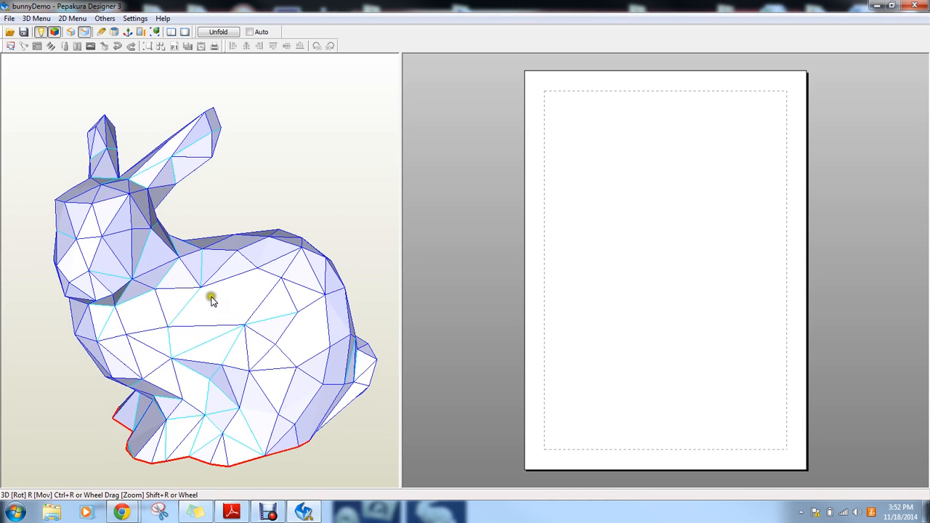
pyautogui.moveTo(211, 301); pyautogui.dragTo(229, 251)
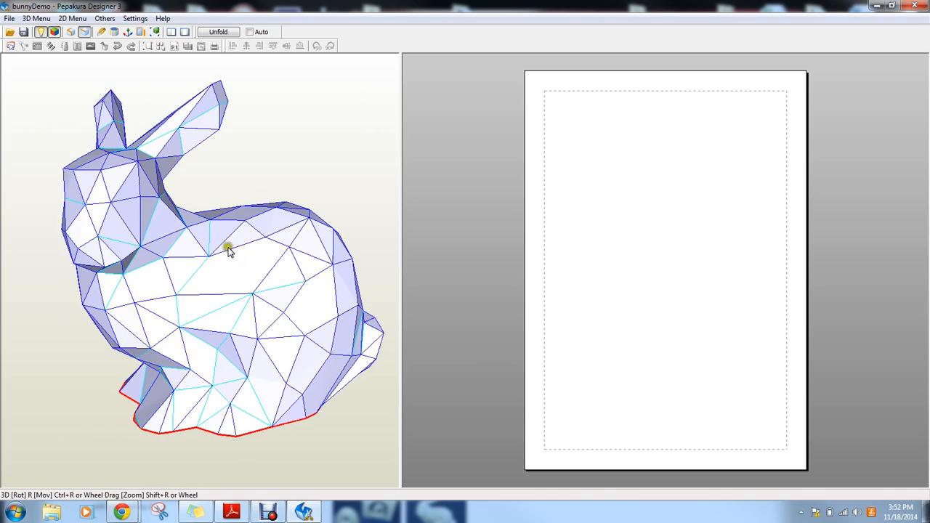
pyautogui.moveTo(229, 250); pyautogui.dragTo(160, 307)
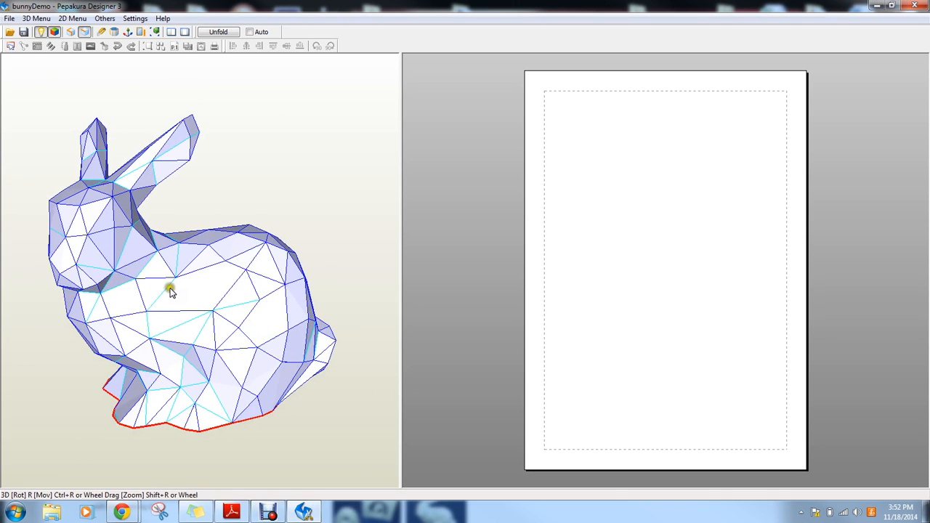
pyautogui.moveTo(171, 290); pyautogui.dragTo(158, 297)
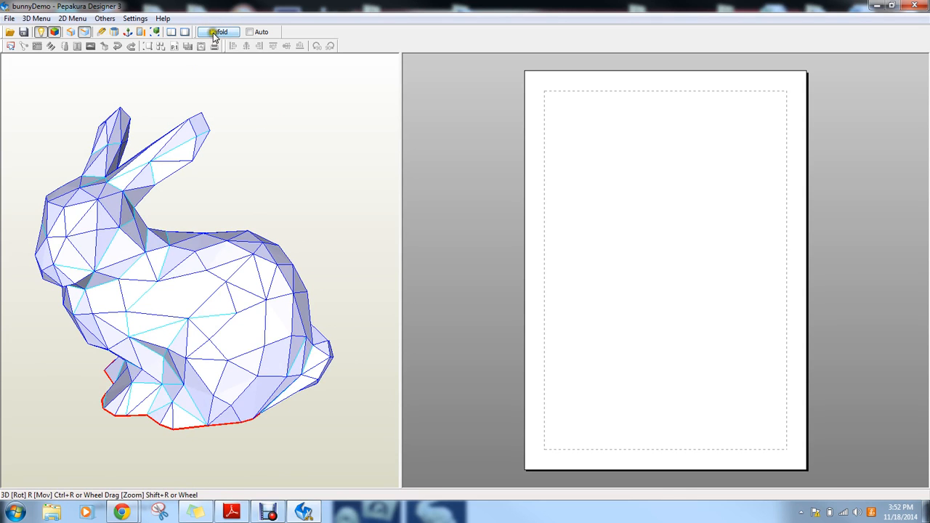
# - Unfold the bunny at Manual size, height 100 mm and 15 mm part spacing, into flat parts
pyautogui.click(218, 31)
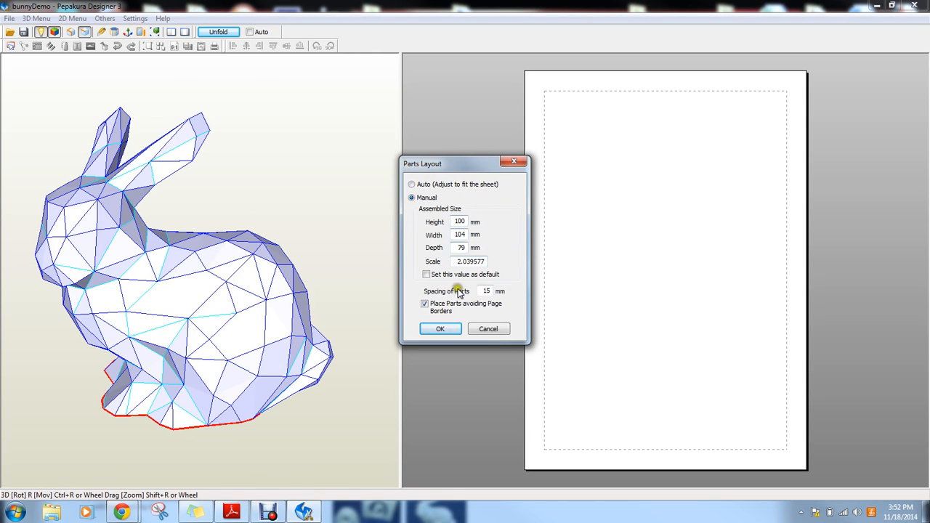
pyautogui.click(439, 329)
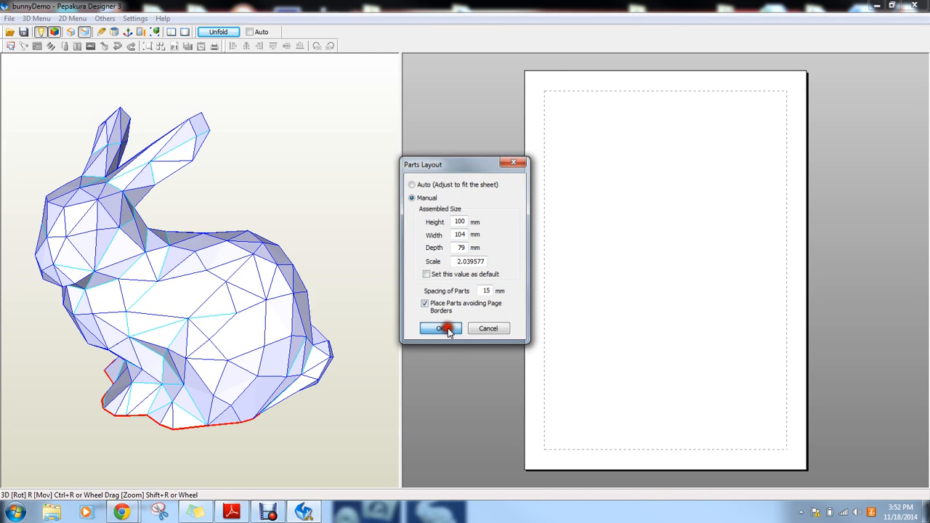
pyautogui.click(441, 328)
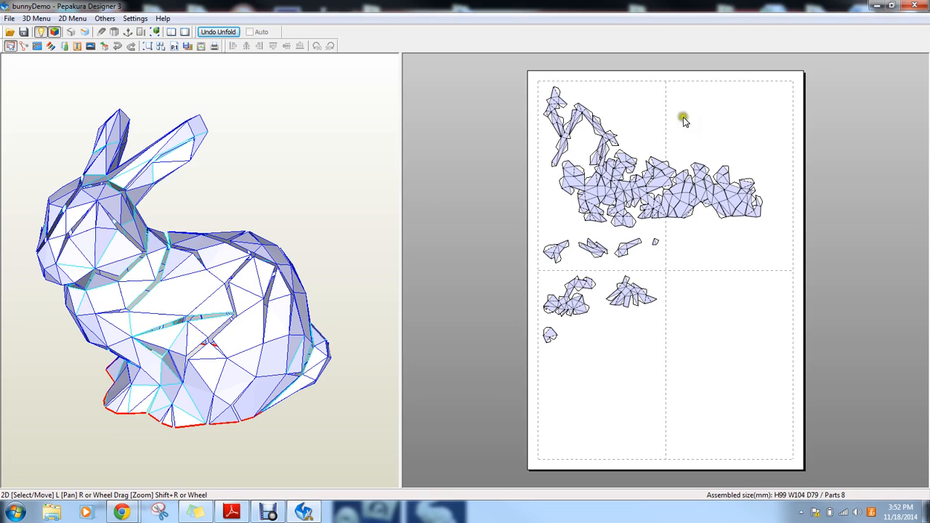
pyautogui.moveTo(702, 282)
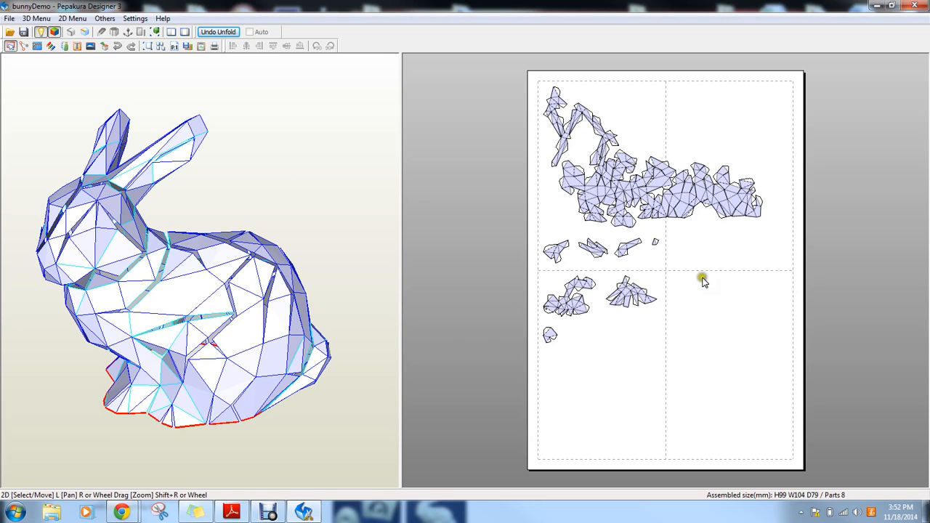
pyautogui.moveTo(694, 234)
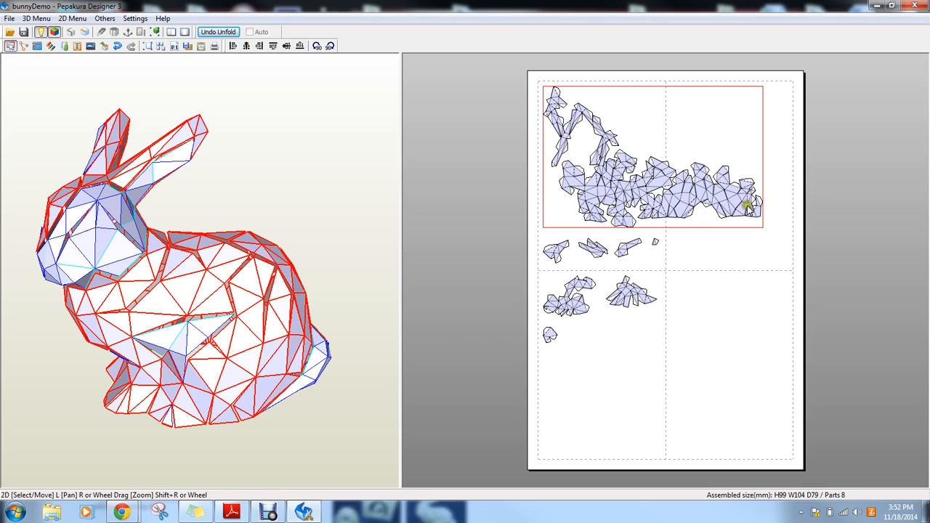
pyautogui.moveTo(738, 180)
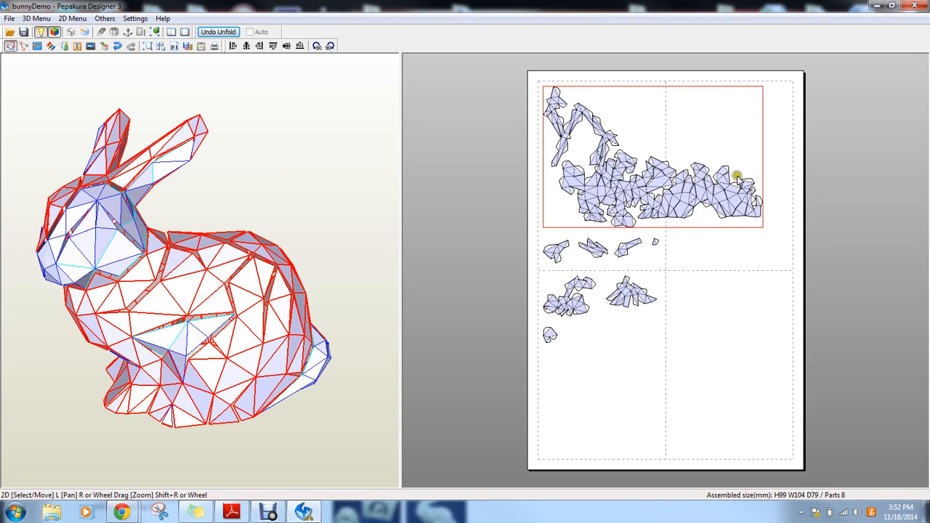
# - Nudge the bunny's largest unfolded part to the right on the first page and check it
pyautogui.moveTo(738, 178); pyautogui.dragTo(599, 109)
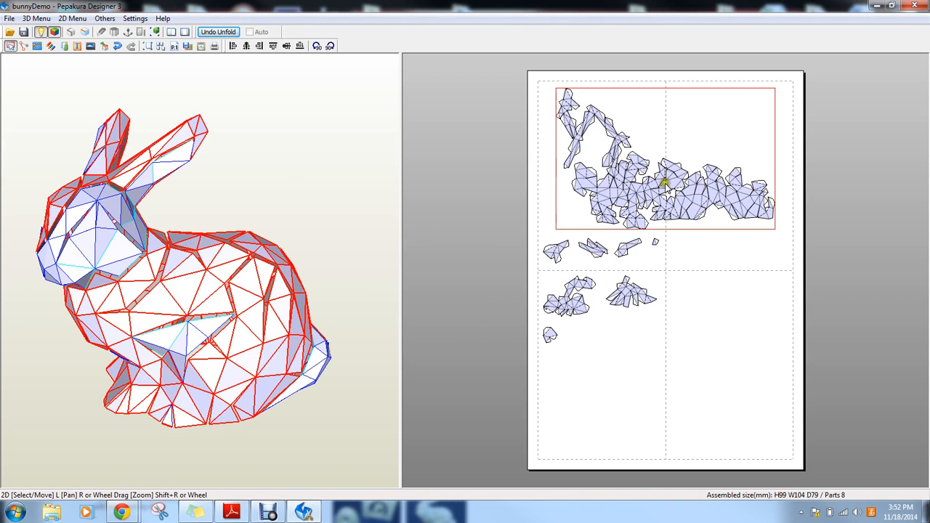
pyautogui.scroll(3)
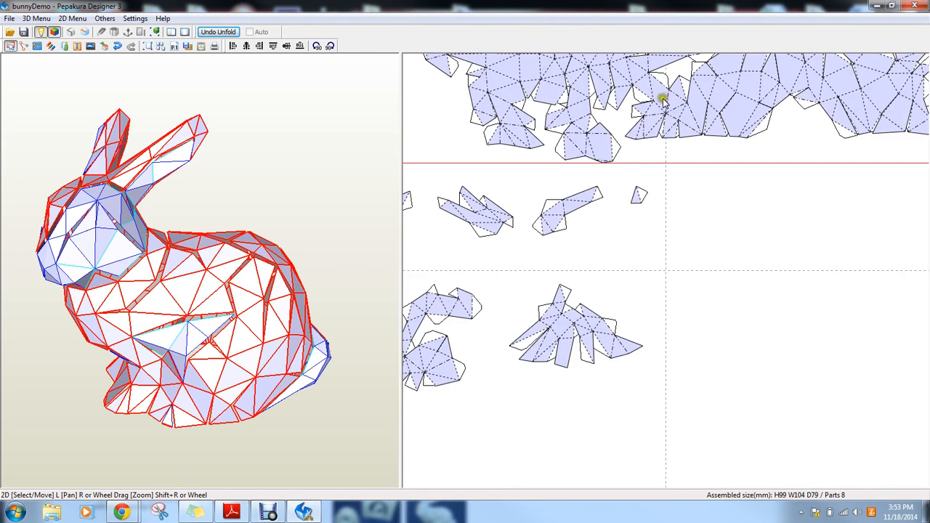
pyautogui.scroll(-3)
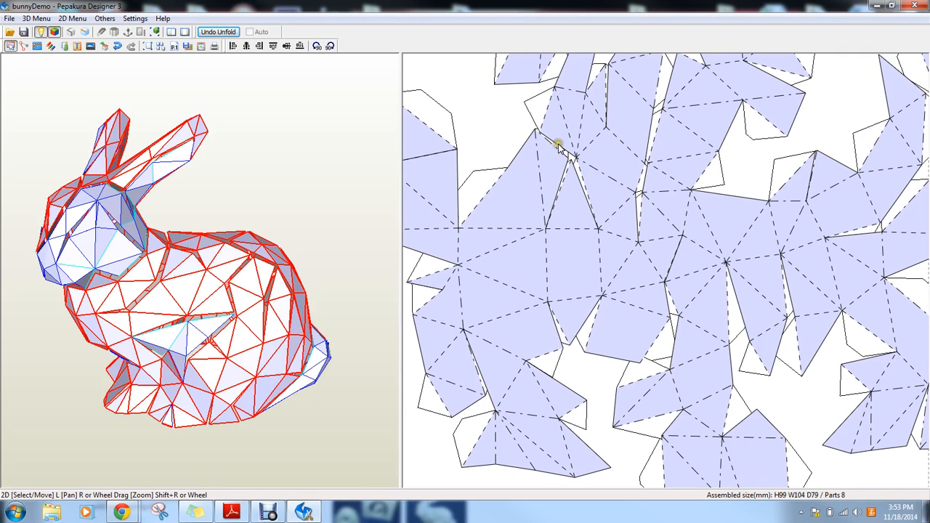
pyautogui.moveTo(642, 200)
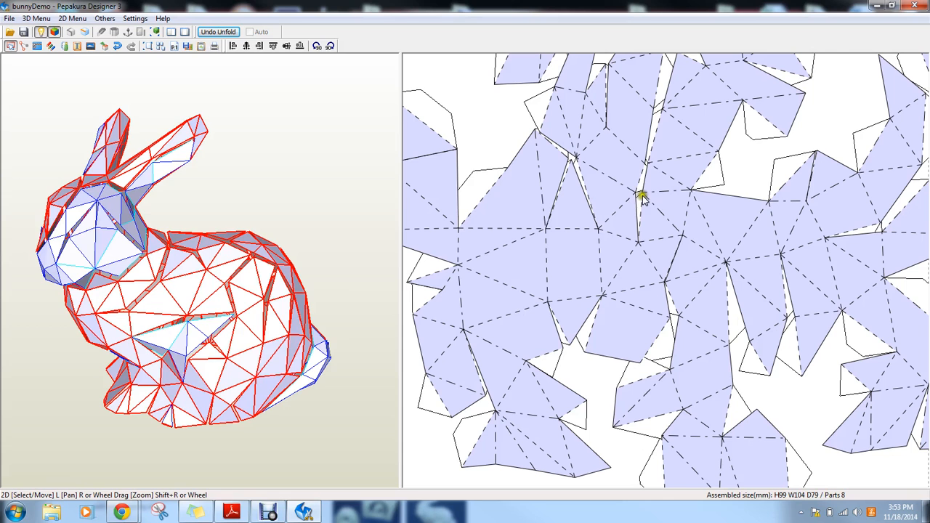
pyautogui.moveTo(638, 270)
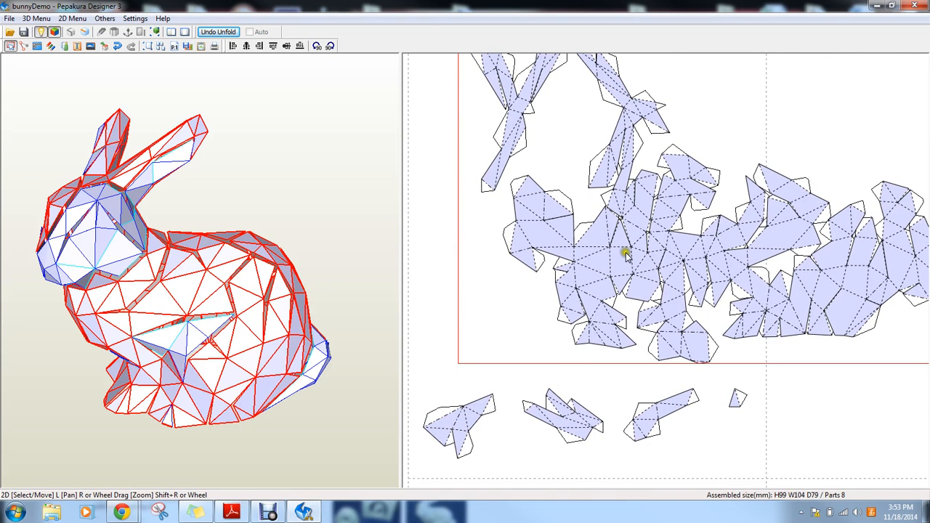
pyautogui.moveTo(659, 193)
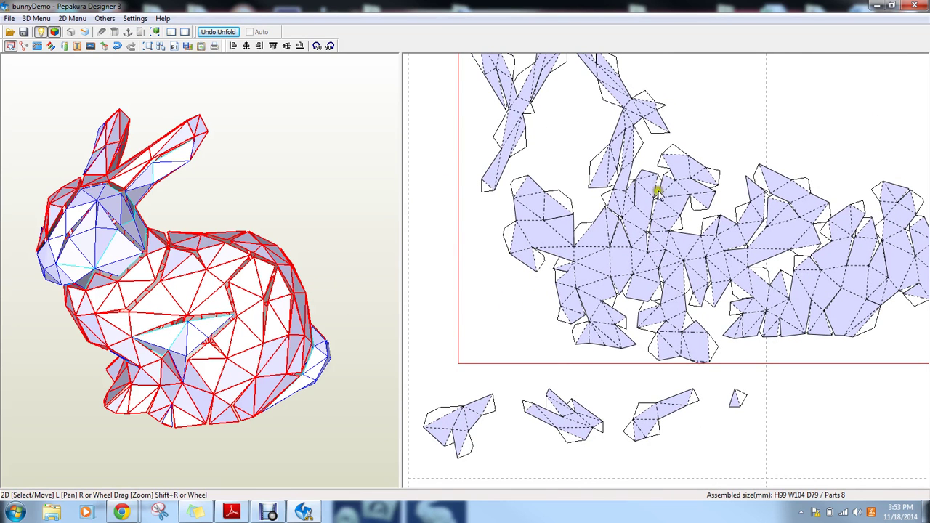
pyautogui.moveTo(660, 181)
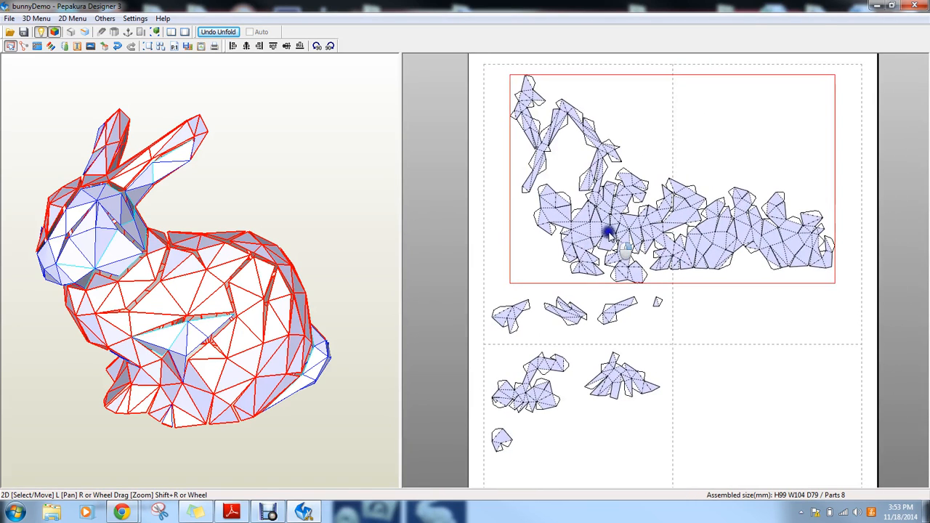
pyautogui.rightClick(608, 234)
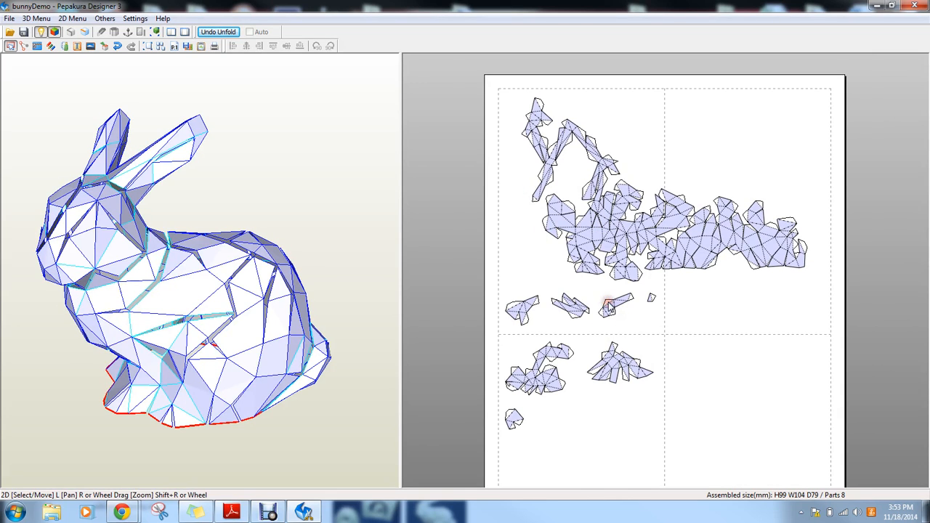
pyautogui.click(616, 305)
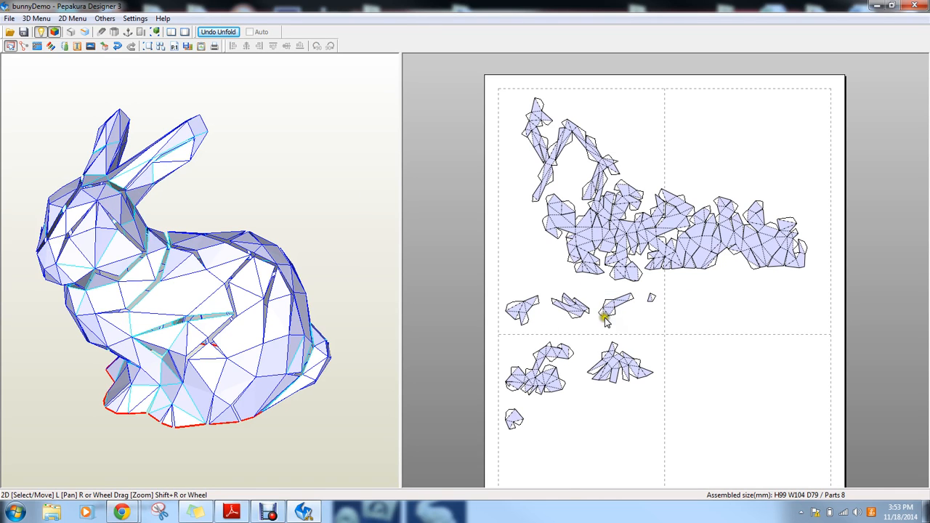
pyautogui.moveTo(630, 261)
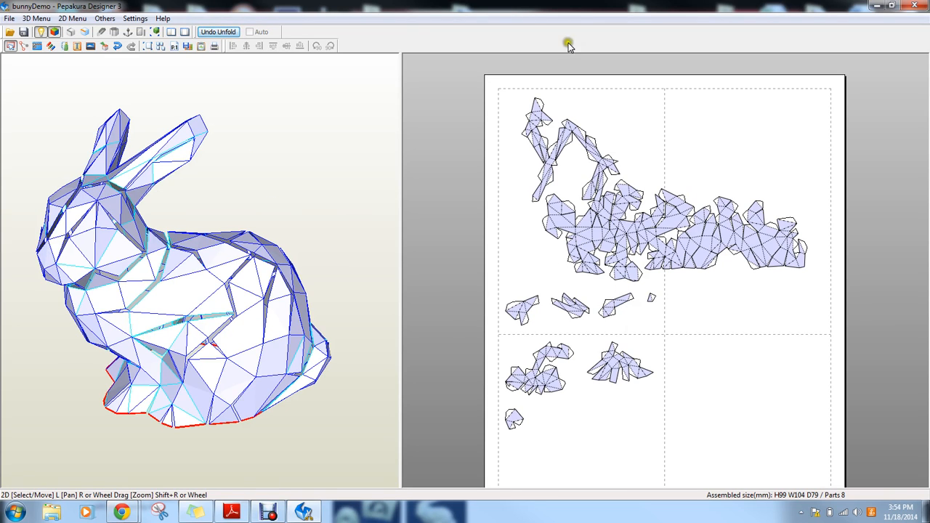
# - Start Undo Unfold, keeping 'Apply open edge info to 3D model' checked
pyautogui.click(217, 32)
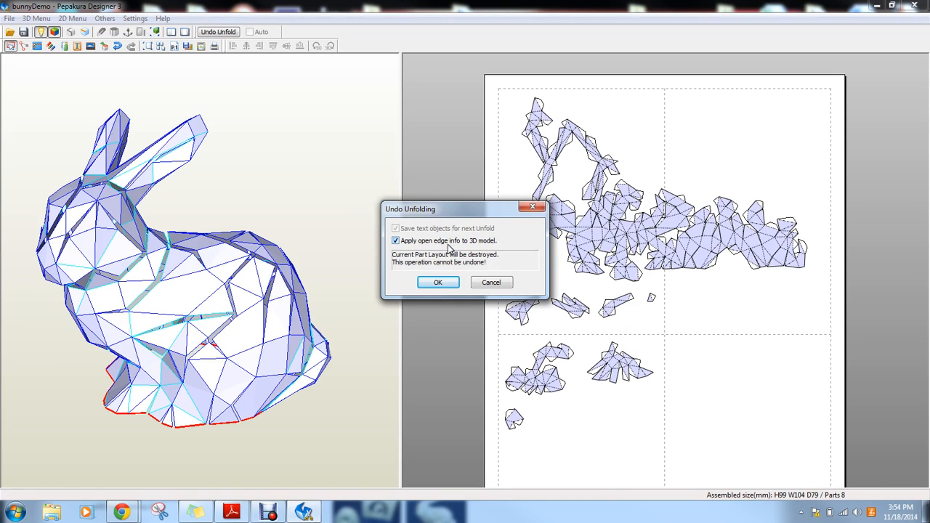
pyautogui.moveTo(688, 254)
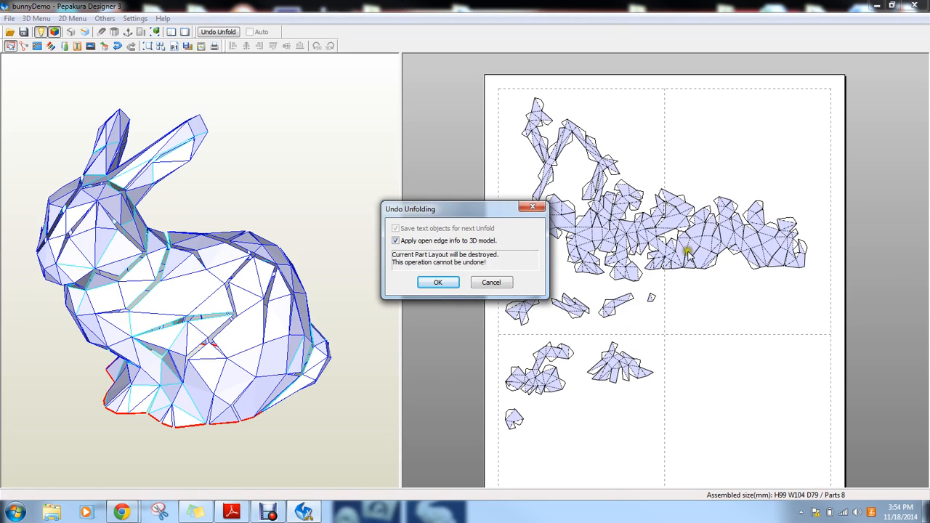
pyautogui.moveTo(638, 231)
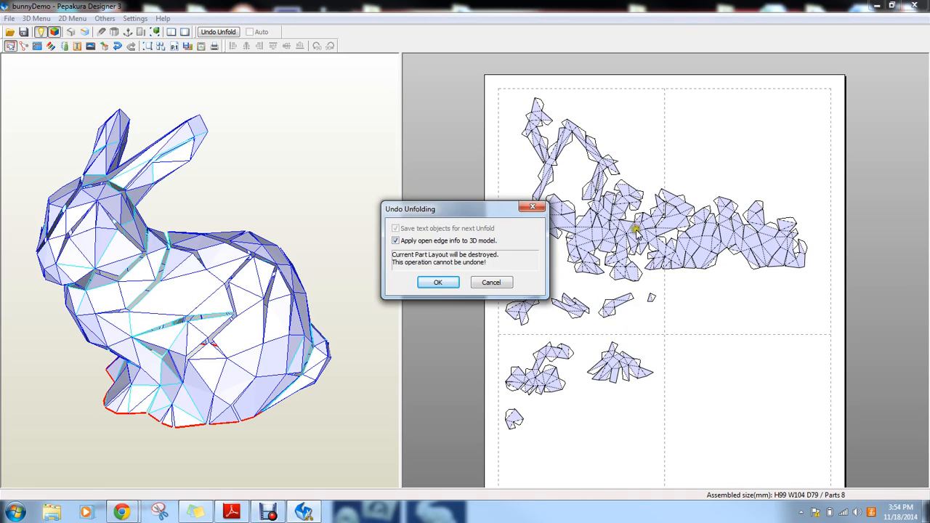
pyautogui.moveTo(690, 232)
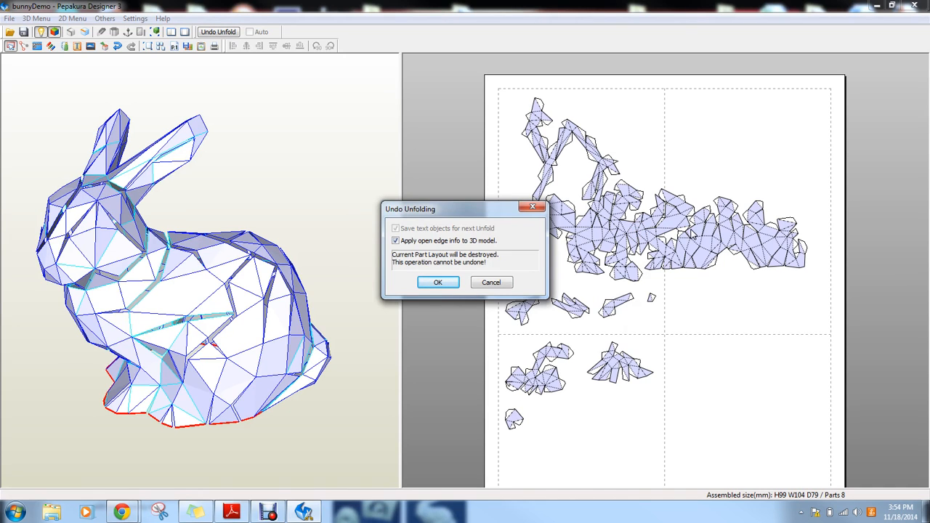
pyautogui.moveTo(665, 189)
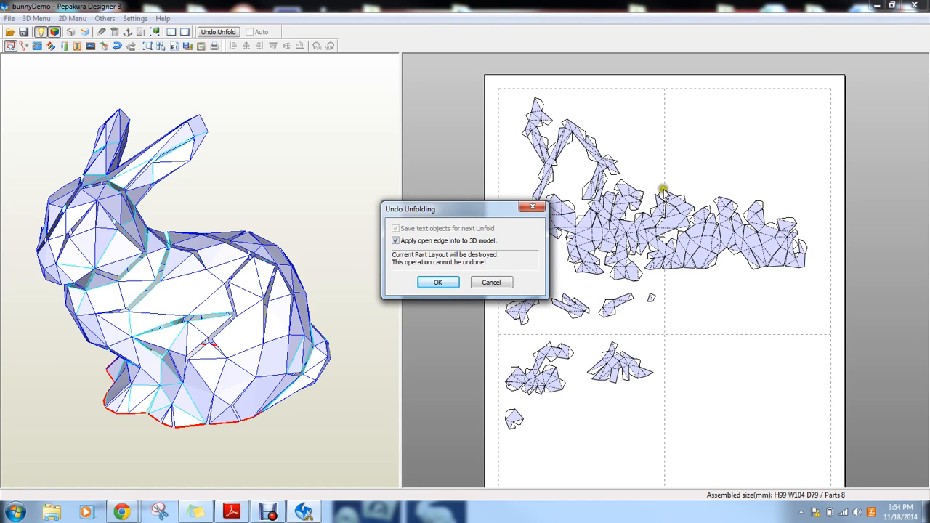
pyautogui.moveTo(656, 201)
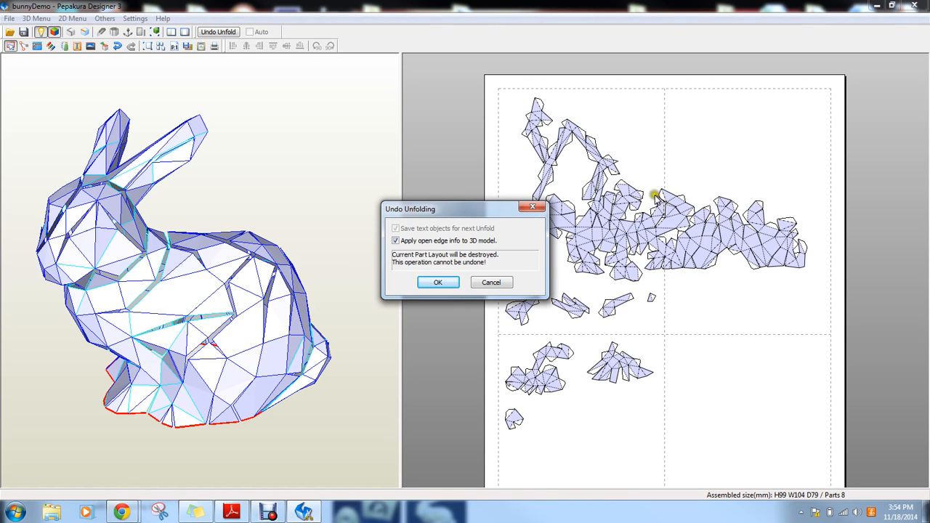
pyautogui.moveTo(131, 283)
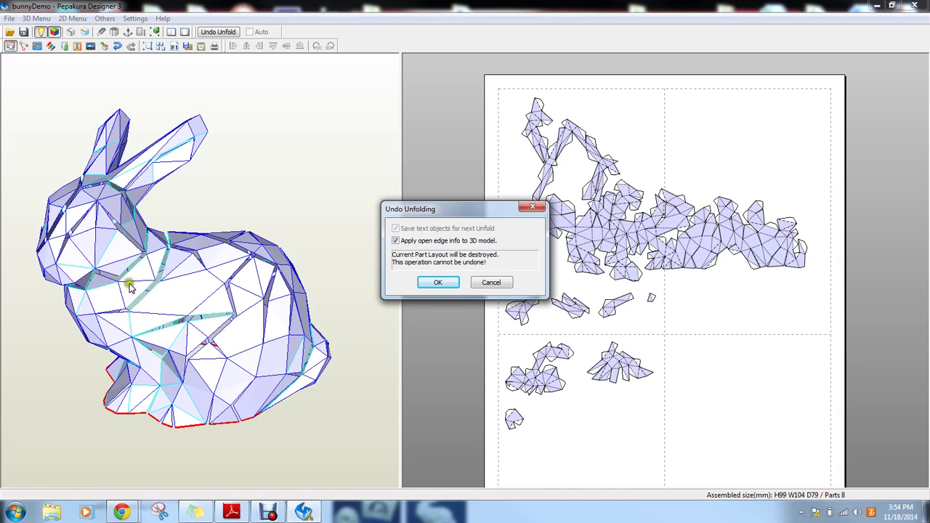
pyautogui.moveTo(91, 211)
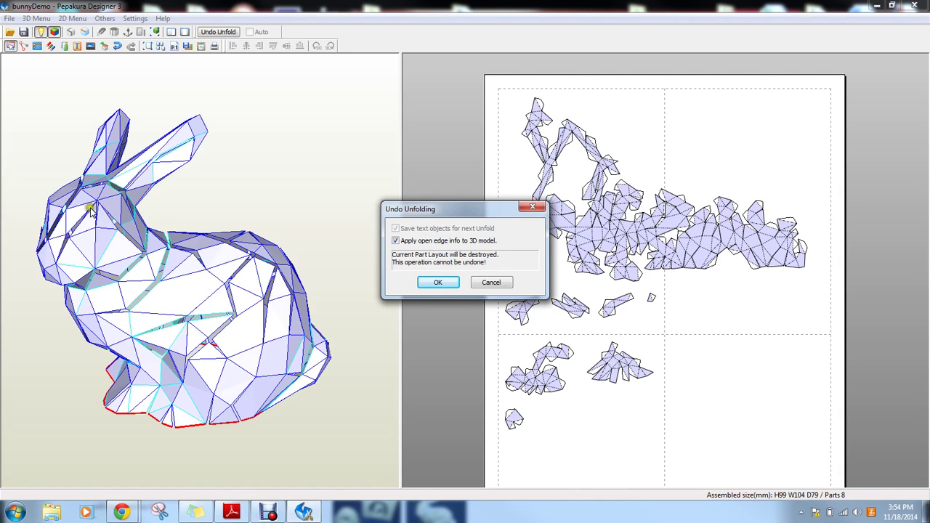
pyautogui.moveTo(251, 260)
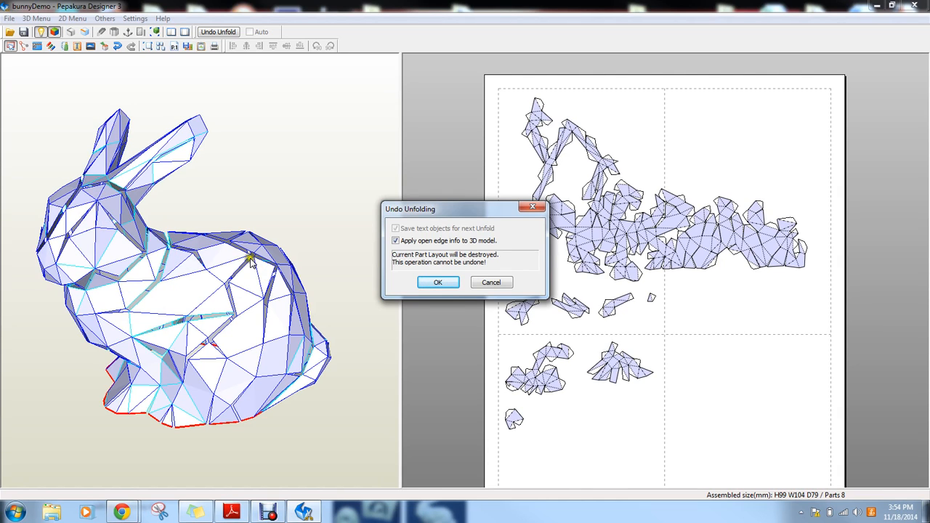
pyautogui.moveTo(447, 298)
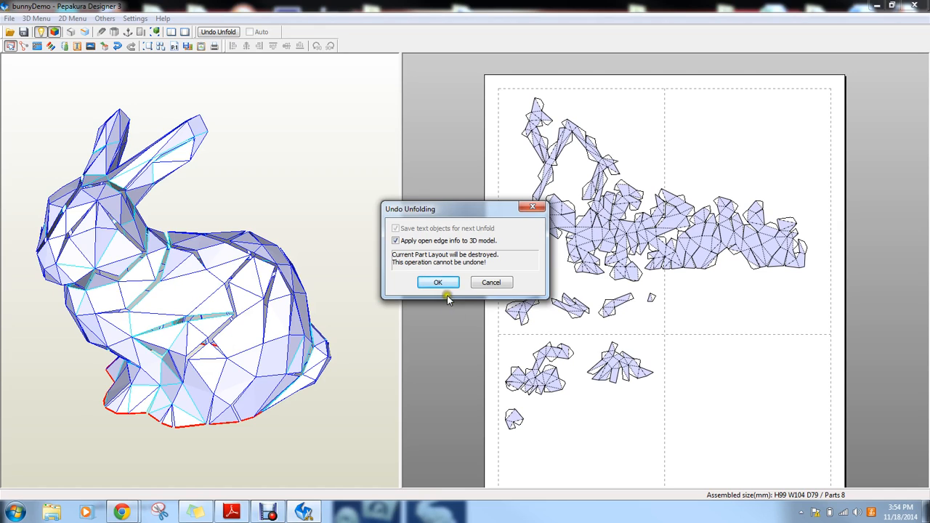
# - Confirm undoing the unfold, clearing the pages and marking open edges on the 3D bunny
pyautogui.click(437, 282)
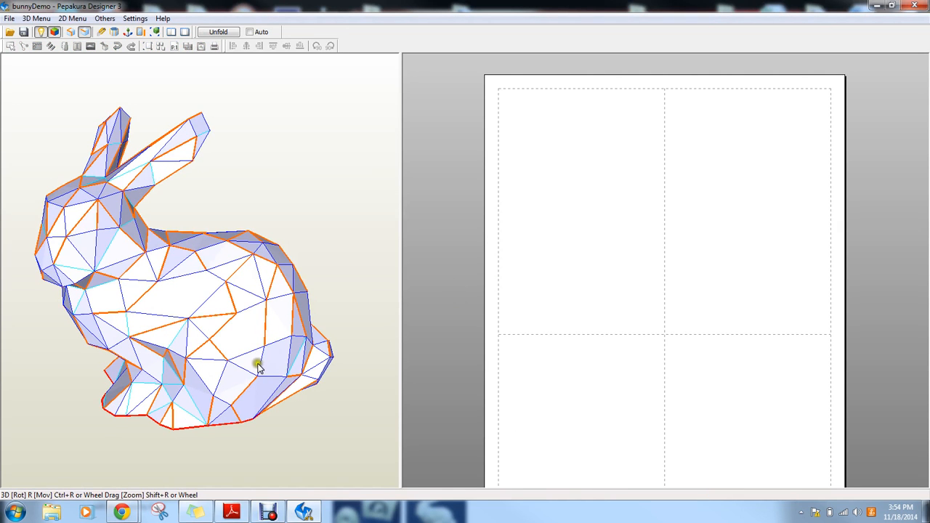
pyautogui.moveTo(232, 283)
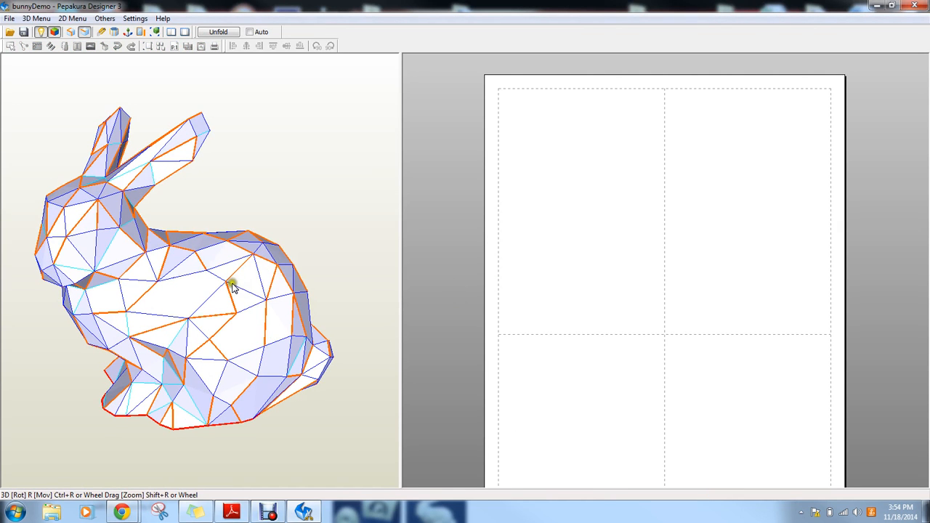
pyautogui.moveTo(243, 267)
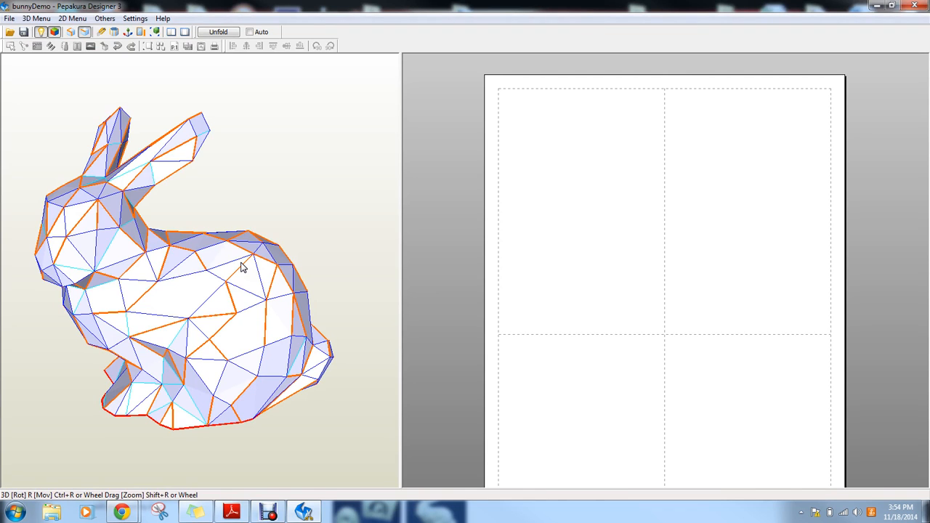
pyautogui.moveTo(249, 243)
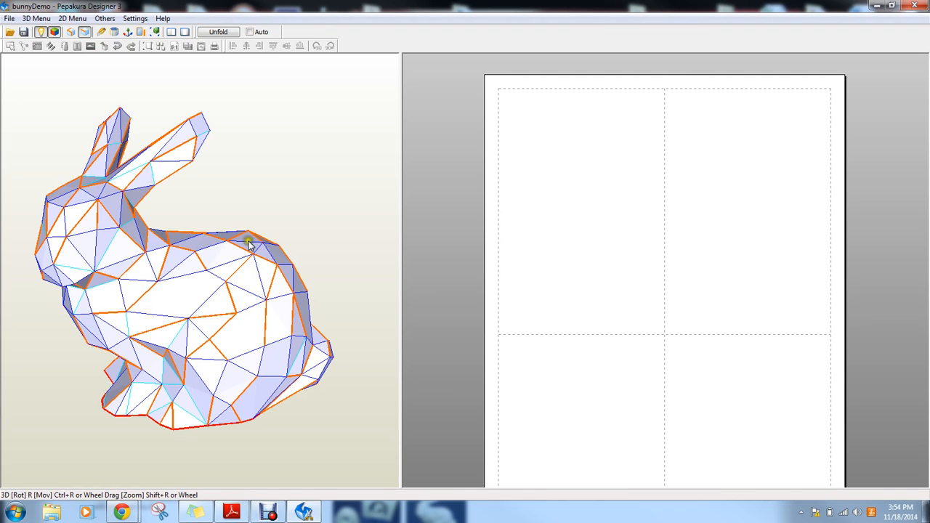
pyautogui.moveTo(274, 209)
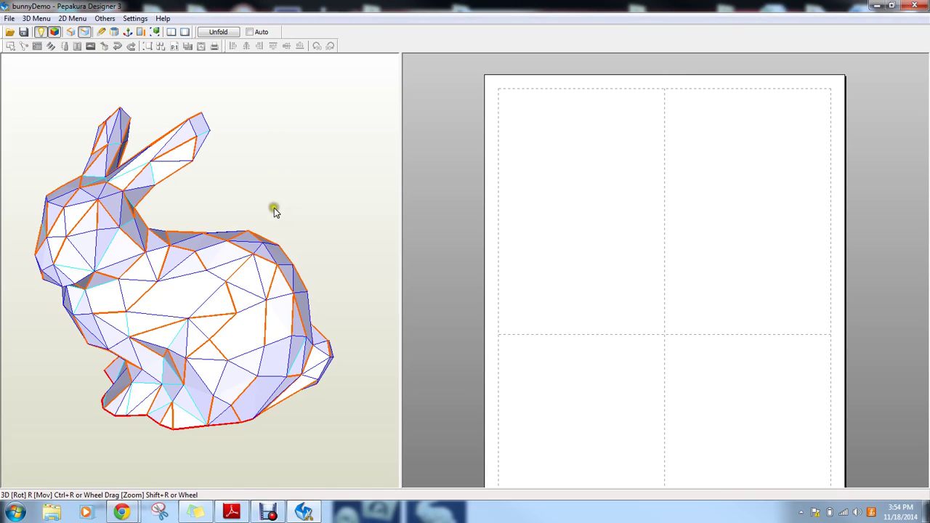
pyautogui.moveTo(87, 160)
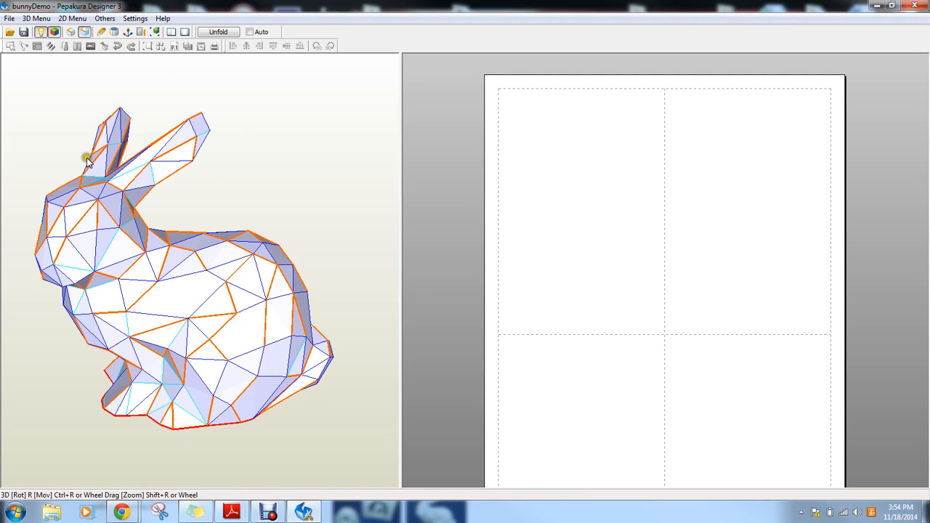
pyautogui.moveTo(196, 196)
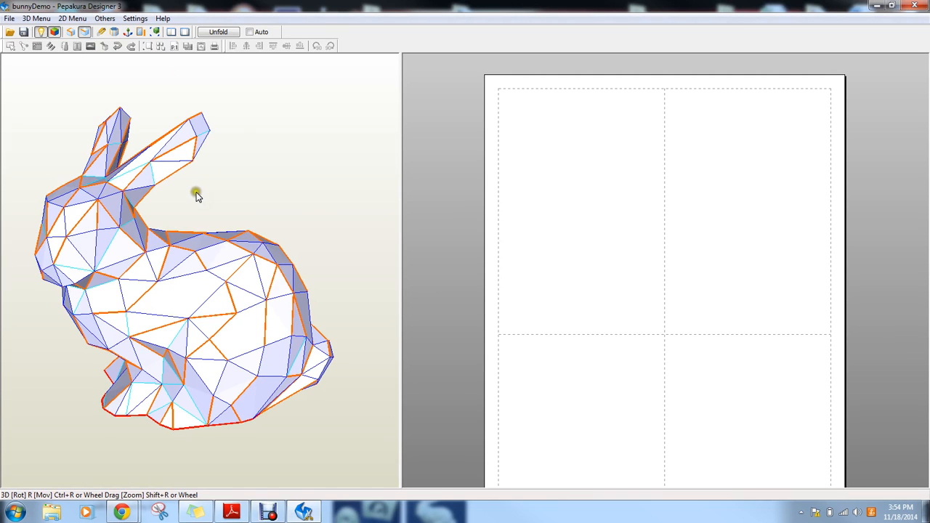
pyautogui.moveTo(250, 283)
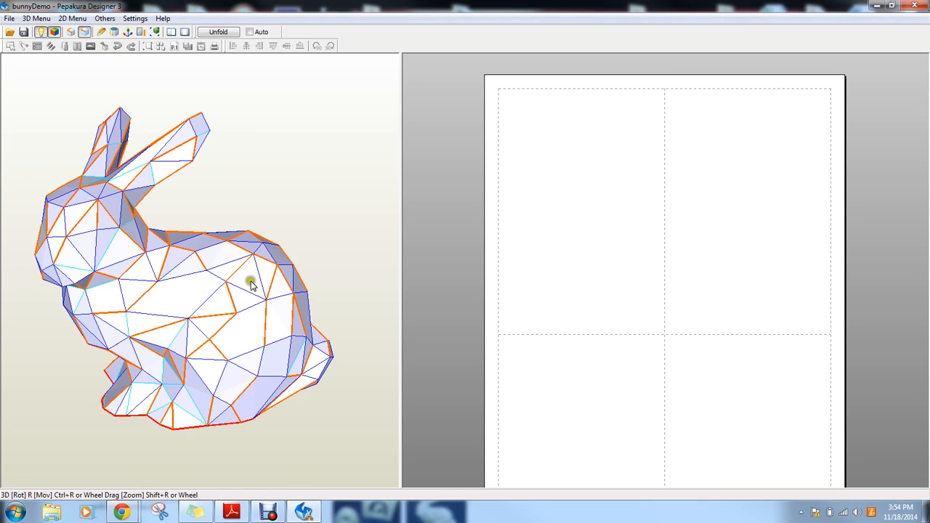
pyautogui.moveTo(241, 297)
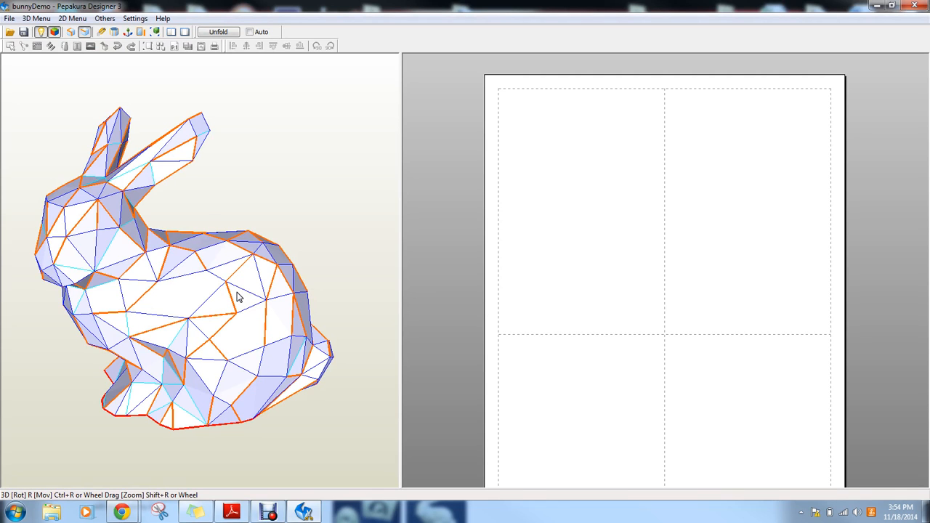
pyautogui.moveTo(161, 17)
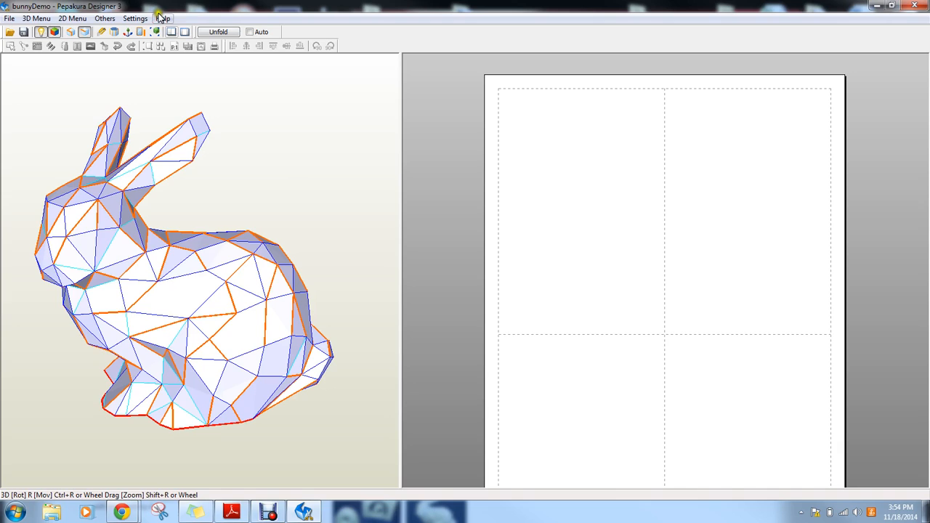
pyautogui.moveTo(102, 31)
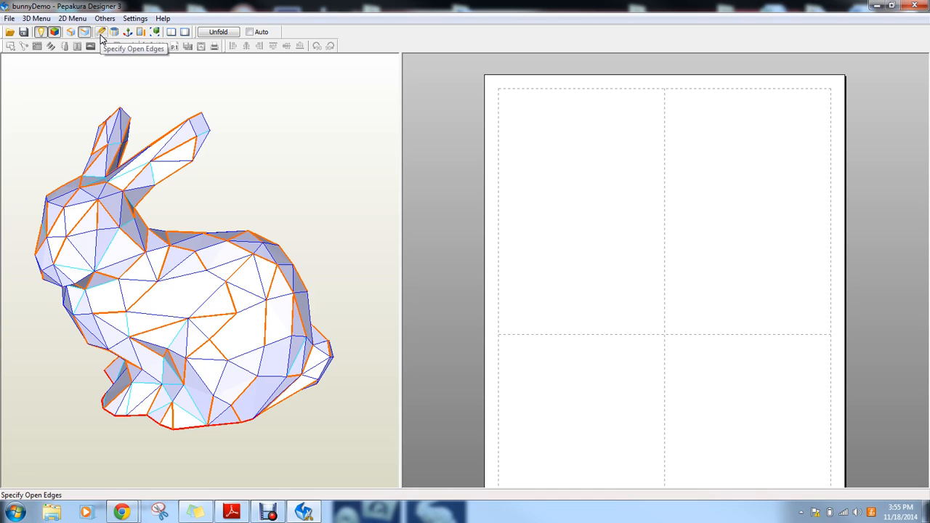
pyautogui.click(102, 46)
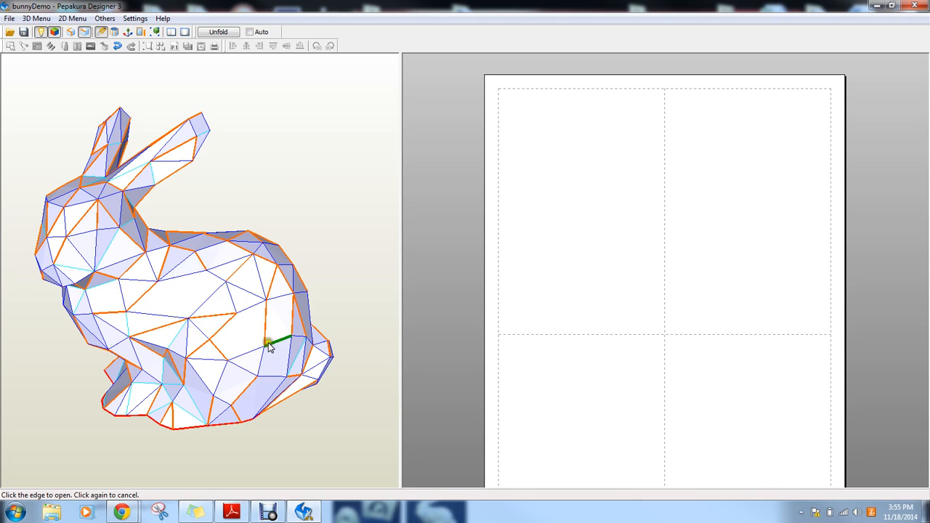
pyautogui.moveTo(260, 265)
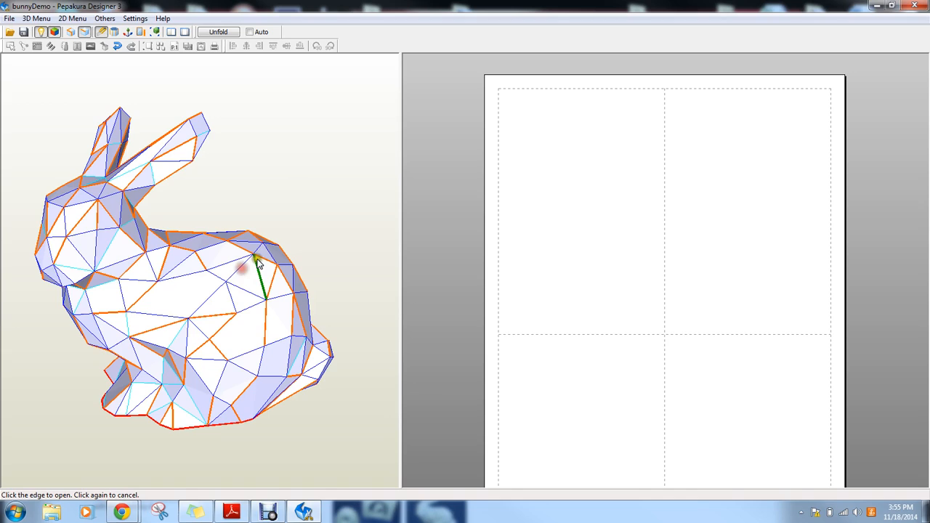
pyautogui.moveTo(256, 324)
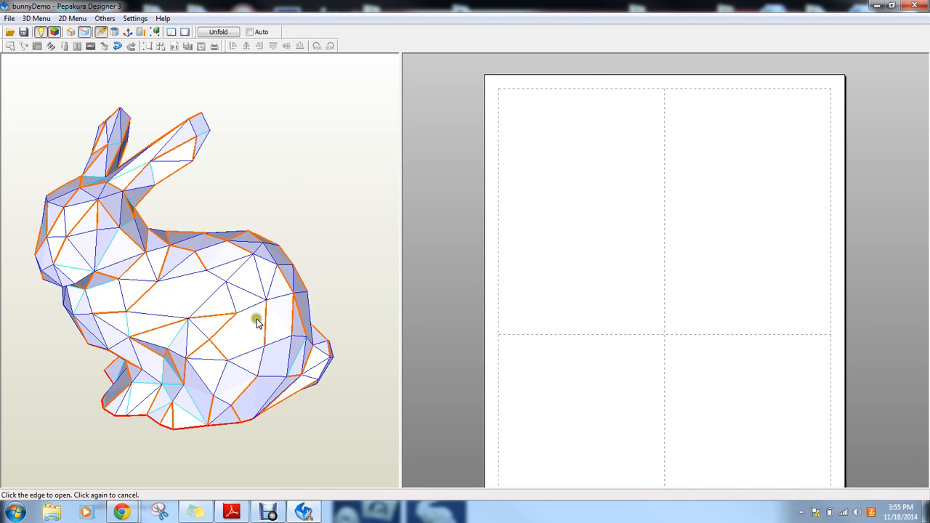
pyautogui.moveTo(224, 261)
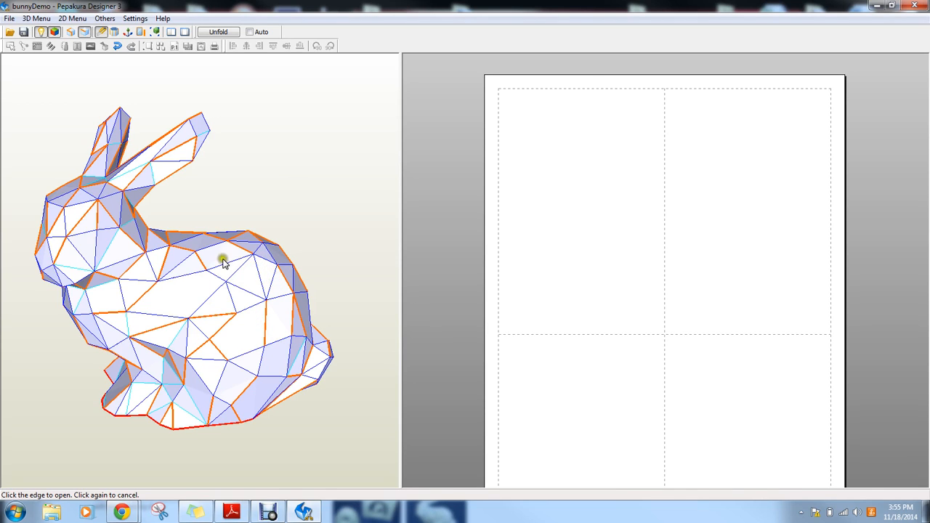
pyautogui.moveTo(254, 280)
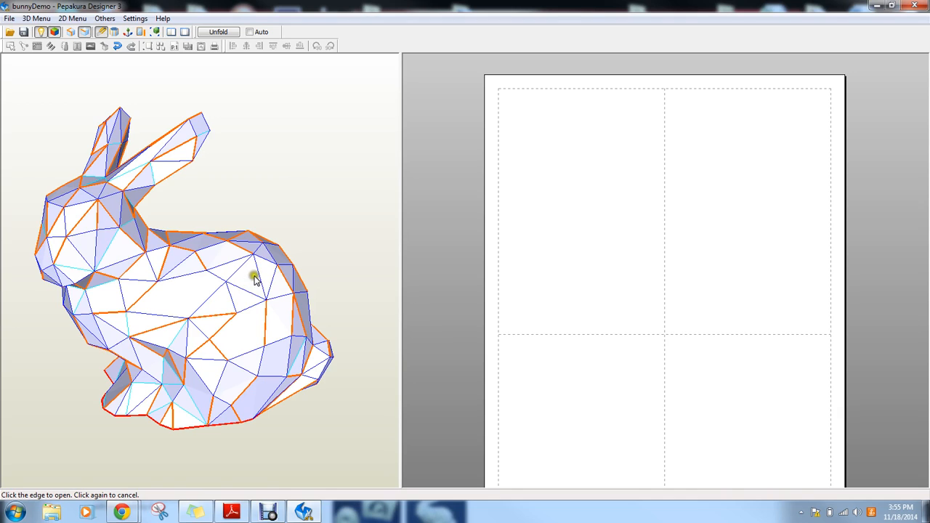
pyautogui.moveTo(227, 300)
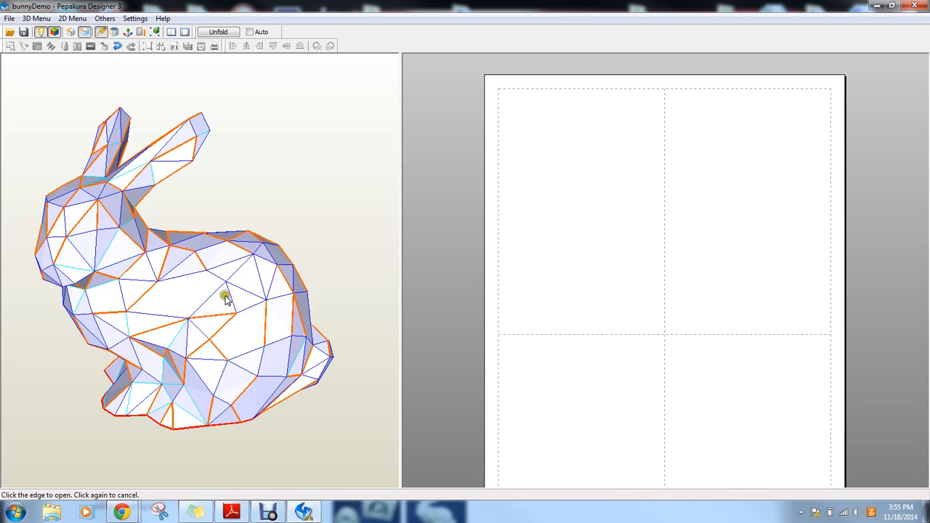
pyautogui.moveTo(245, 310)
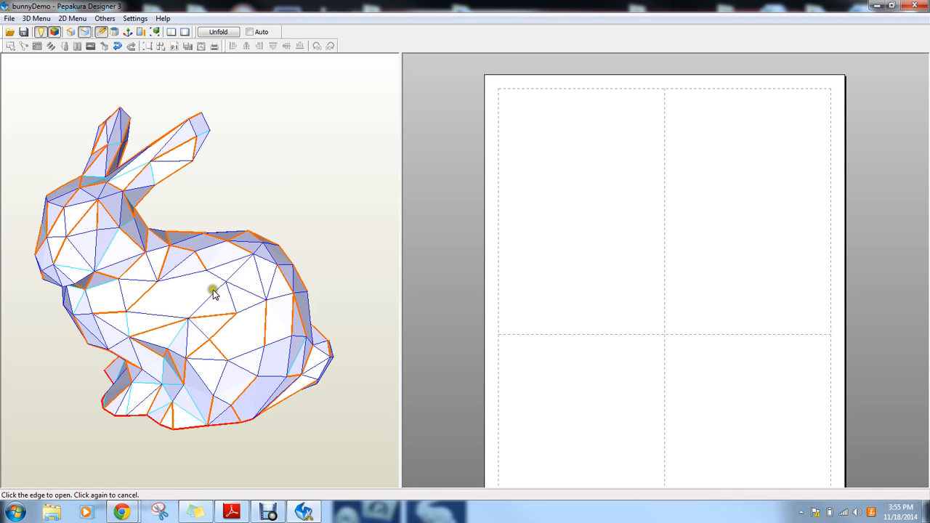
pyautogui.moveTo(218, 276)
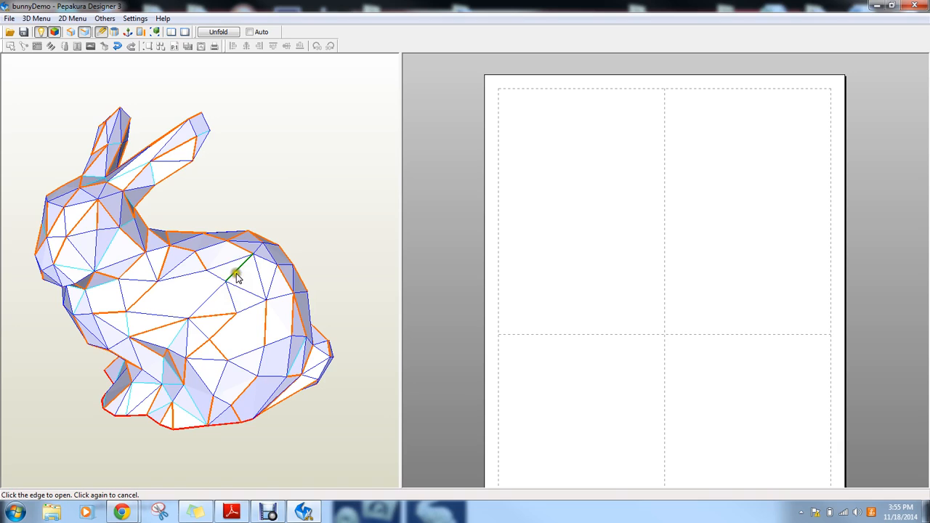
pyautogui.moveTo(258, 44)
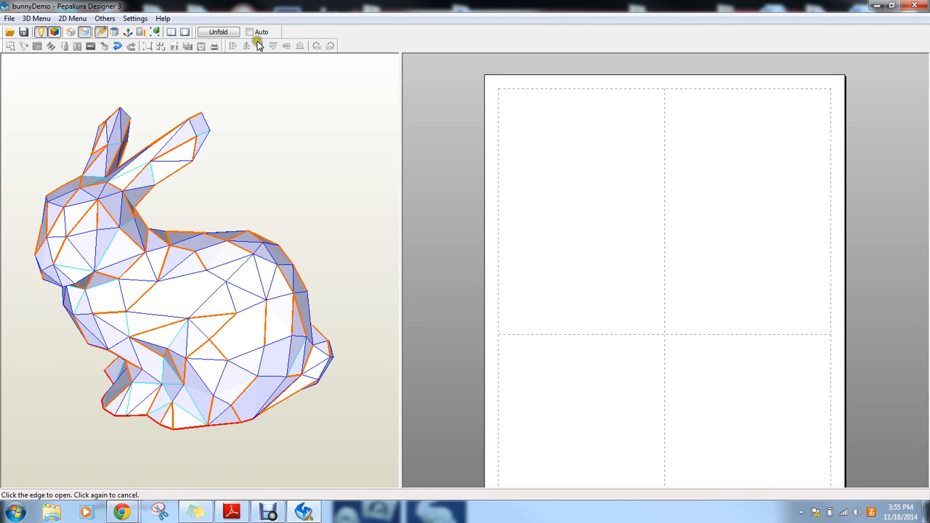
pyautogui.moveTo(146, 60)
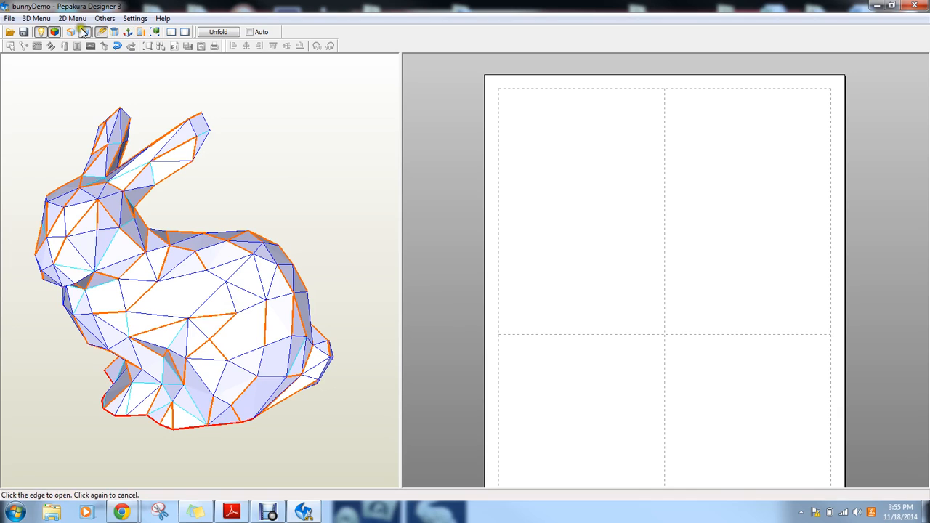
pyautogui.moveTo(84, 31)
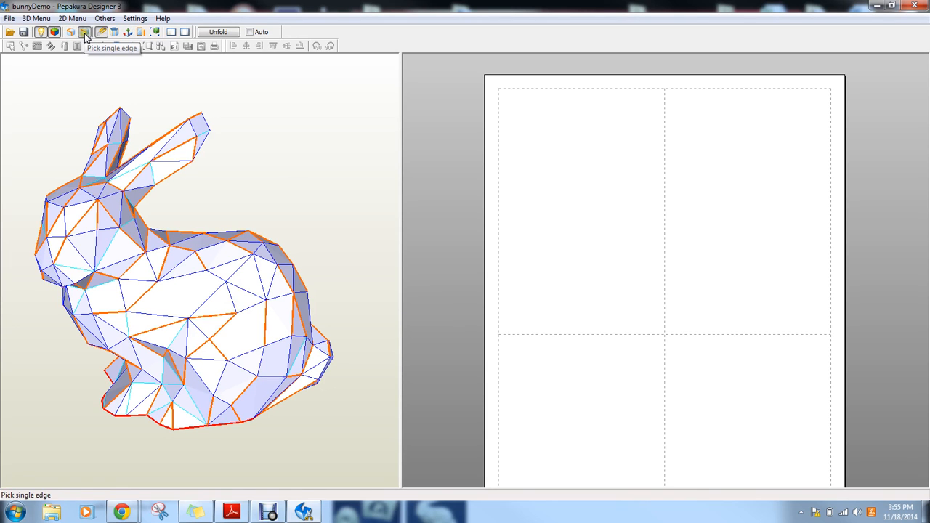
pyautogui.click(84, 31)
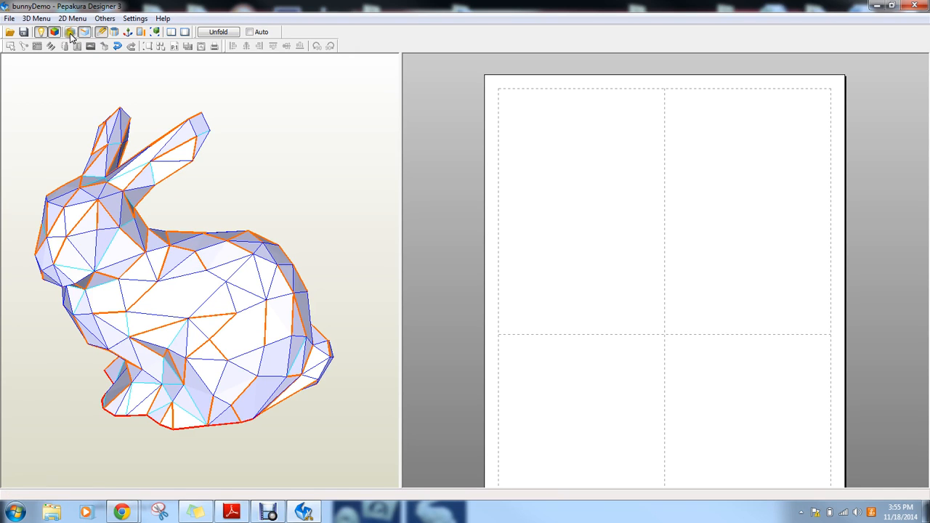
# - Pick cut edges by shortest path, dismiss the Windows color scheme prompt, and set a path point on the bunny
pyautogui.click(71, 31)
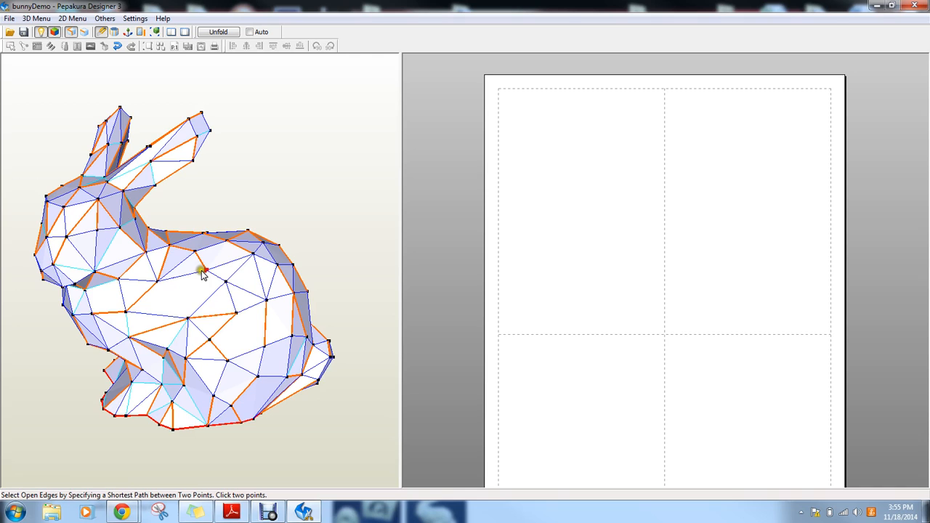
pyautogui.moveTo(183, 283)
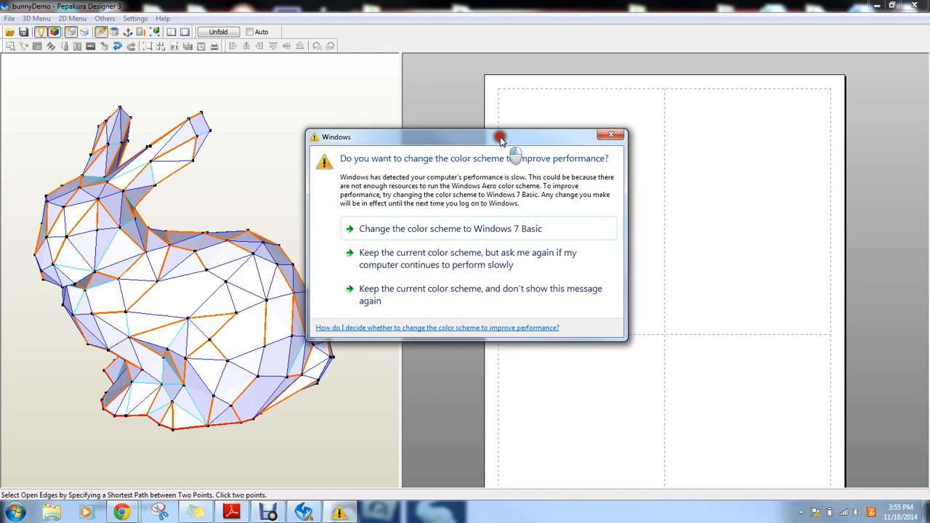
pyautogui.moveTo(499, 136); pyautogui.dragTo(518, 137)
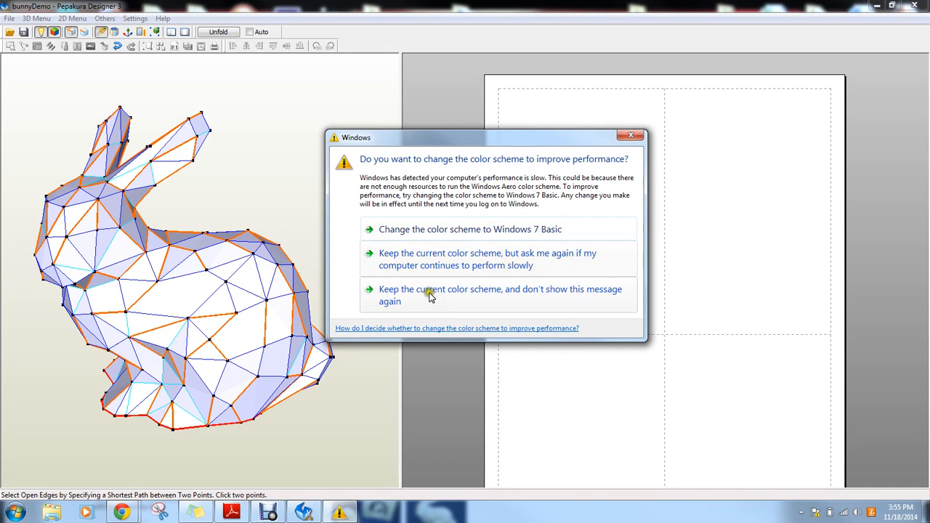
pyautogui.click(500, 294)
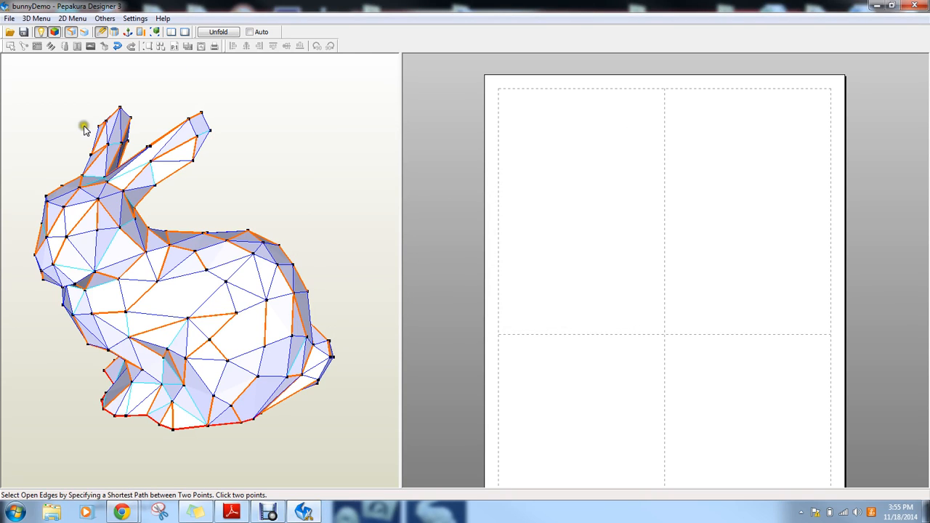
pyautogui.moveTo(141, 190)
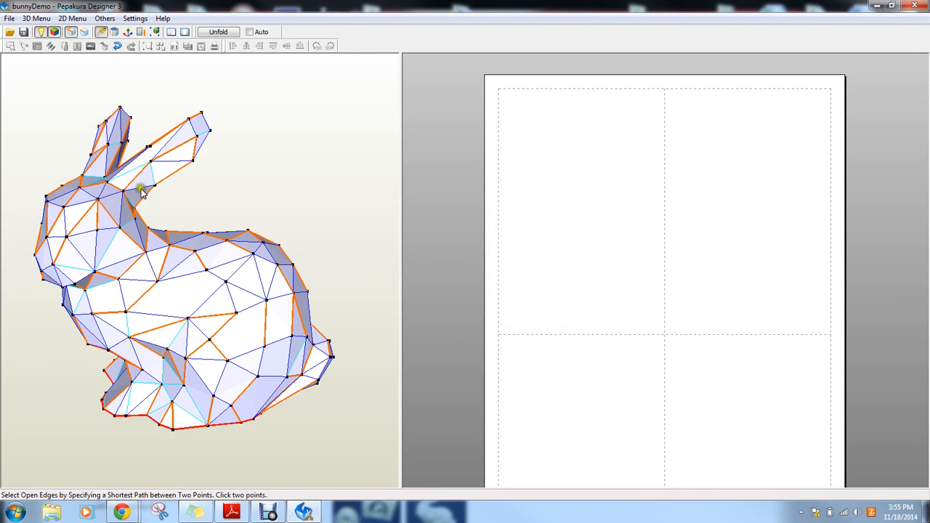
pyautogui.moveTo(247, 265)
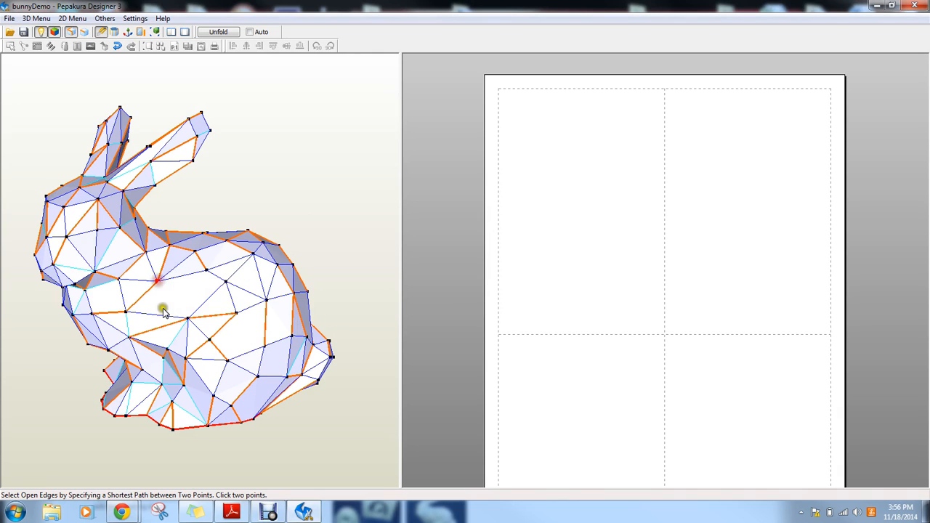
pyautogui.click(159, 280)
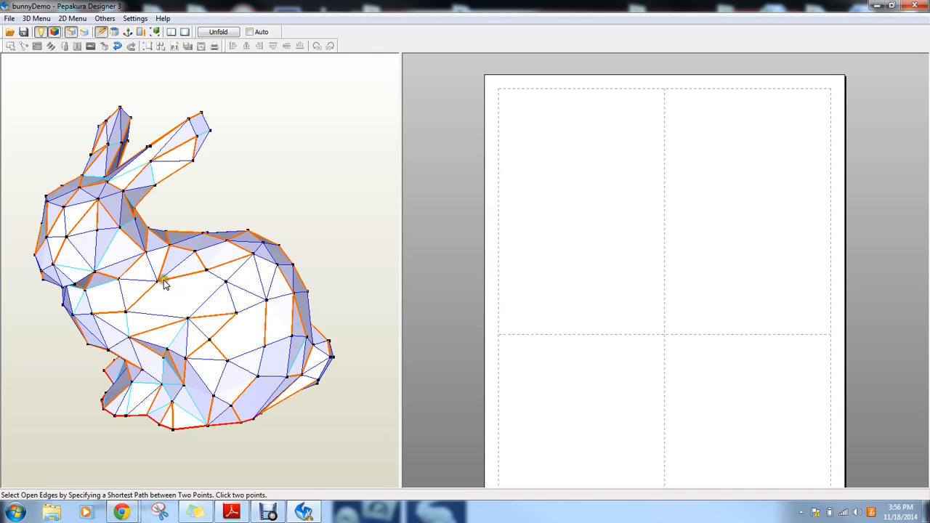
pyautogui.moveTo(114, 287)
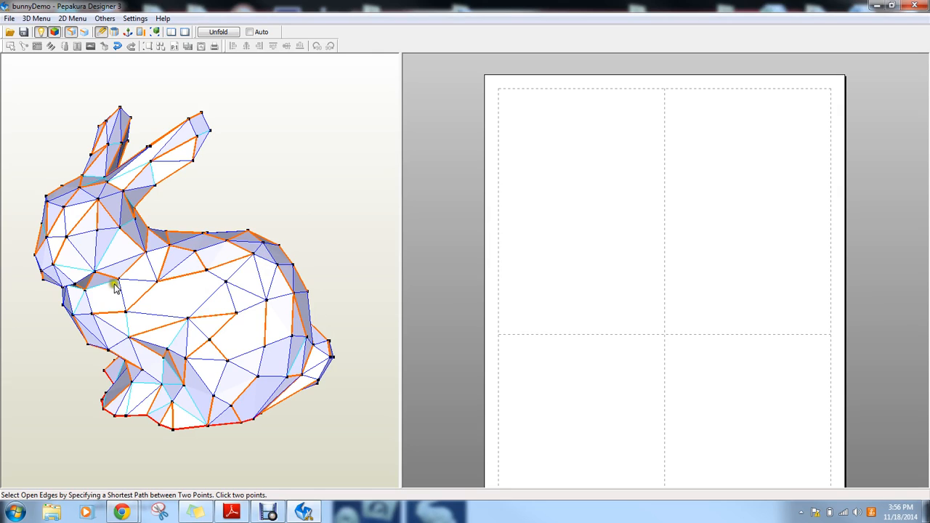
pyautogui.moveTo(178, 263)
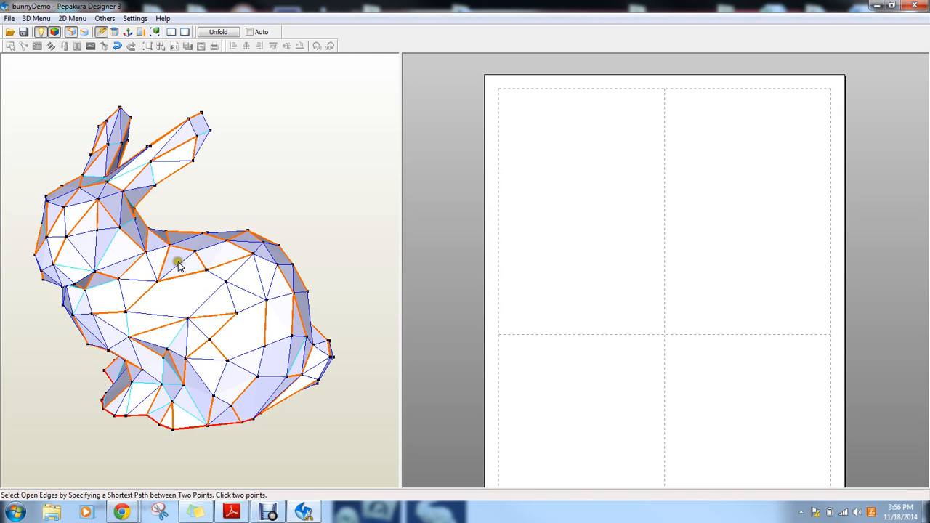
pyautogui.moveTo(85, 31)
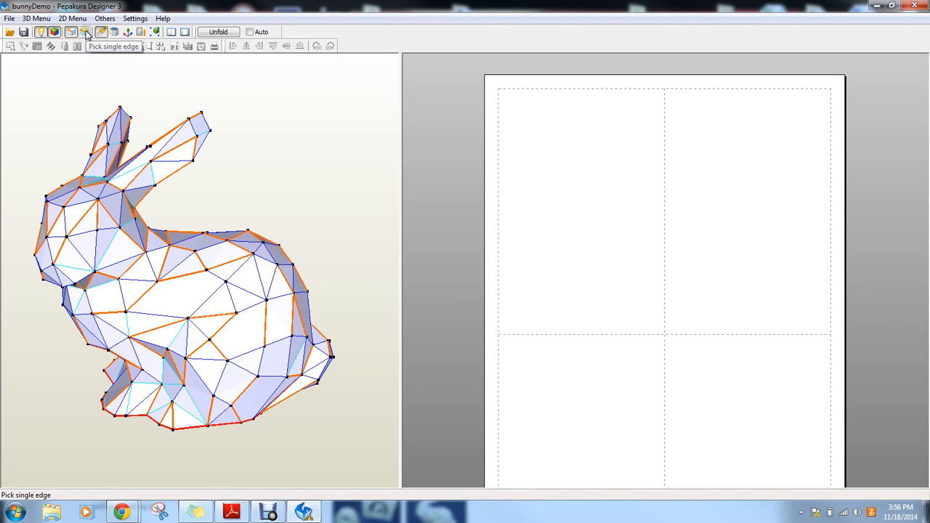
# - Switch to single-edge picking so each clicked edge is opened or cancelled
pyautogui.click(85, 31)
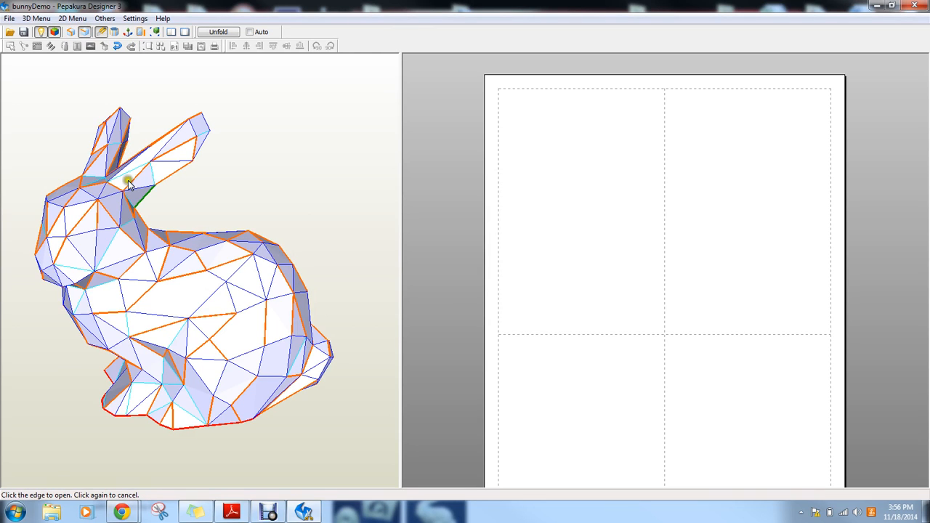
pyautogui.moveTo(163, 374)
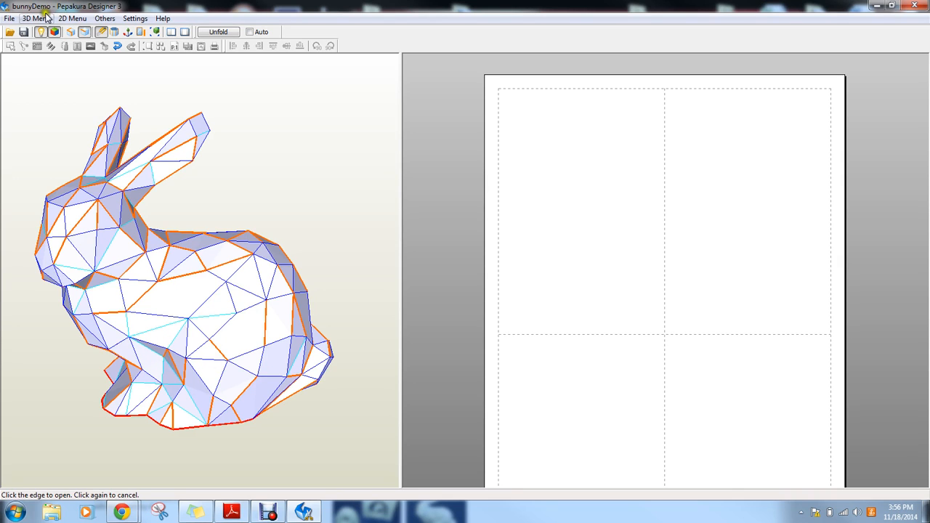
# - Reset all edge properties from the 3D menu and orbit the bunny to inspect it from several angles
pyautogui.click(36, 18)
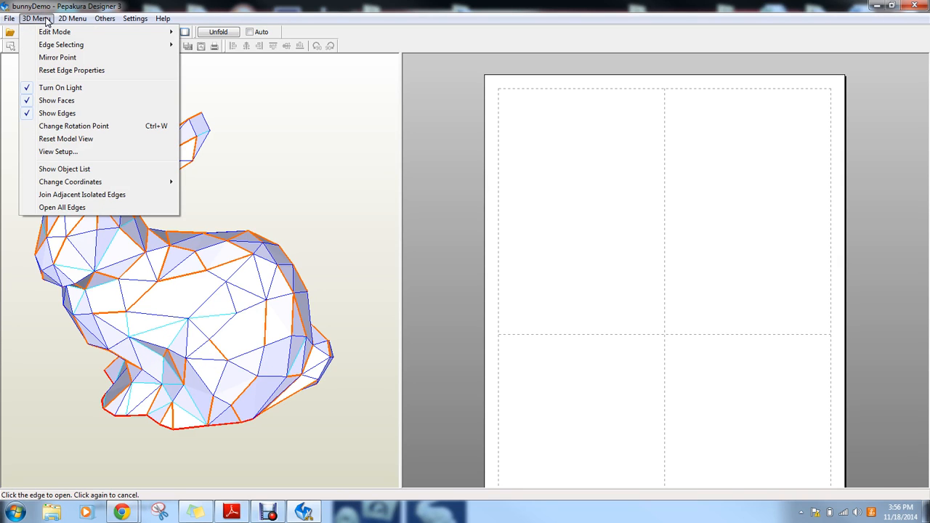
pyautogui.moveTo(71, 70)
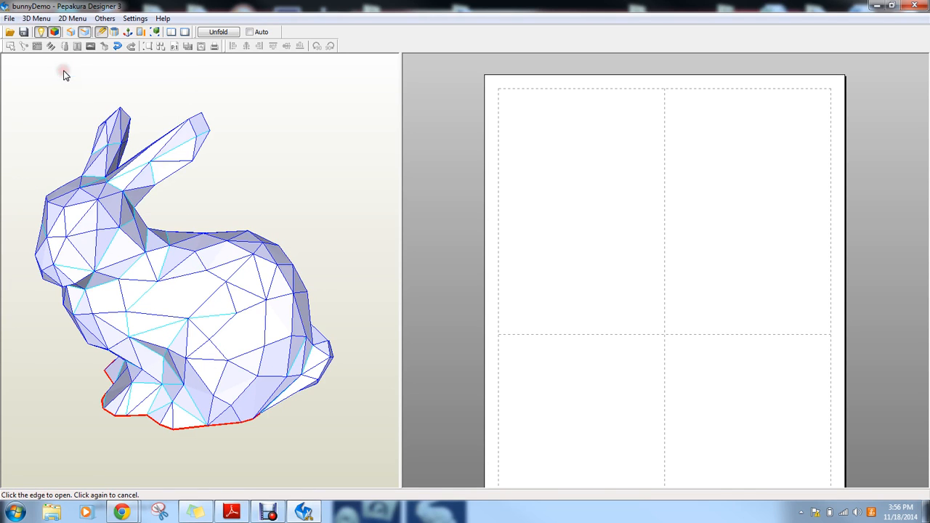
pyautogui.moveTo(424, 217)
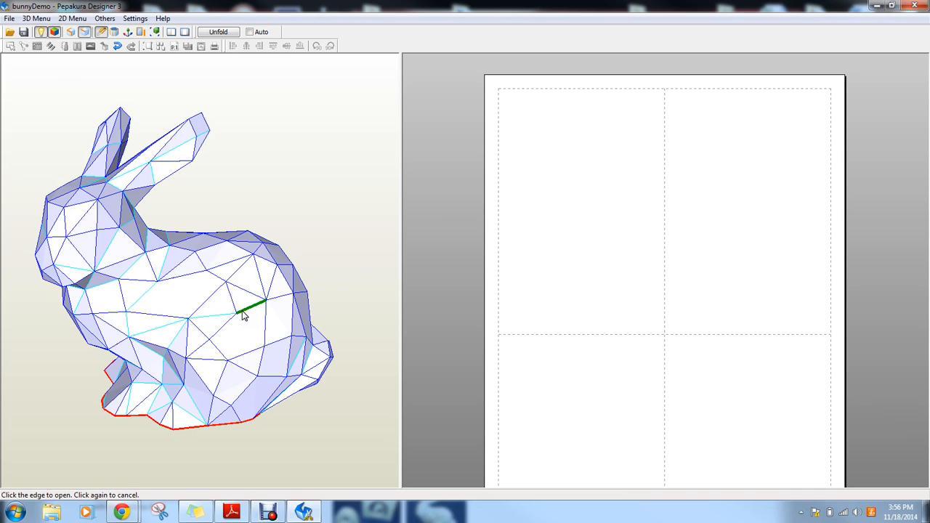
pyautogui.moveTo(146, 150)
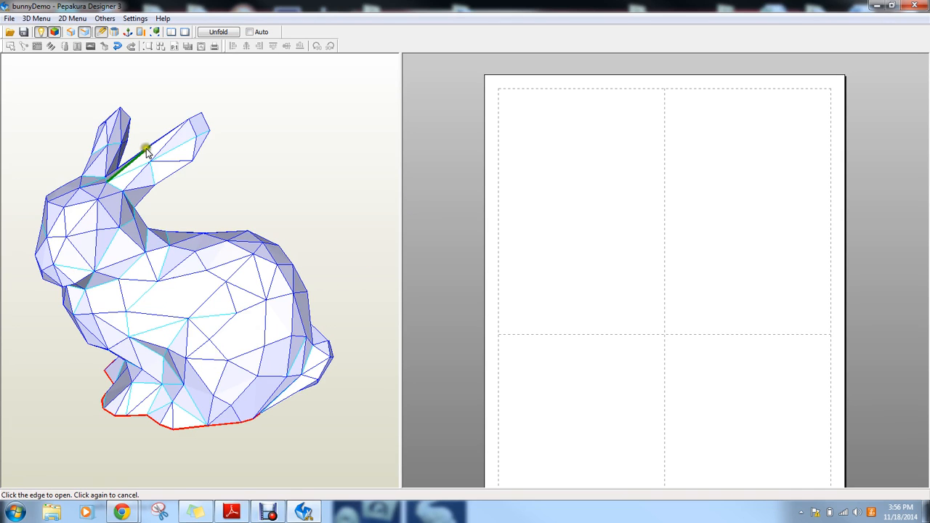
pyautogui.moveTo(131, 244)
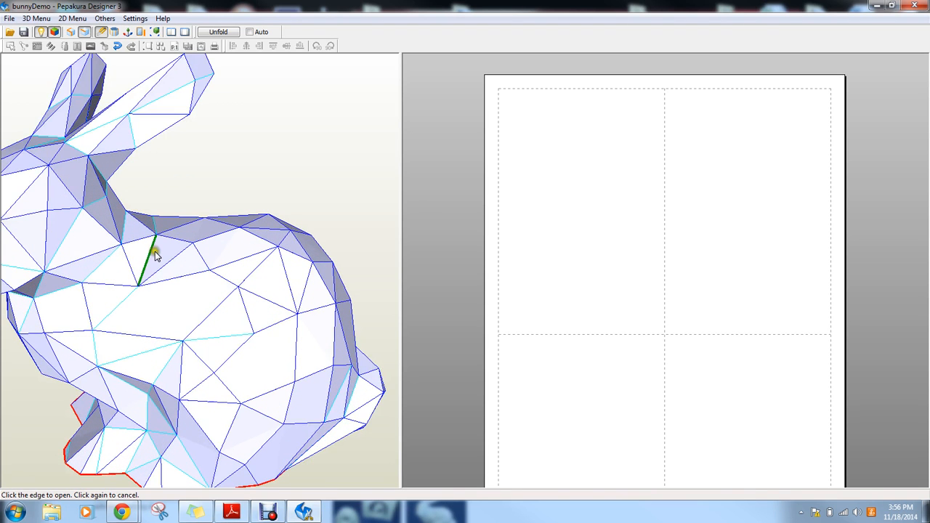
pyautogui.moveTo(141, 282)
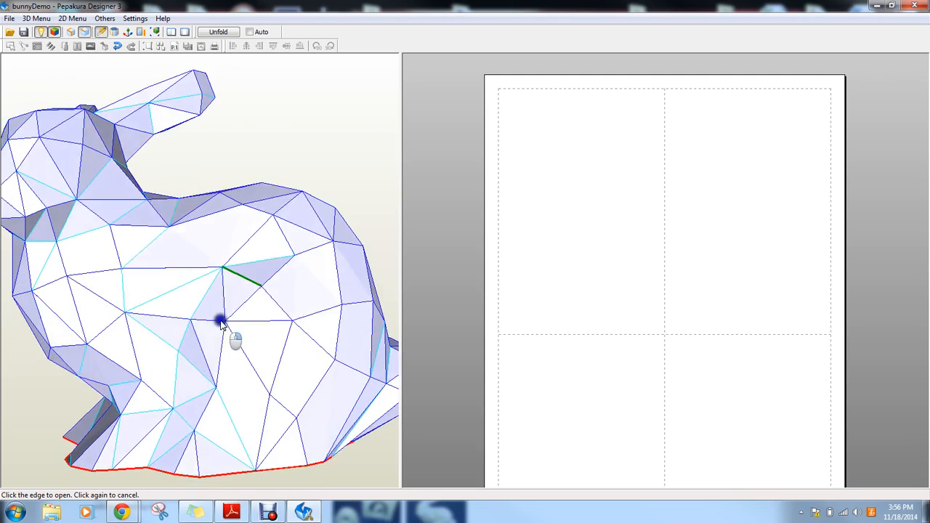
pyautogui.moveTo(221, 323); pyautogui.dragTo(222, 338)
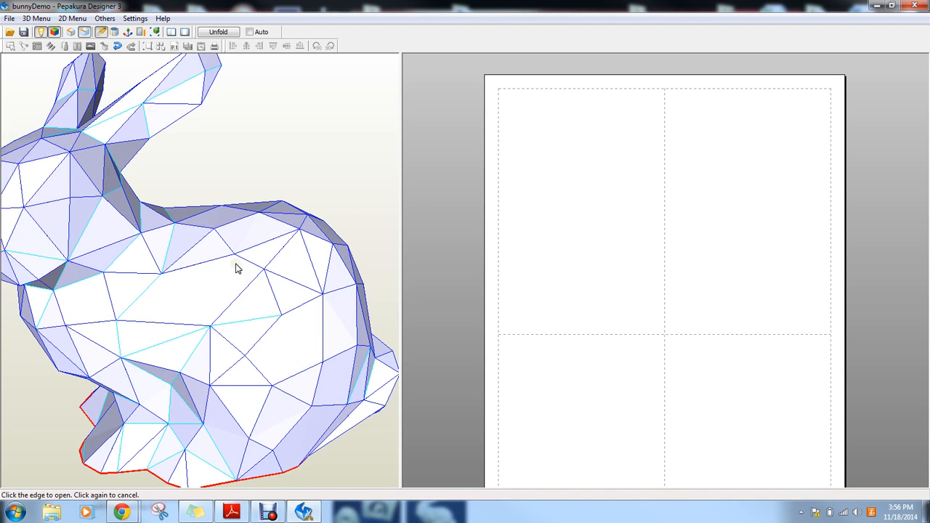
pyautogui.moveTo(236, 269); pyautogui.dragTo(269, 258)
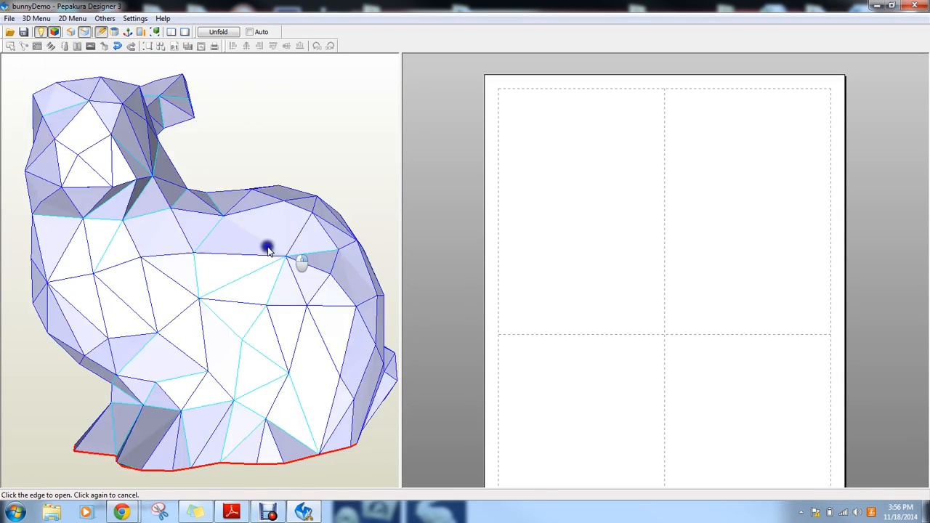
pyautogui.moveTo(269, 250); pyautogui.dragTo(254, 244)
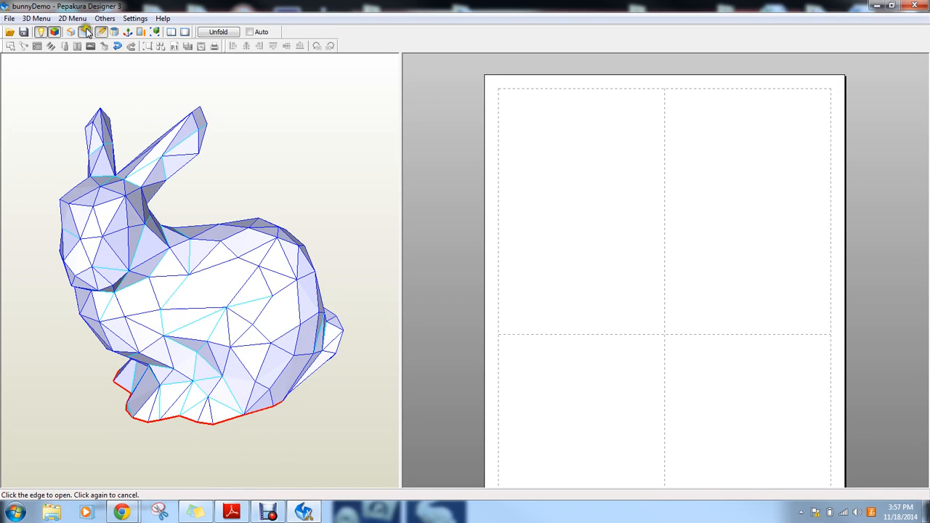
# - Mark further cut edges on the bunny with the single-edge tool, orbiting to reach them
pyautogui.click(100, 32)
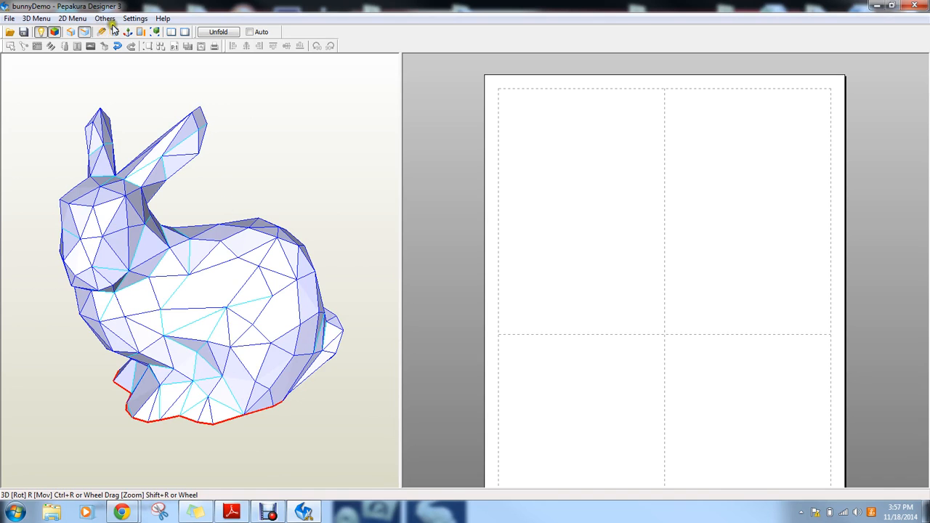
pyautogui.click(101, 31)
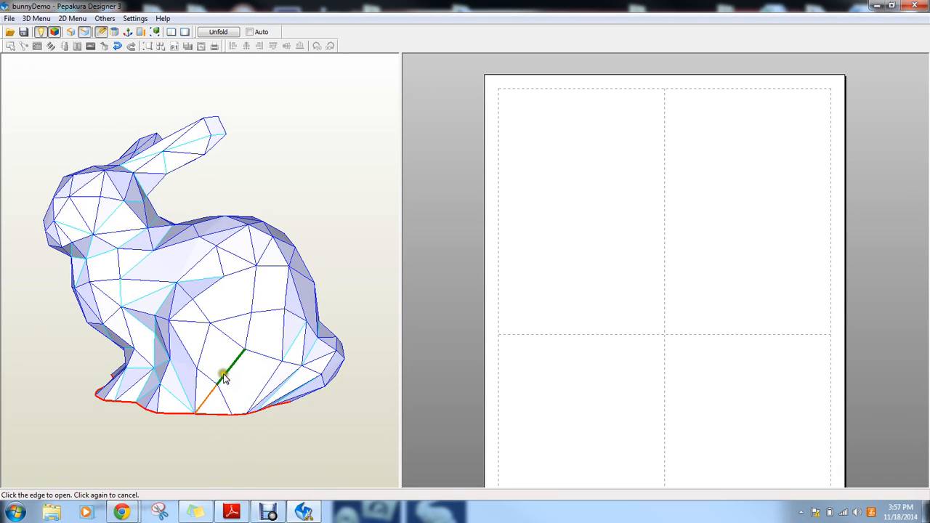
pyautogui.moveTo(253, 296)
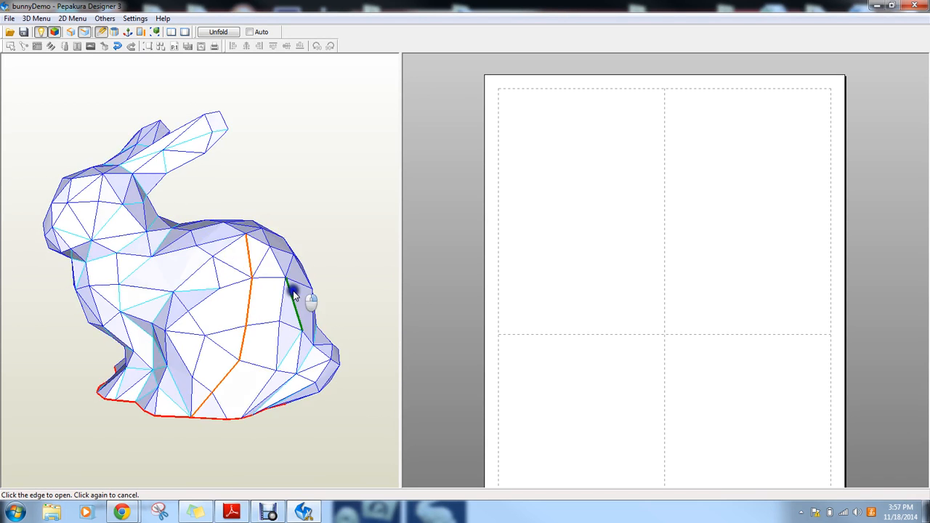
pyautogui.moveTo(294, 294); pyautogui.dragTo(218, 279)
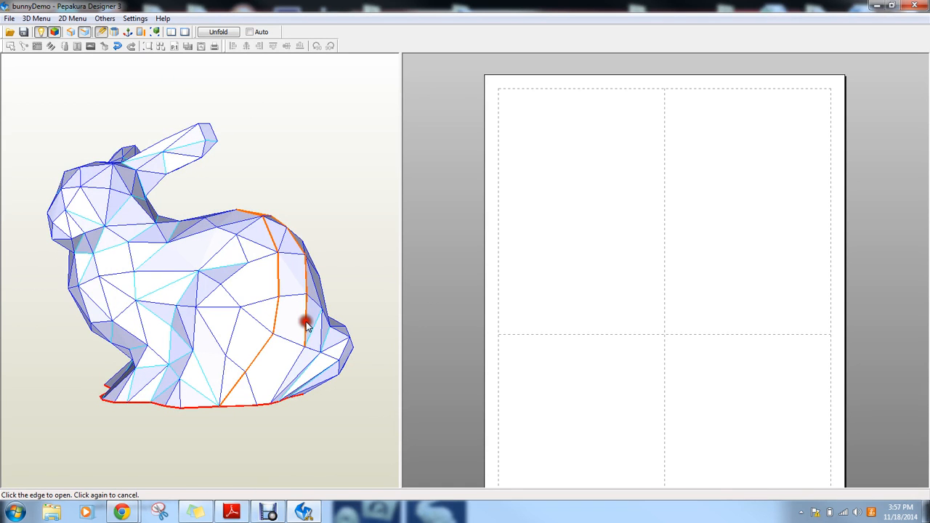
pyautogui.moveTo(261, 356)
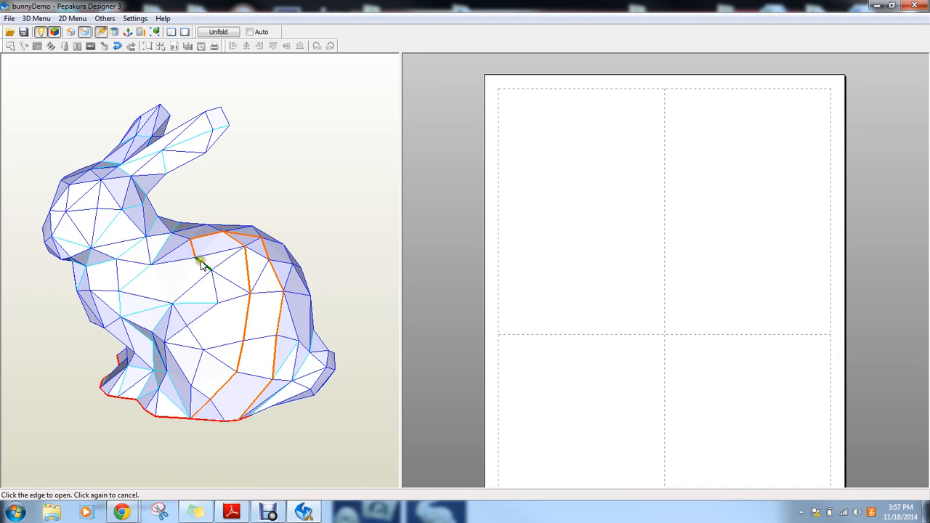
pyautogui.moveTo(218, 283)
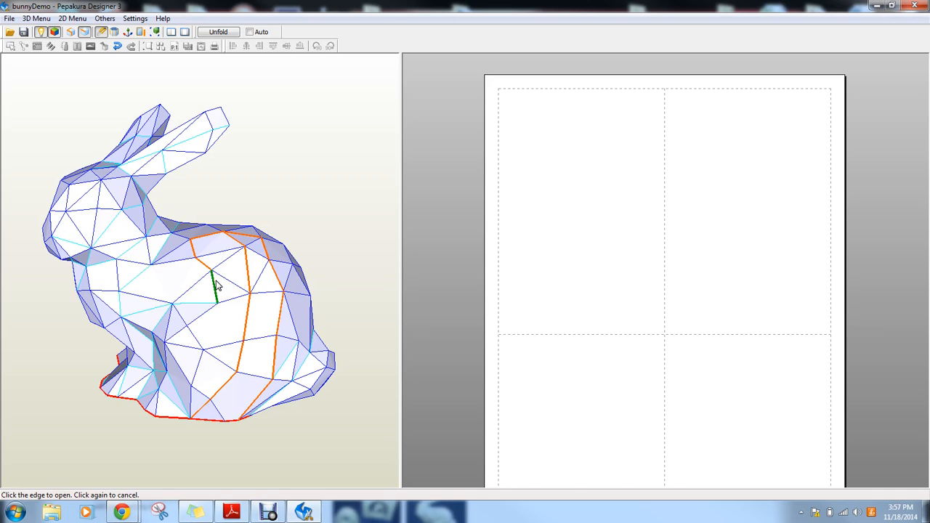
pyautogui.moveTo(212, 221)
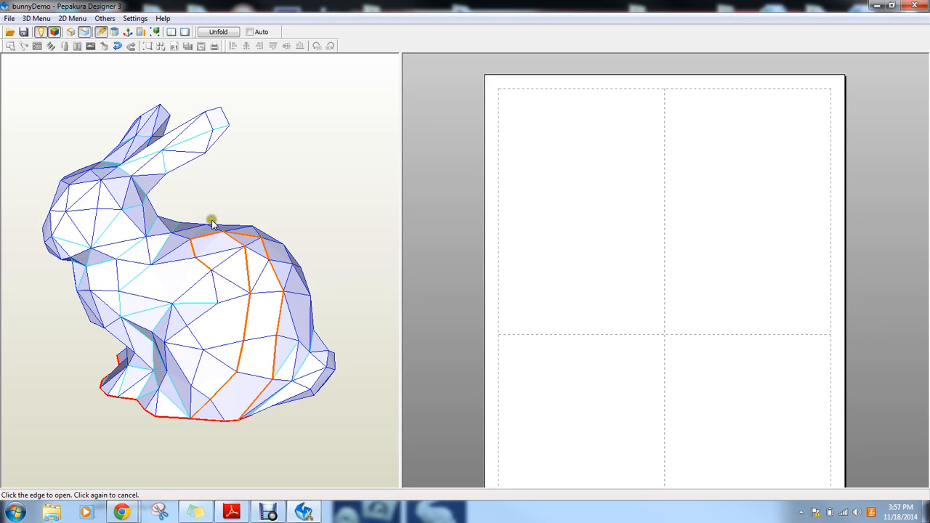
pyautogui.moveTo(240, 326)
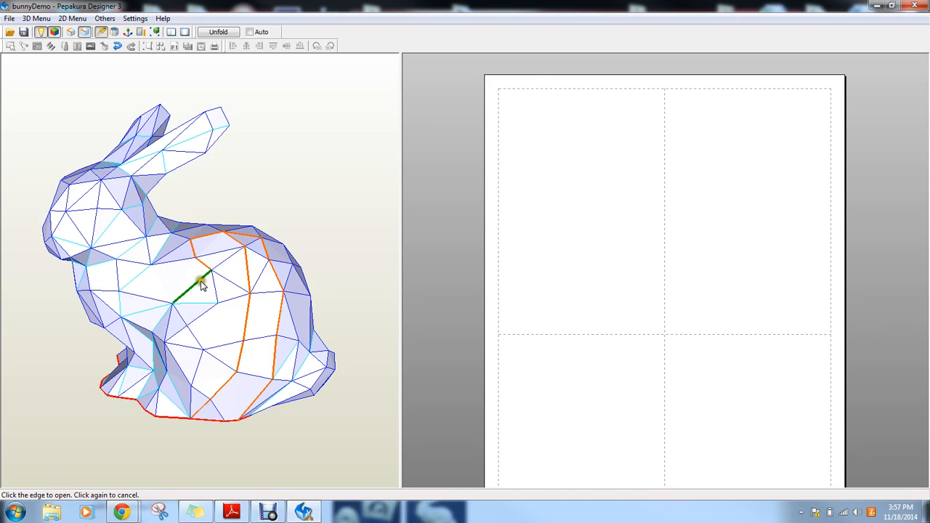
pyautogui.moveTo(168, 313)
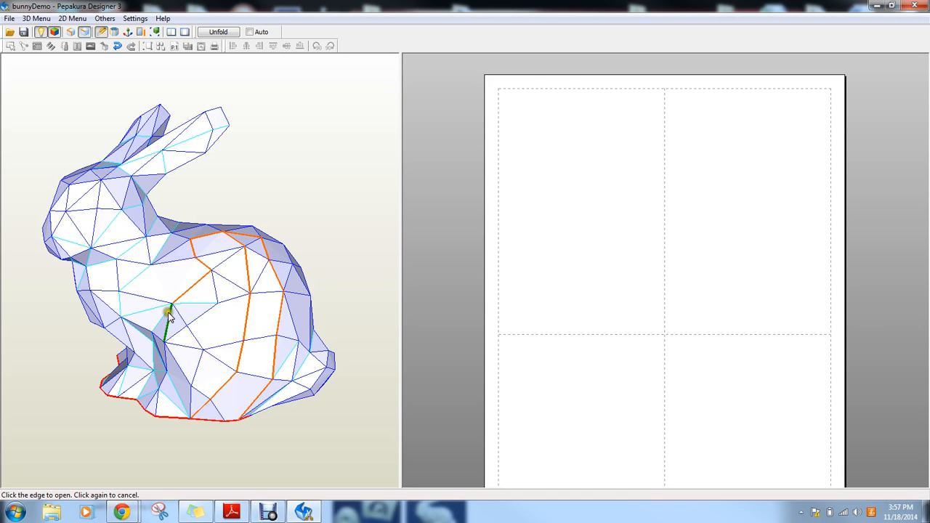
pyautogui.moveTo(178, 348)
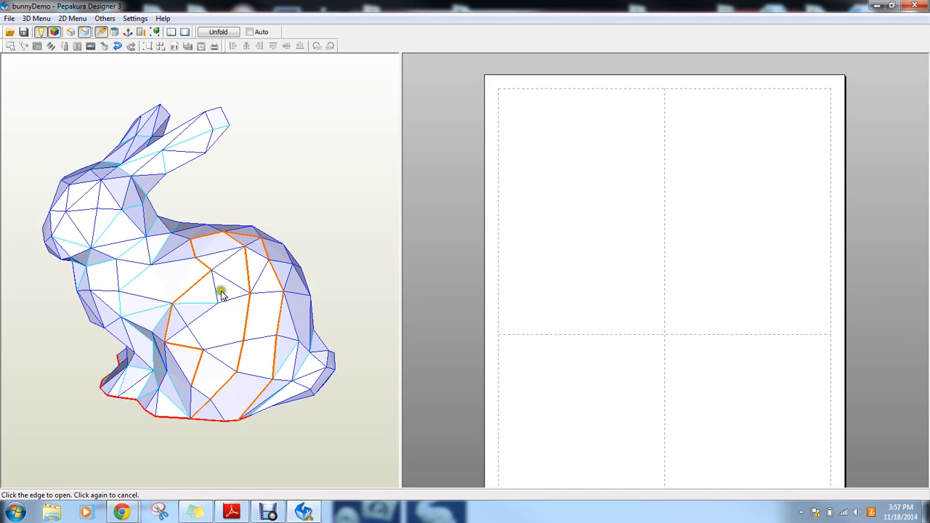
pyautogui.moveTo(178, 308)
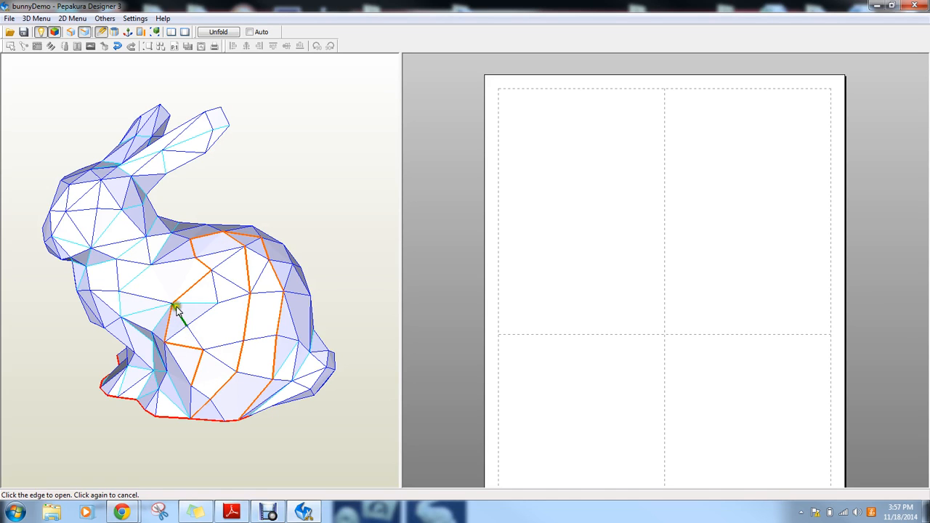
pyautogui.moveTo(231, 307)
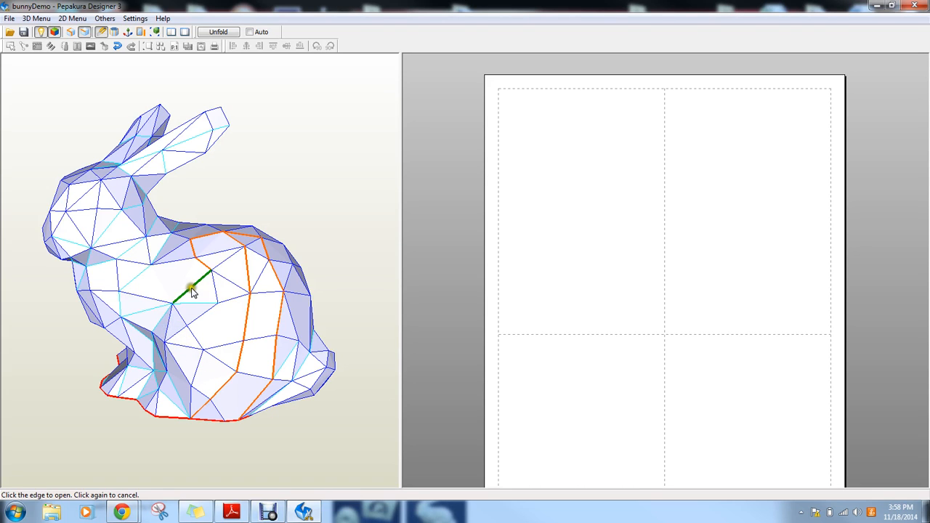
pyautogui.moveTo(225, 283)
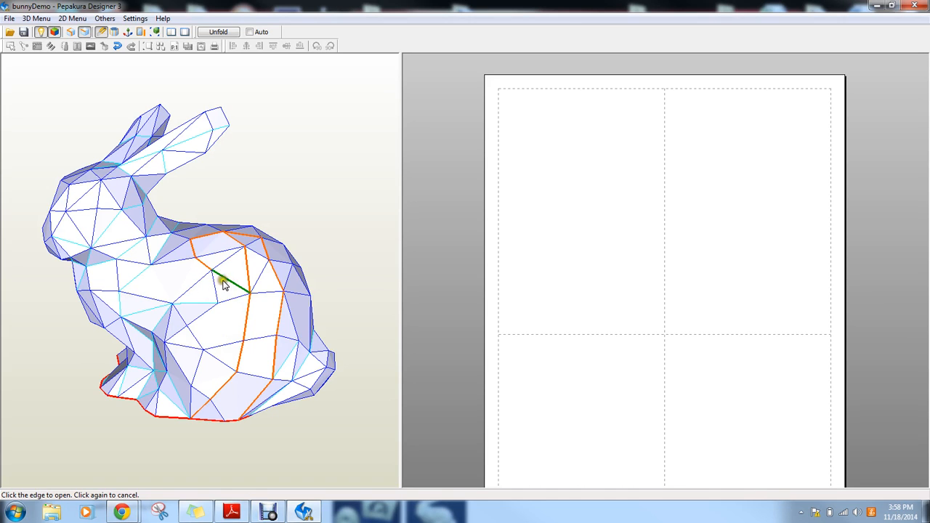
pyautogui.moveTo(207, 318)
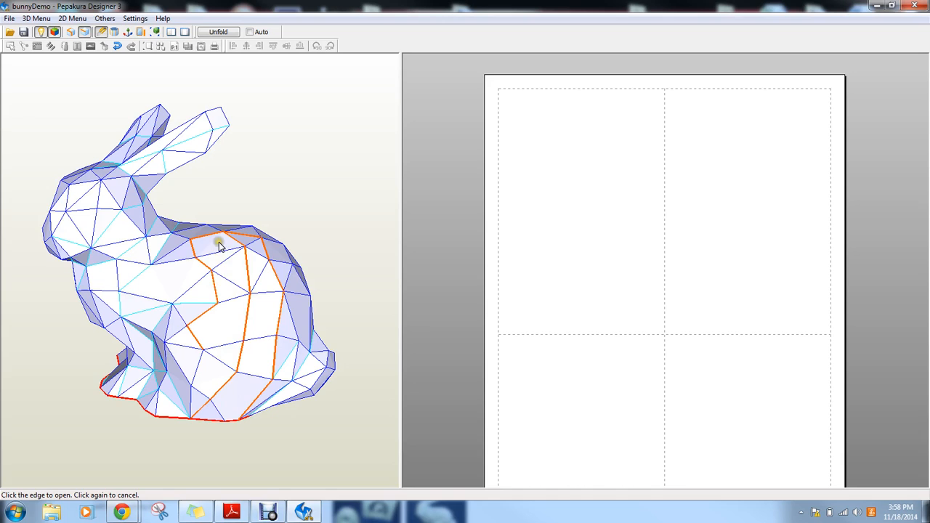
pyautogui.moveTo(239, 267)
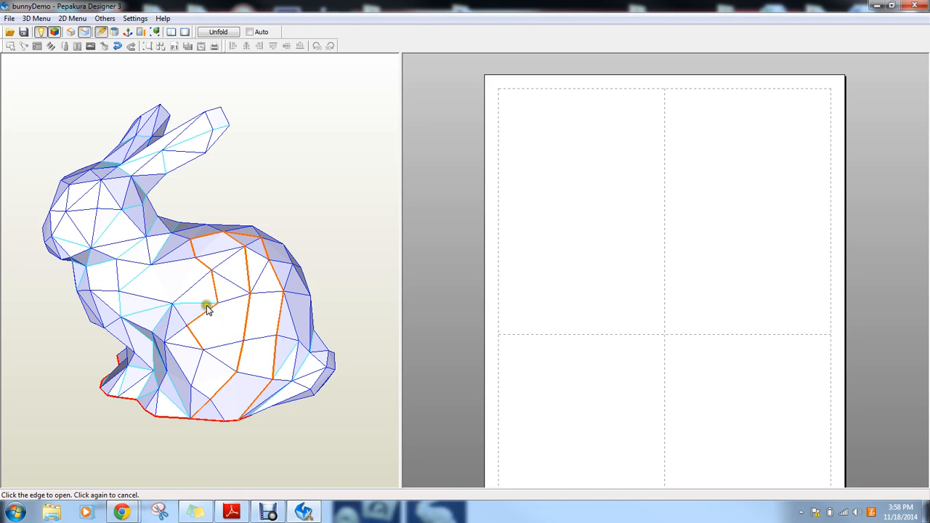
pyautogui.moveTo(194, 403)
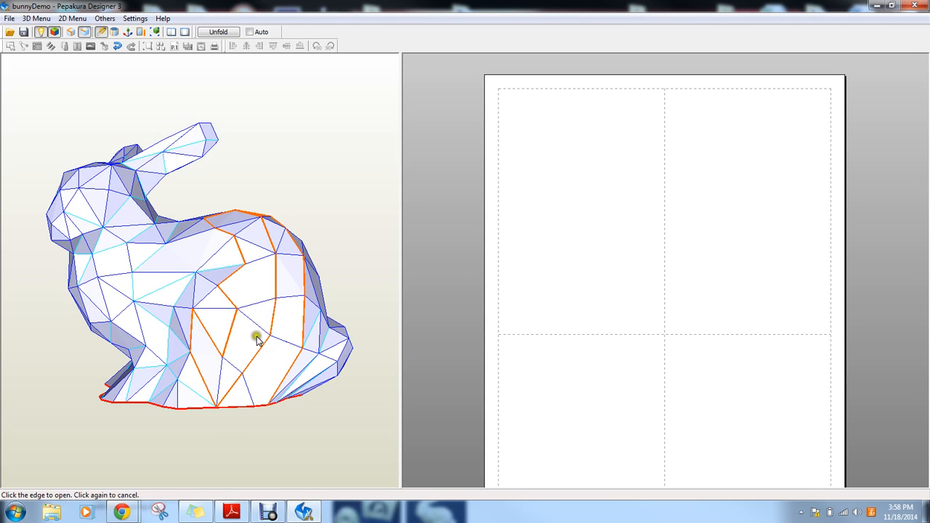
pyautogui.moveTo(226, 392)
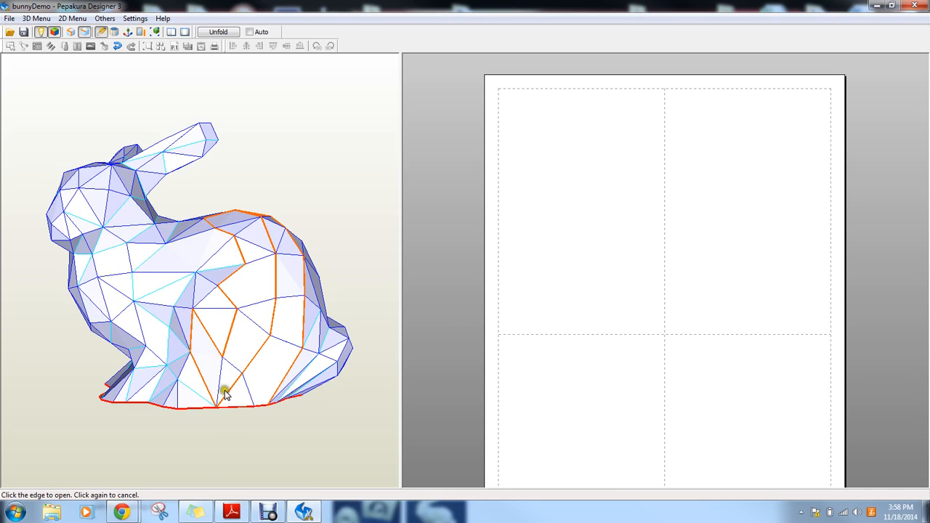
pyautogui.moveTo(229, 372)
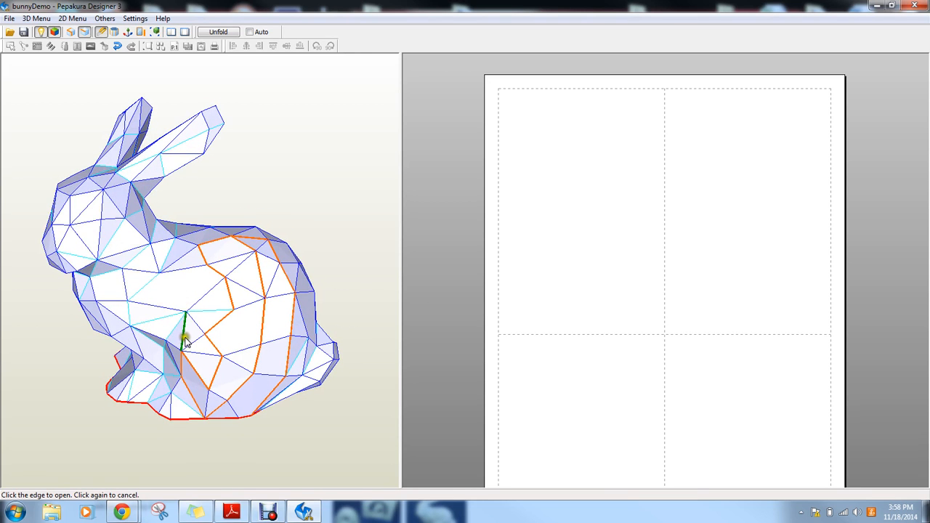
pyautogui.moveTo(284, 334)
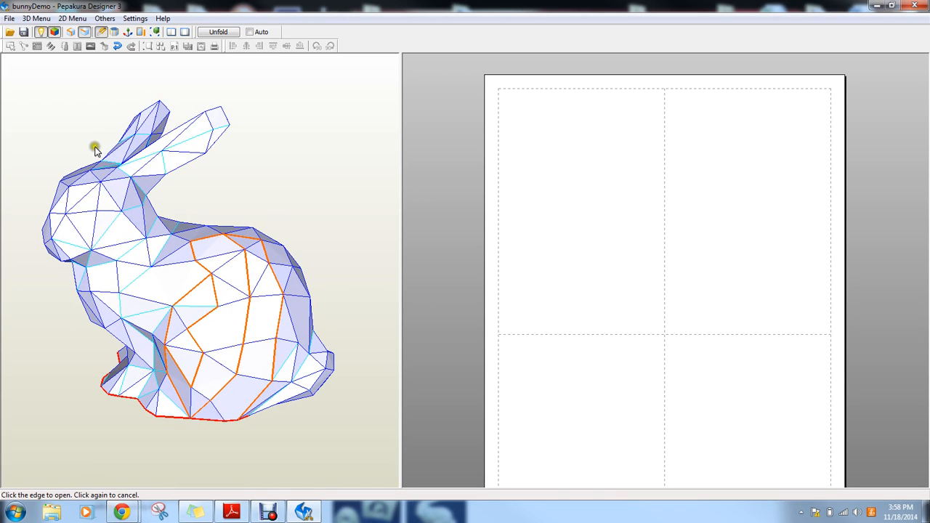
pyautogui.click(197, 306)
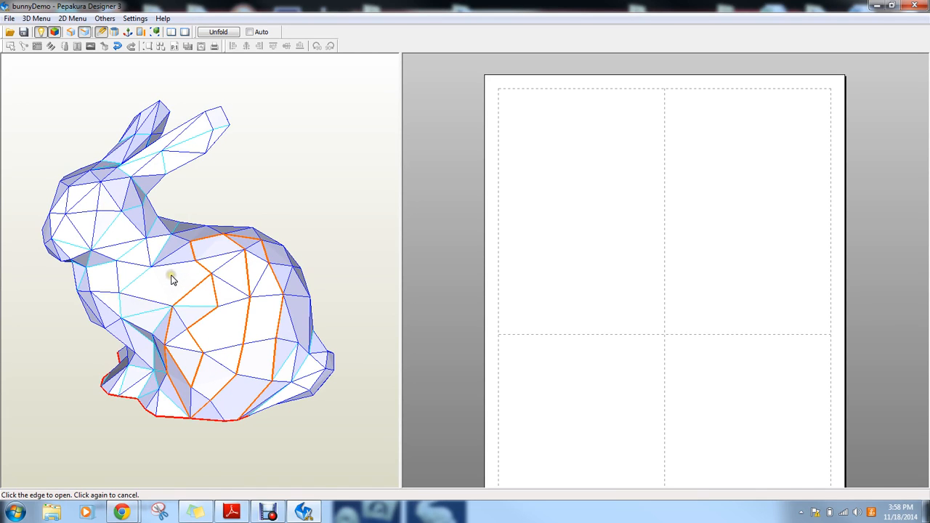
pyautogui.moveTo(186, 276)
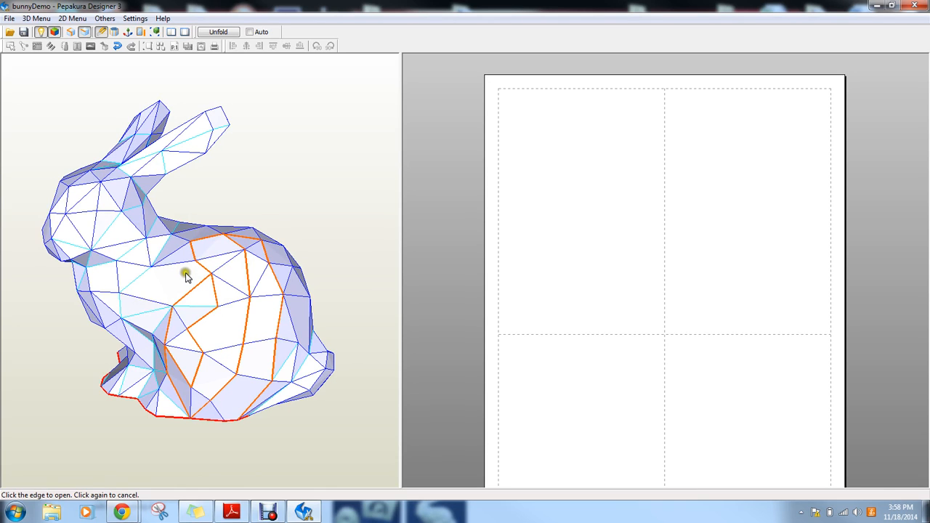
pyautogui.moveTo(218, 31)
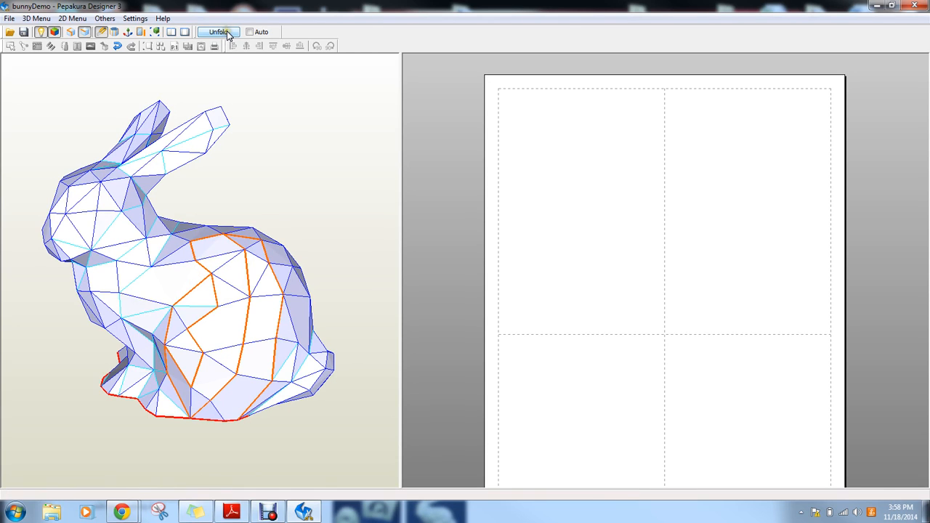
# - Unfold the bunny into 12 flat parts, keeping the manual assembled size
pyautogui.click(218, 32)
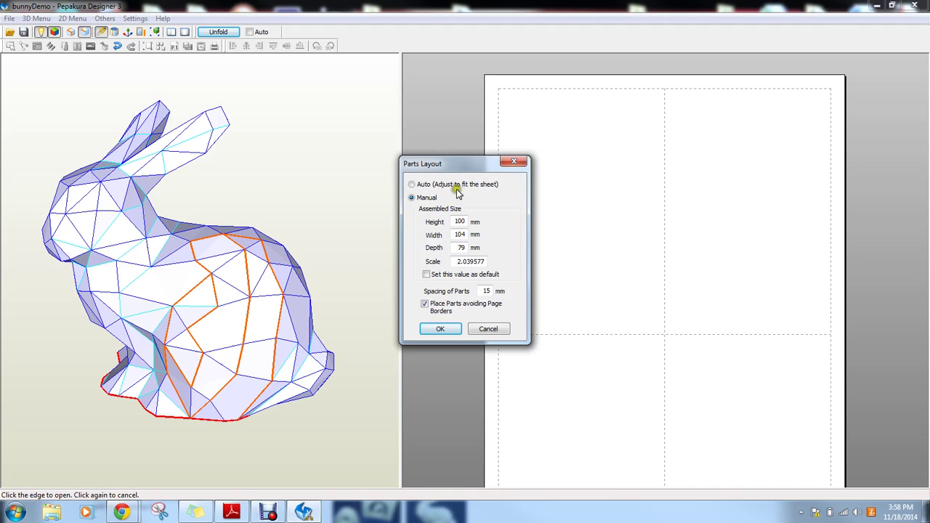
pyautogui.moveTo(440, 254)
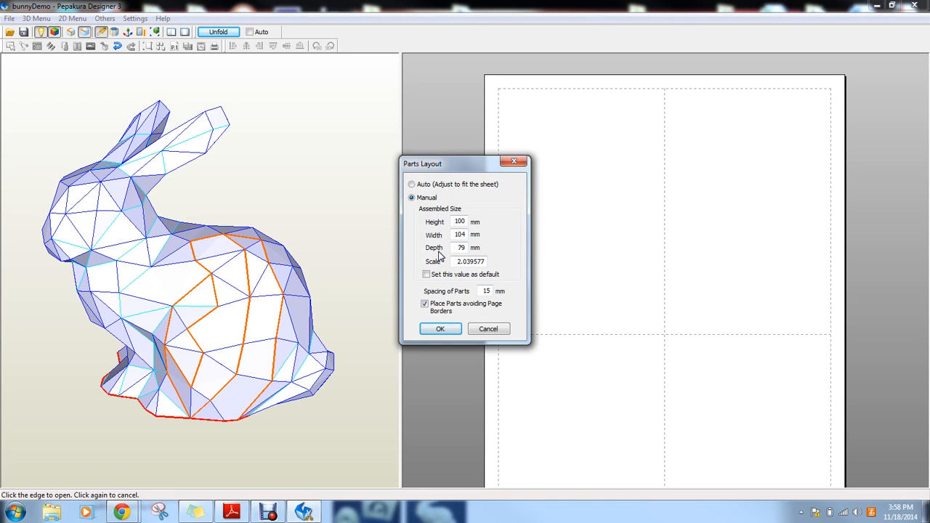
pyautogui.click(439, 328)
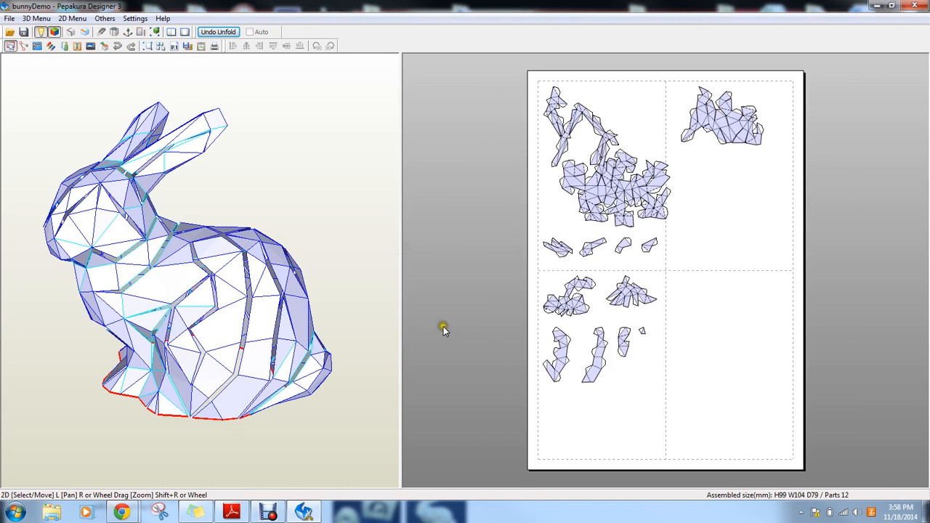
pyautogui.moveTo(236, 258)
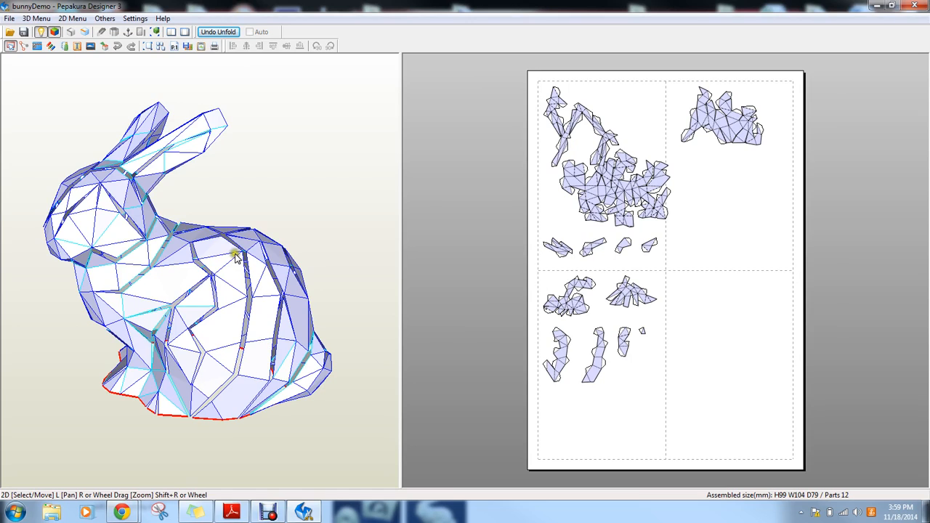
pyautogui.moveTo(256, 261)
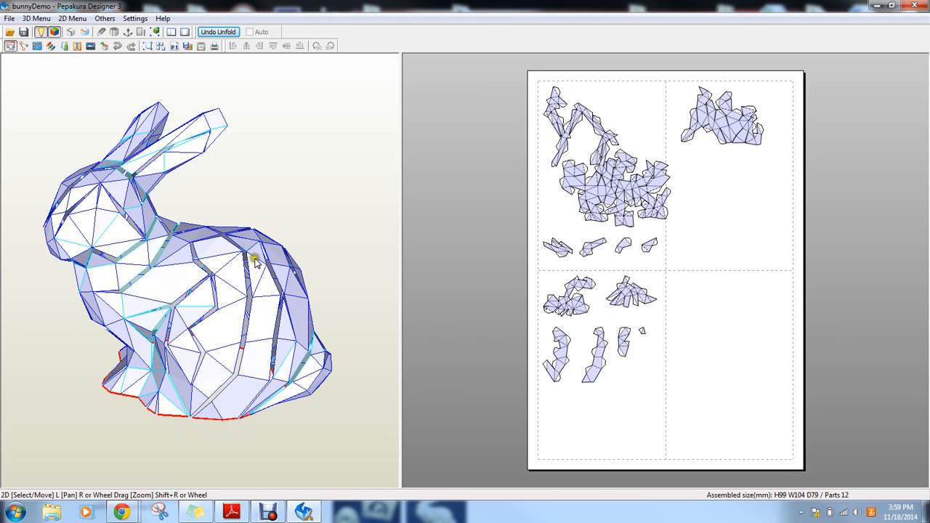
pyautogui.click(265, 332)
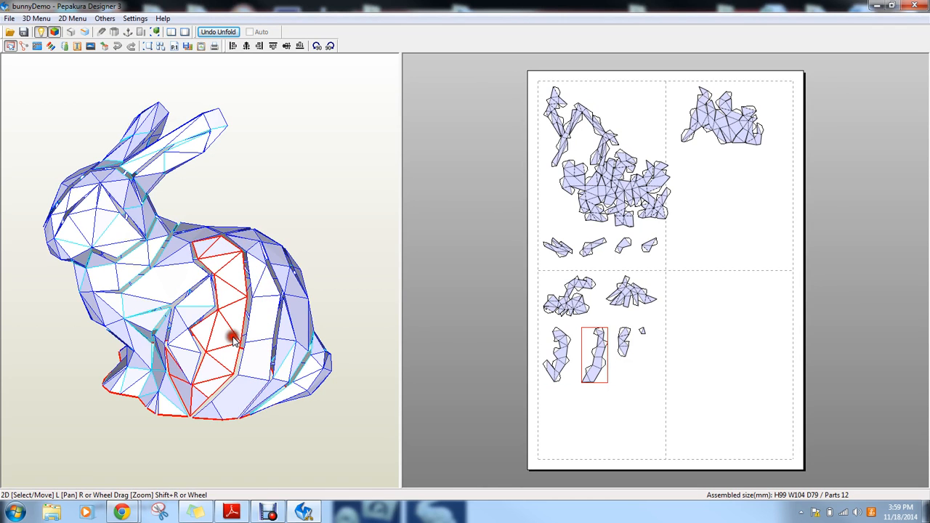
pyautogui.click(555, 356)
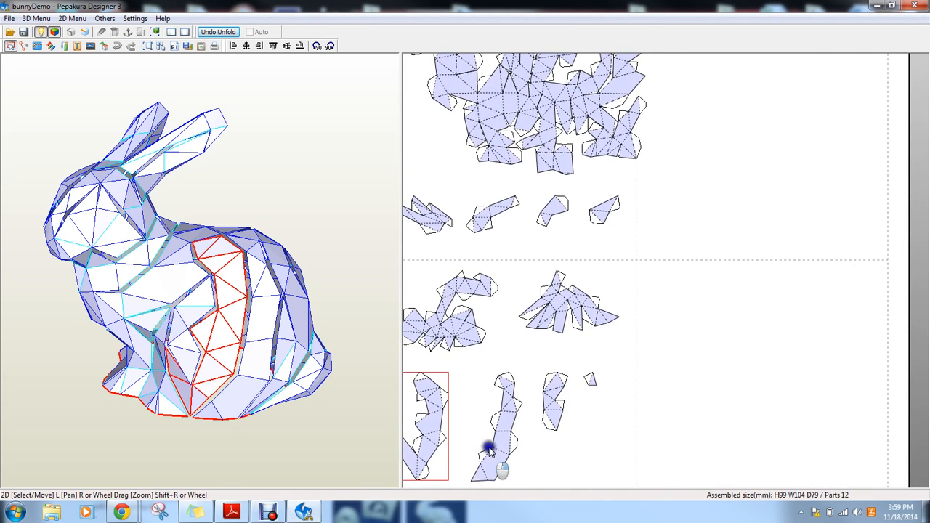
pyautogui.scroll(-3)
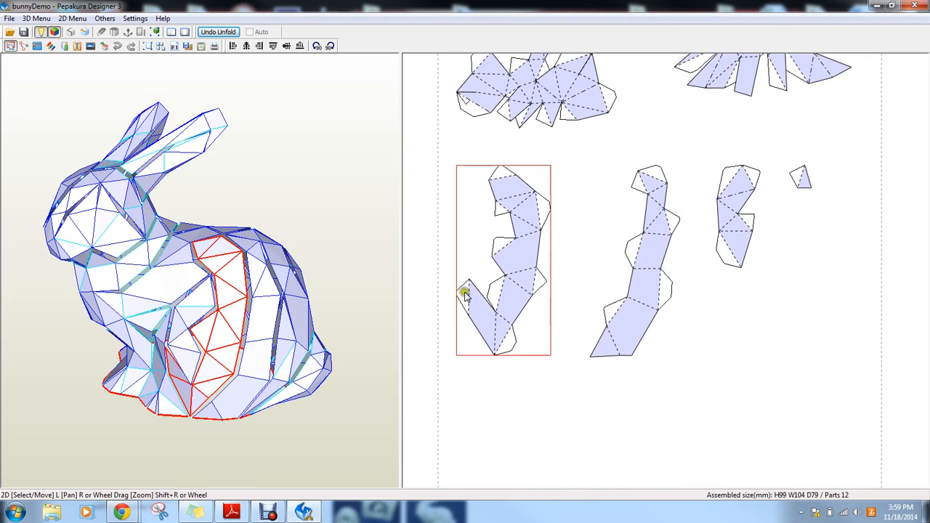
pyautogui.moveTo(514, 90)
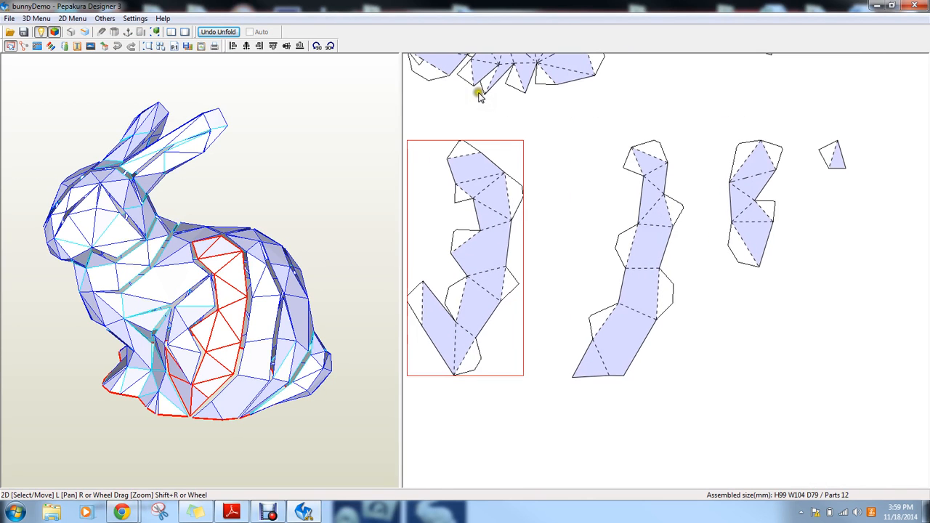
pyautogui.moveTo(135, 413)
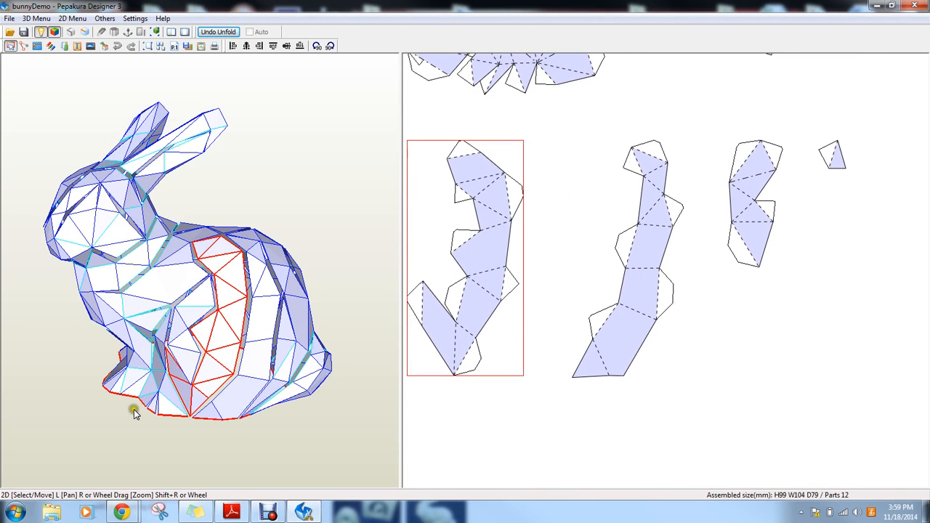
pyautogui.click(754, 204)
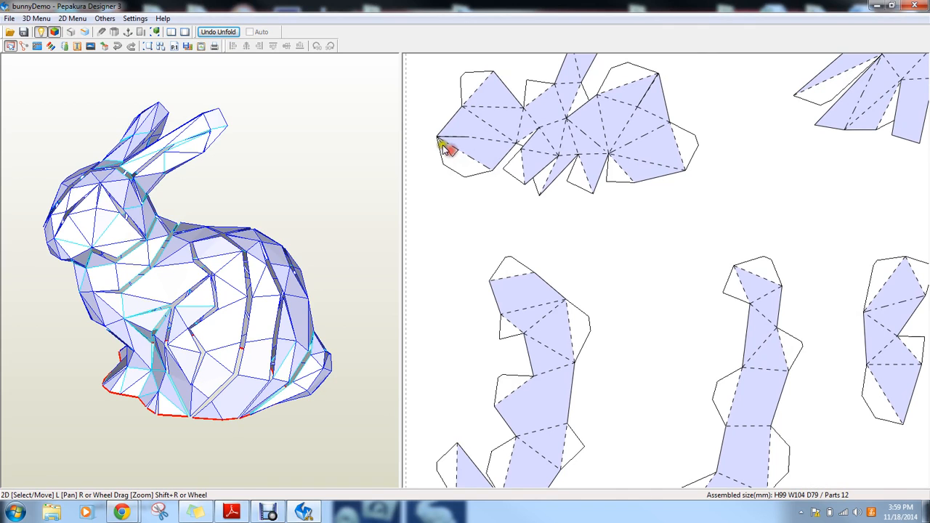
pyautogui.moveTo(443, 138)
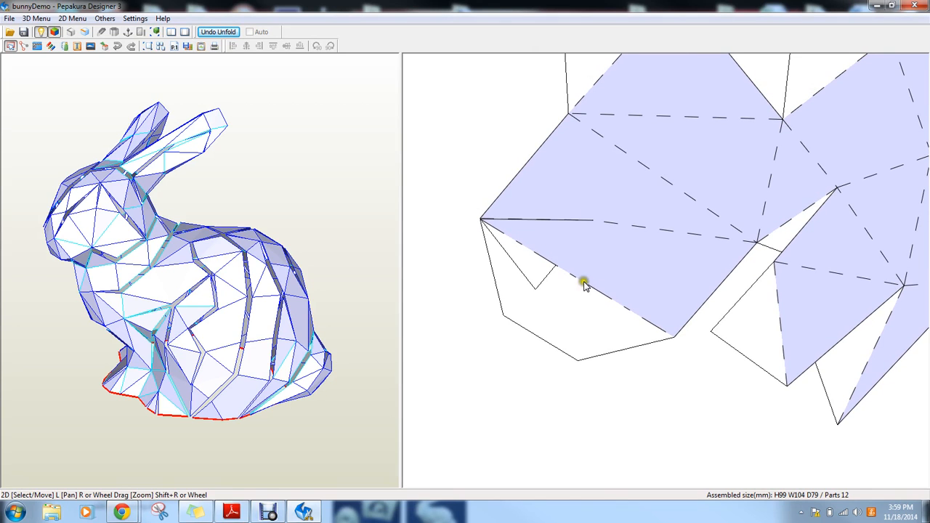
pyautogui.moveTo(529, 223)
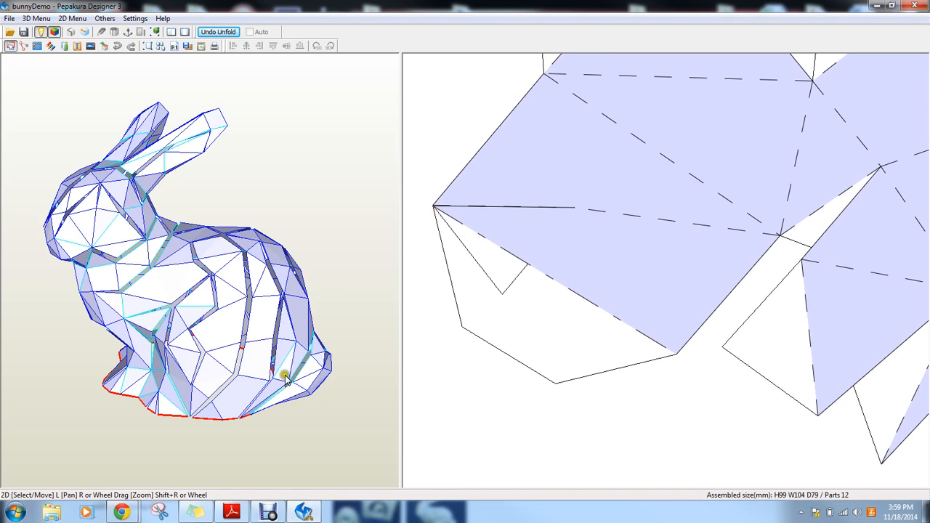
pyautogui.moveTo(533, 204)
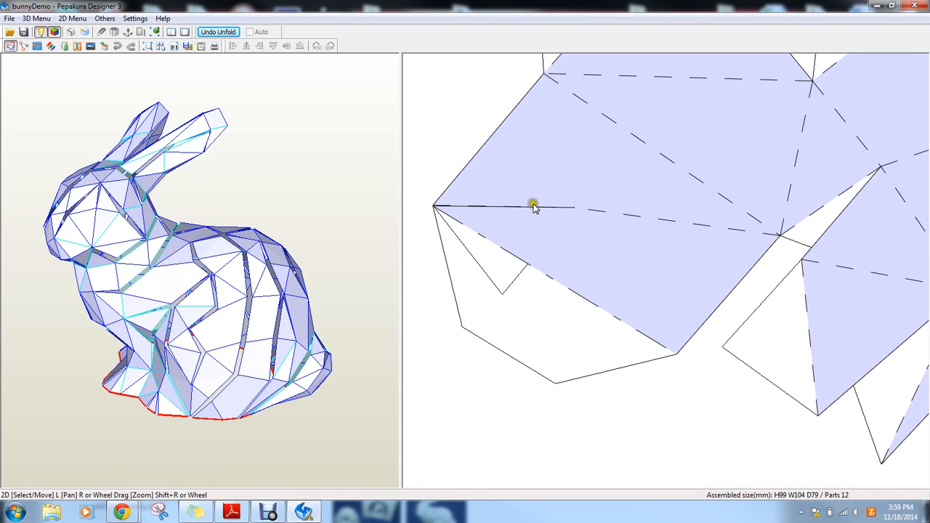
pyautogui.moveTo(569, 211)
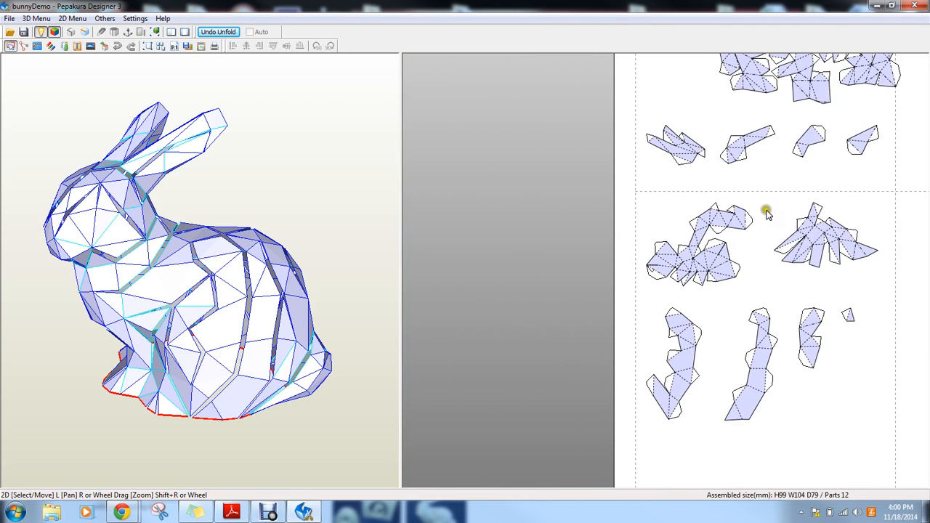
pyautogui.moveTo(789, 194)
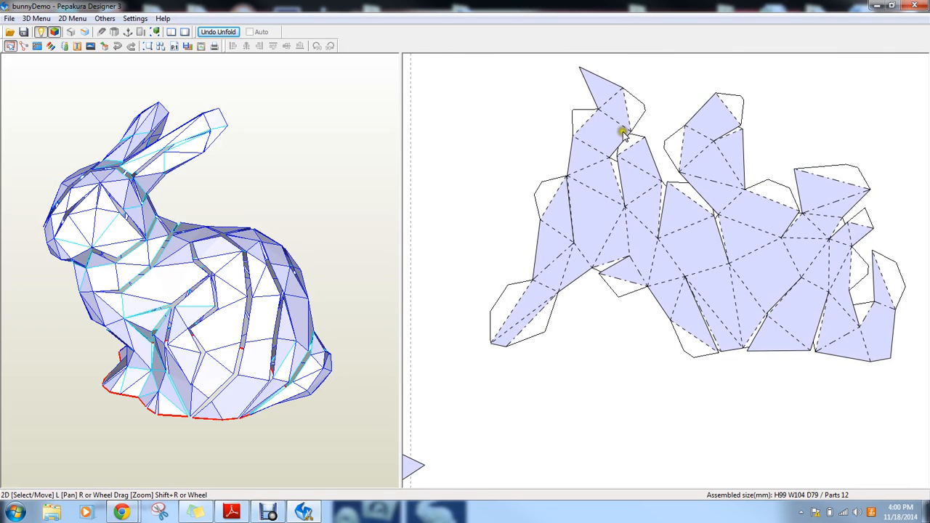
pyautogui.moveTo(615, 153)
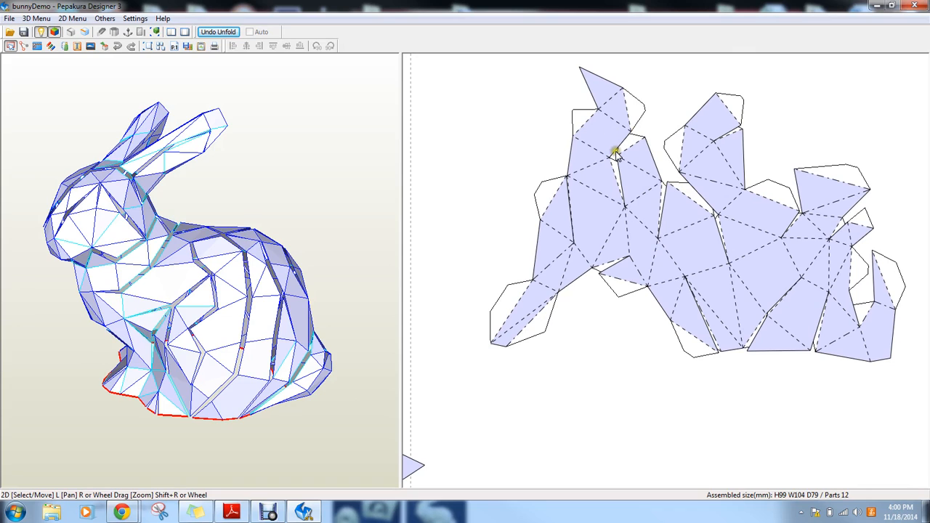
pyautogui.moveTo(630, 188)
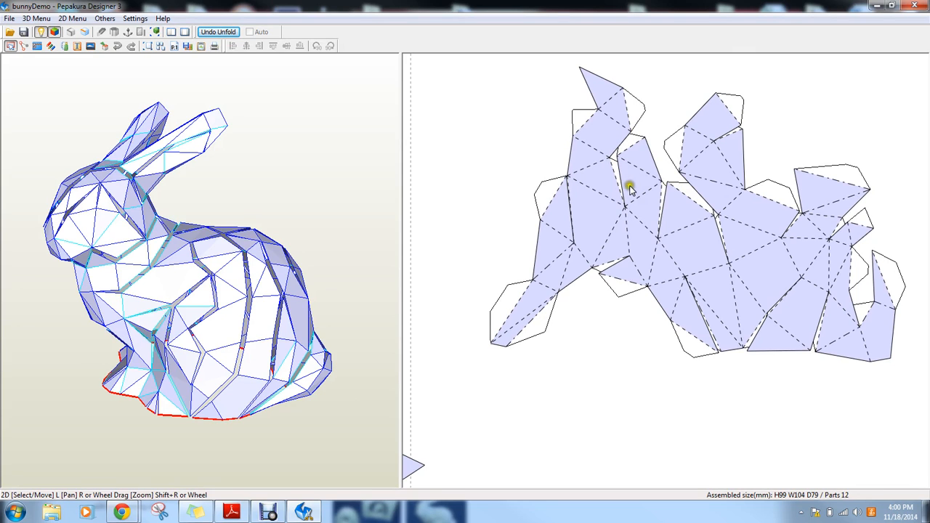
pyautogui.moveTo(624, 143)
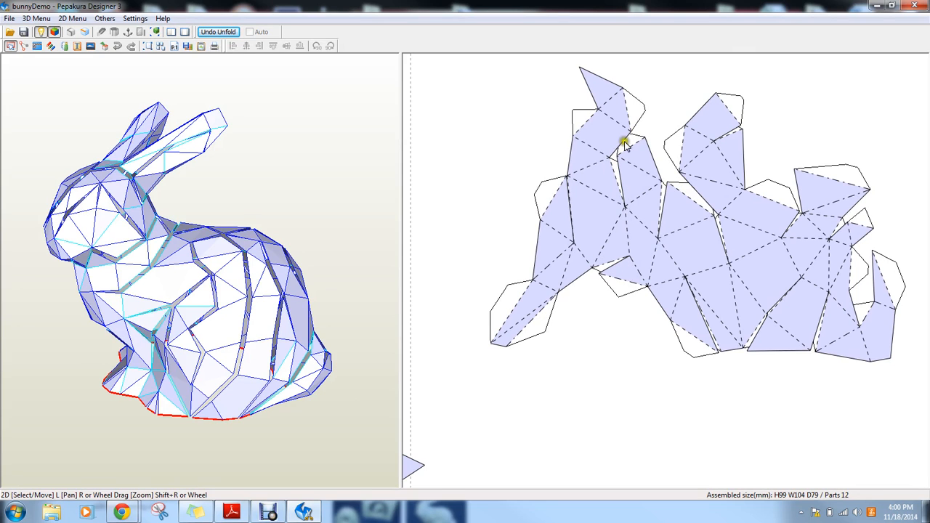
pyautogui.click(626, 143)
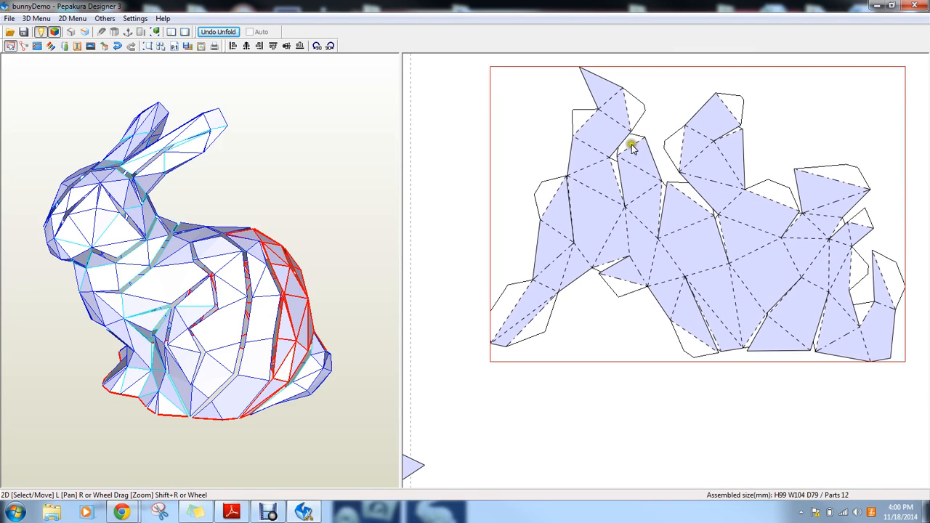
pyautogui.moveTo(657, 177)
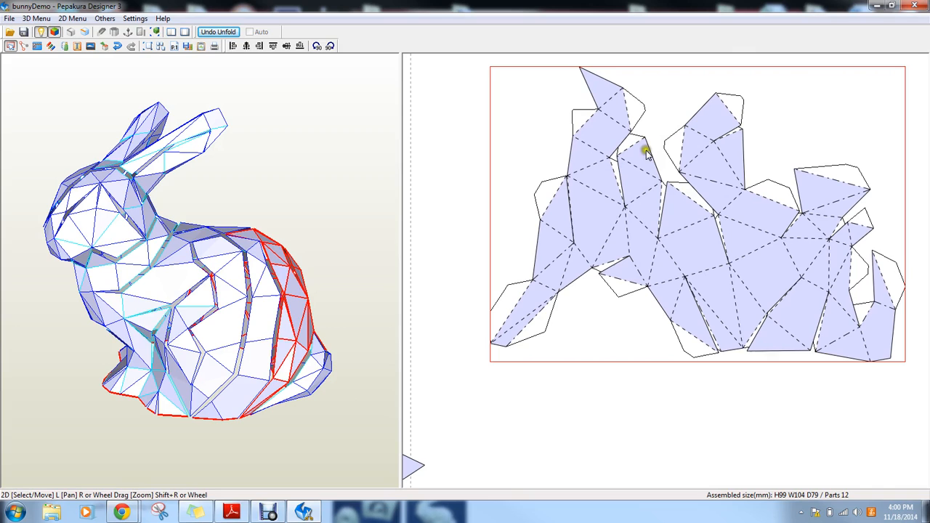
pyautogui.moveTo(627, 187)
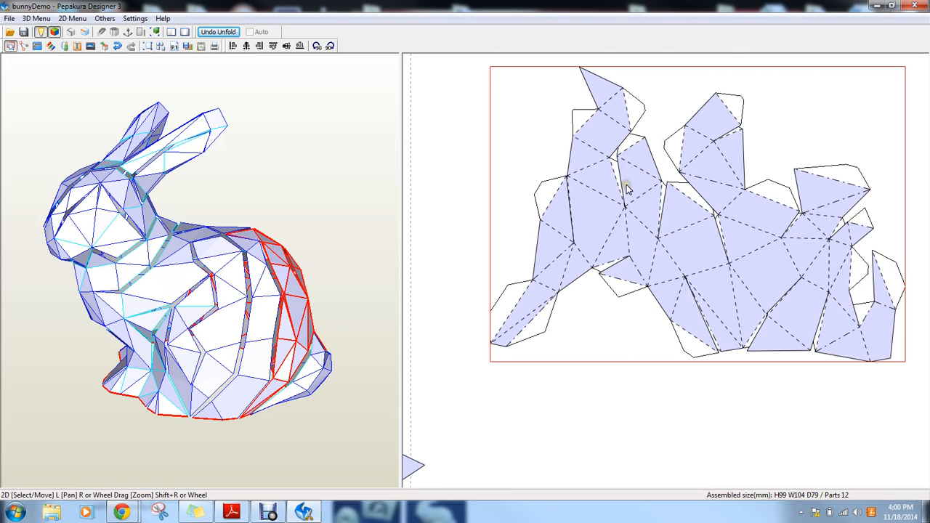
pyautogui.moveTo(626, 167)
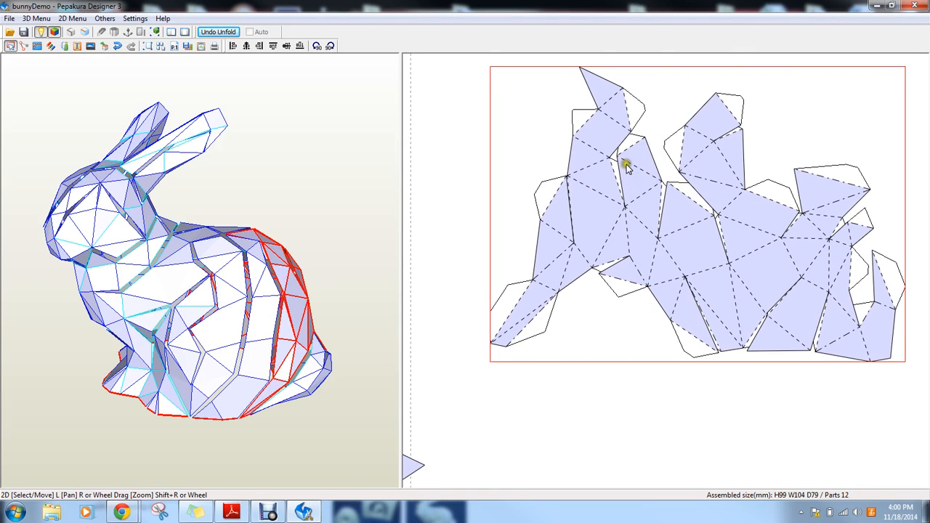
pyautogui.moveTo(634, 142)
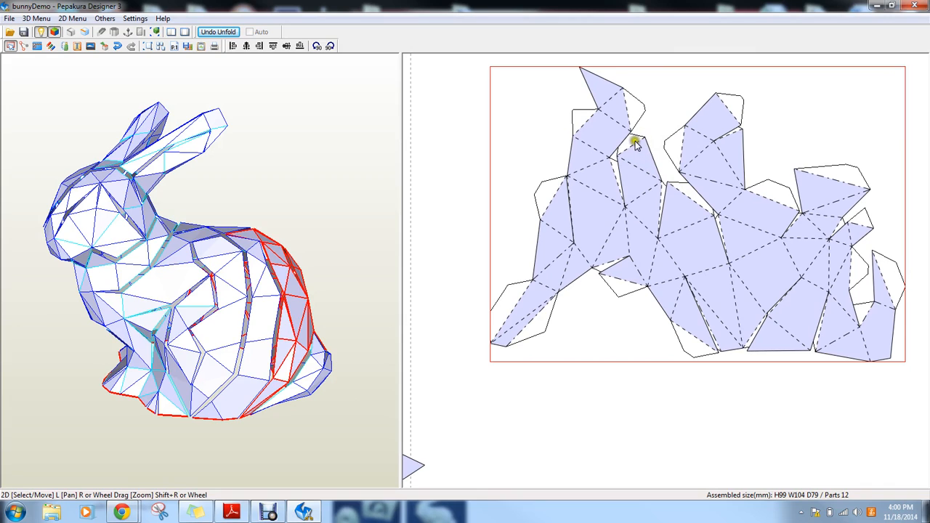
pyautogui.moveTo(643, 294)
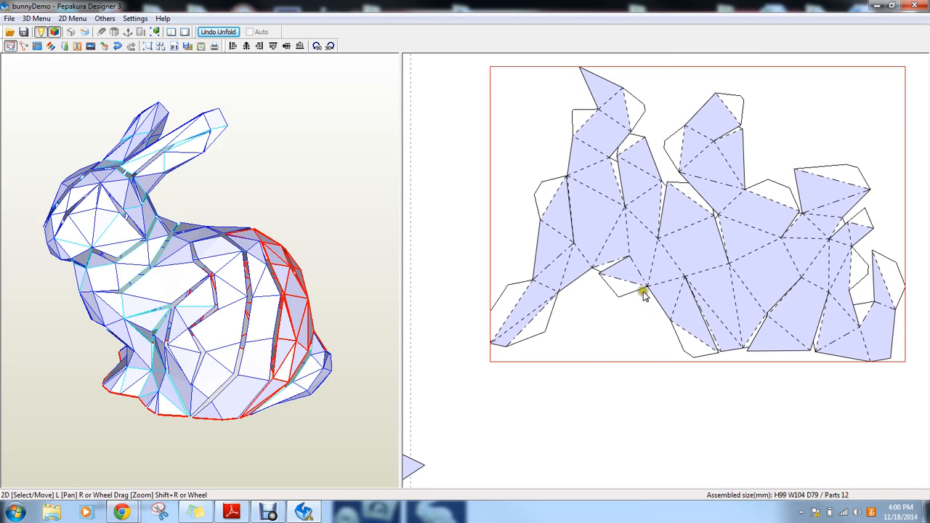
pyautogui.moveTo(556, 149)
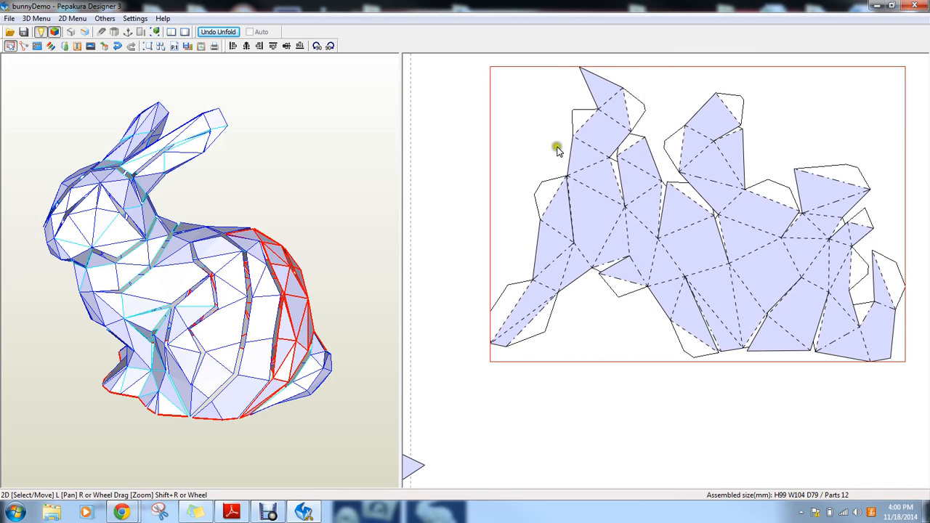
pyautogui.moveTo(626, 230)
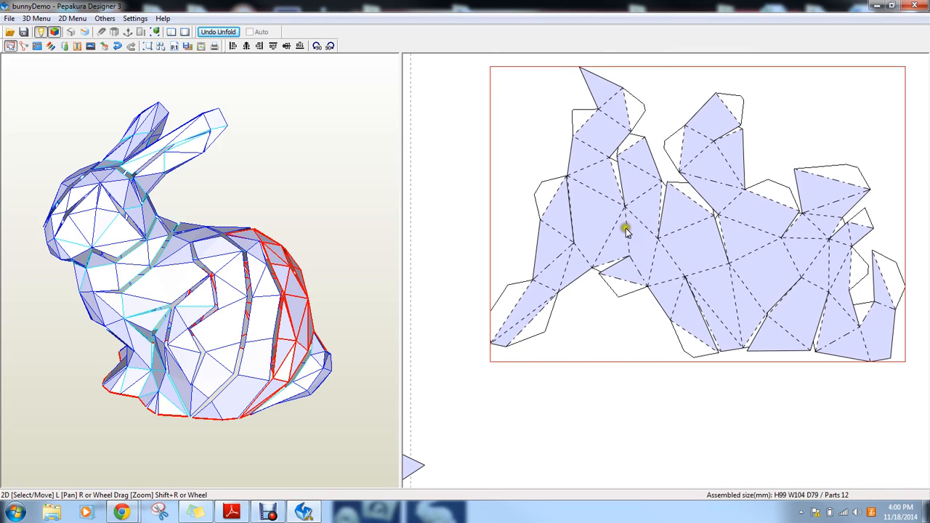
pyautogui.moveTo(623, 211)
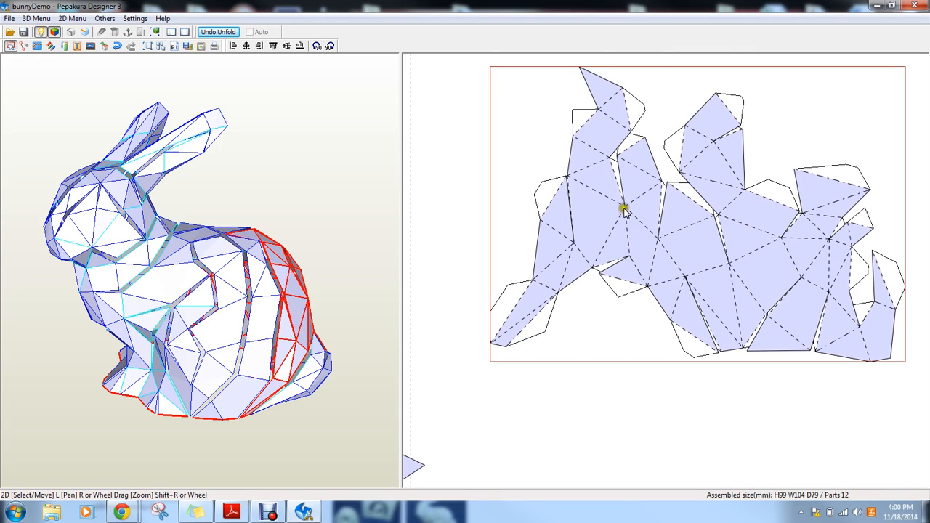
pyautogui.moveTo(630, 137)
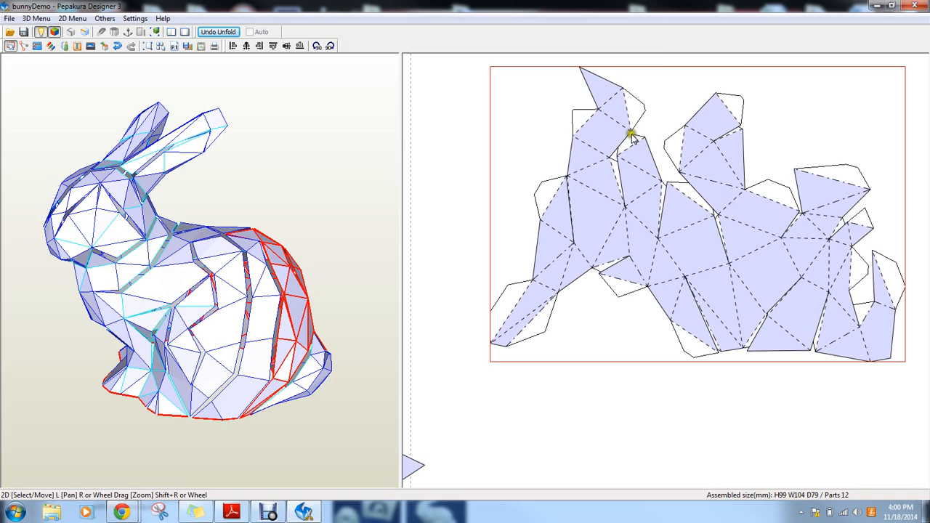
pyautogui.moveTo(622, 268)
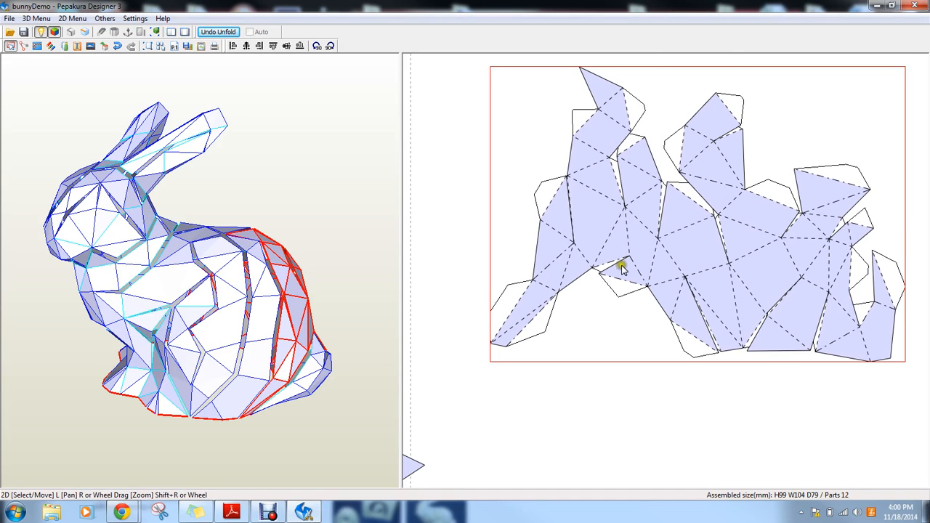
pyautogui.click(478, 225)
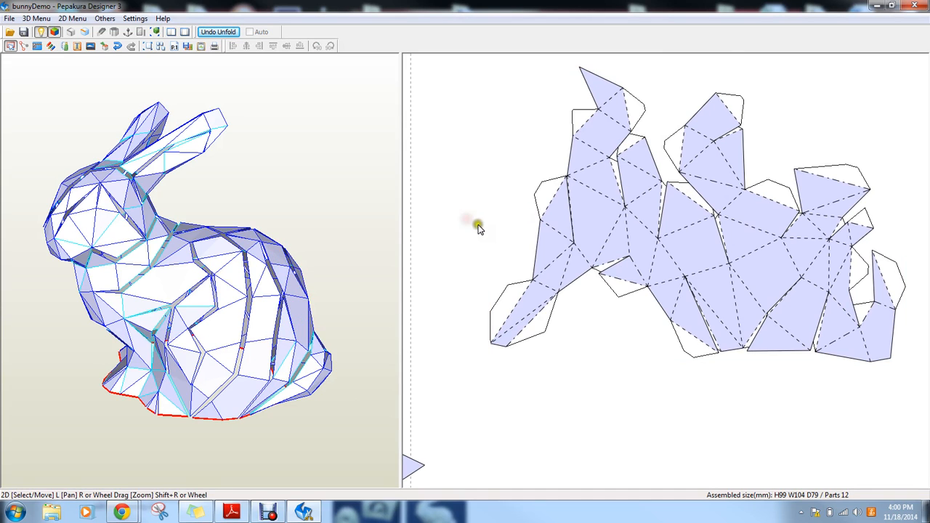
pyautogui.moveTo(37, 46)
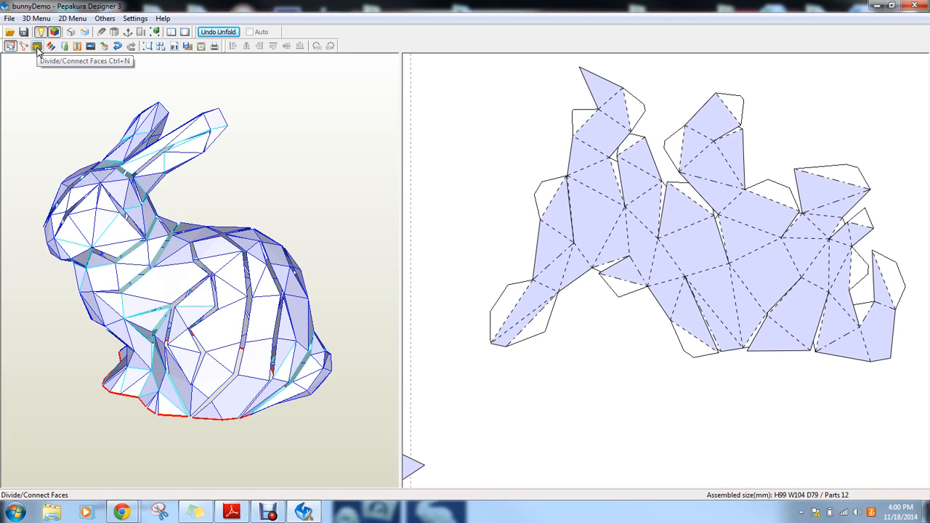
# - With Join/Disjoin Faces, split the left section and a narrow strip off the large head piece
pyautogui.click(37, 45)
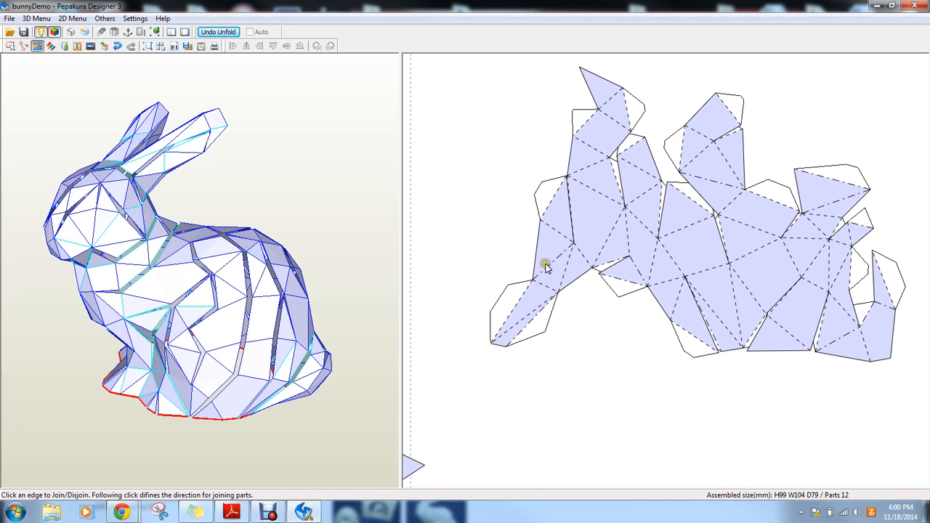
pyautogui.click(617, 182)
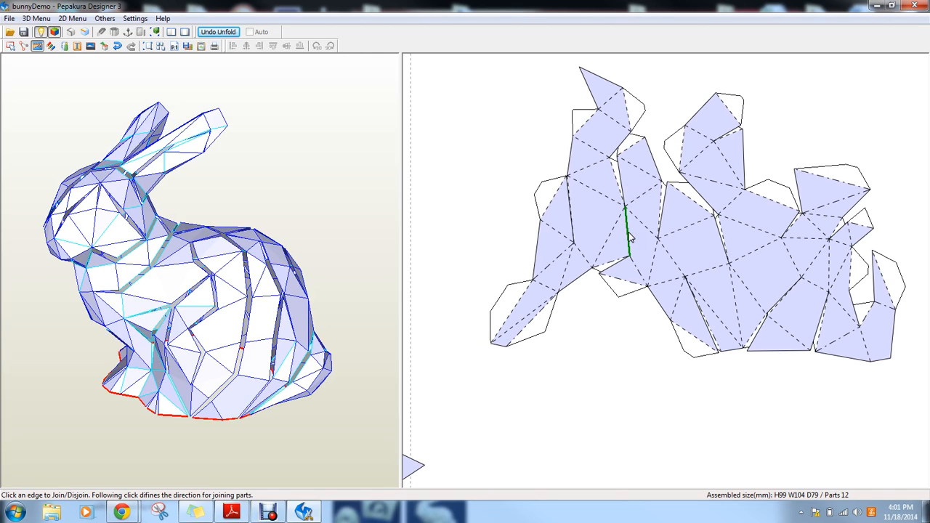
pyautogui.moveTo(628, 241)
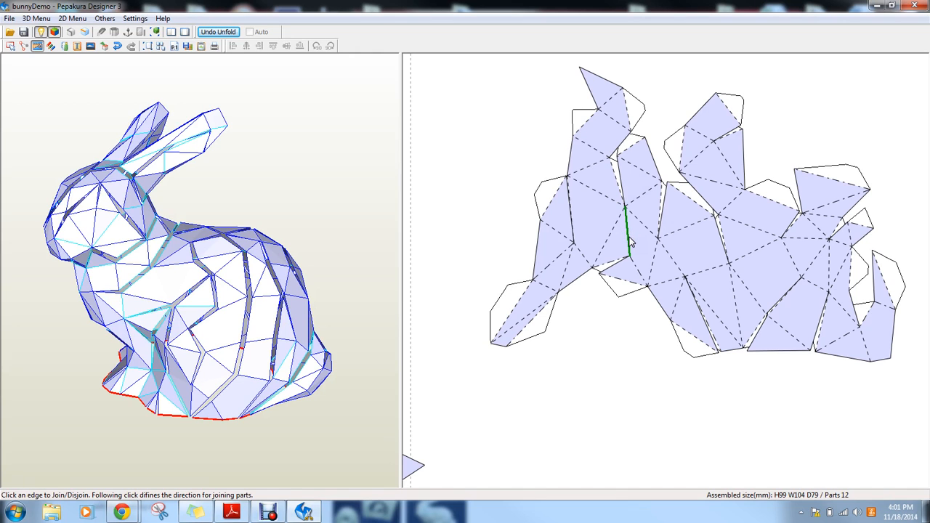
pyautogui.click(624, 240)
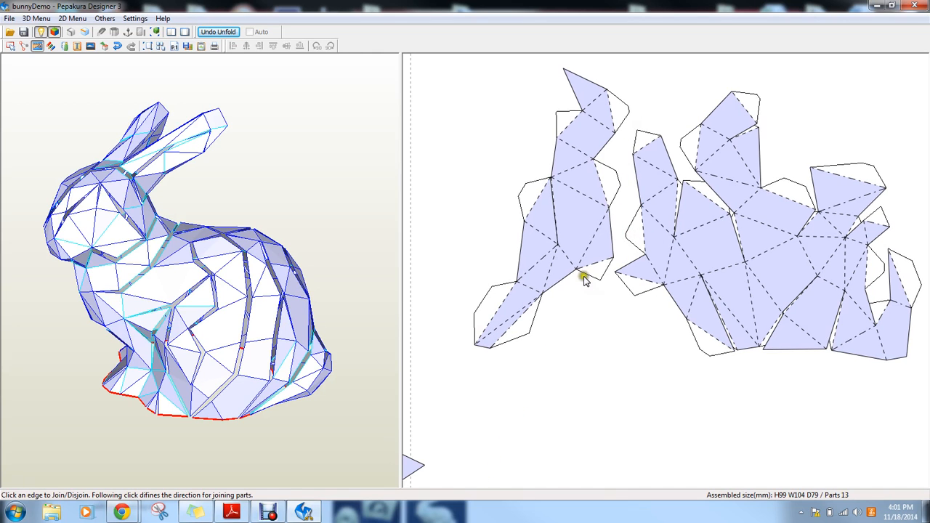
pyautogui.moveTo(543, 184)
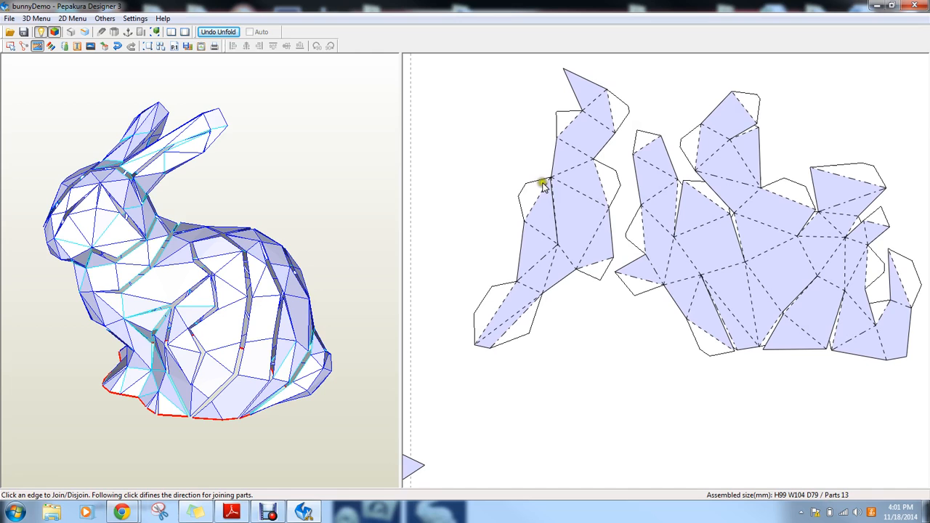
pyautogui.moveTo(548, 217)
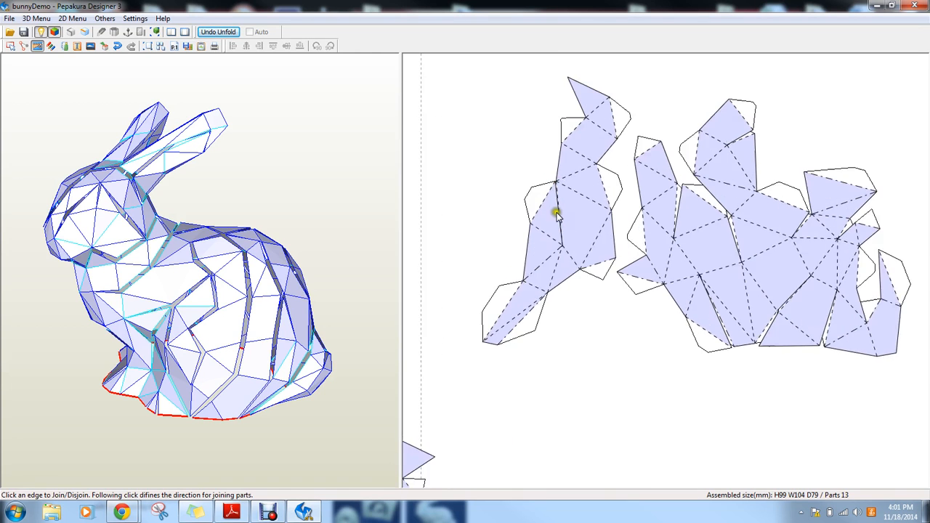
pyautogui.click(555, 215)
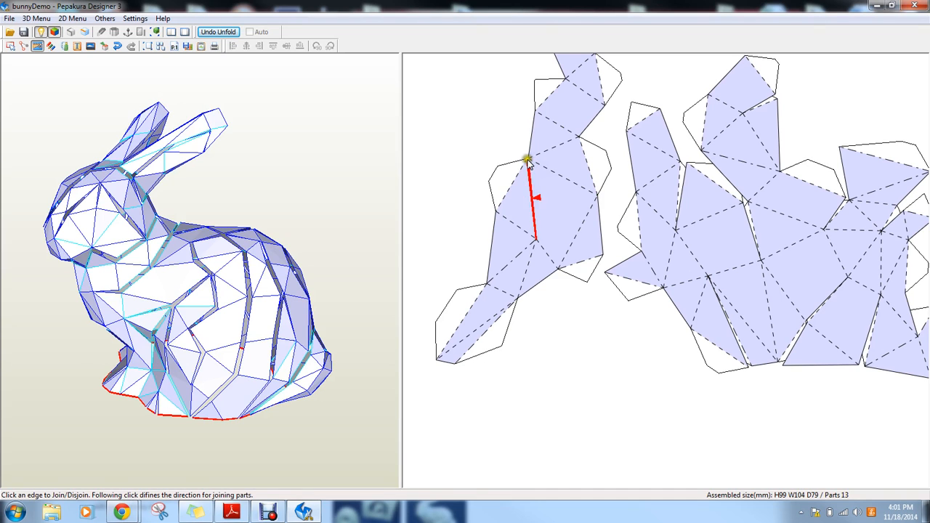
pyautogui.click(545, 251)
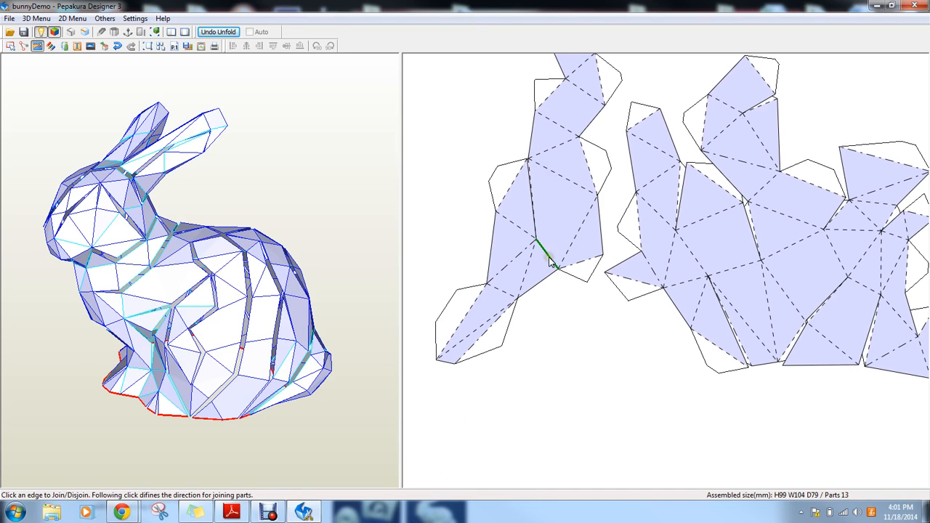
pyautogui.click(544, 257)
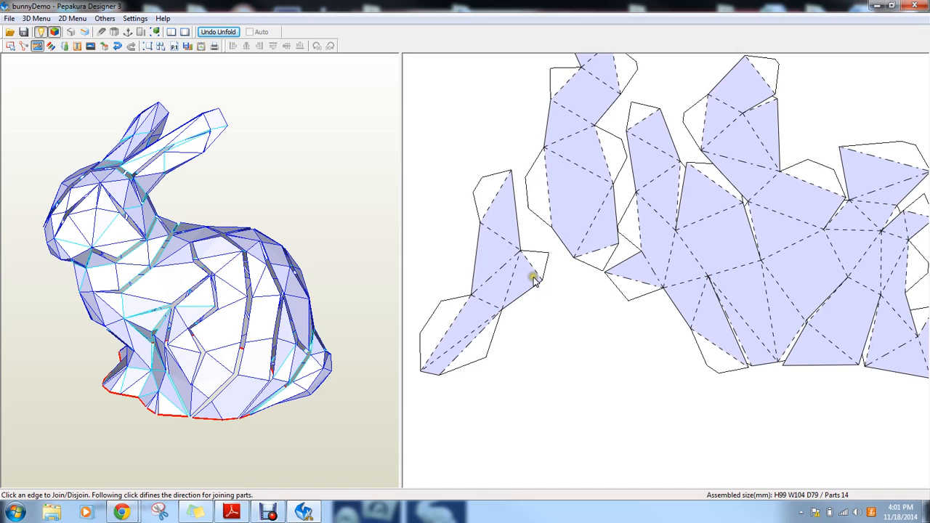
# - Cut a small face and the upper-right triangular part away, reaching 17 parts
pyautogui.click(516, 214)
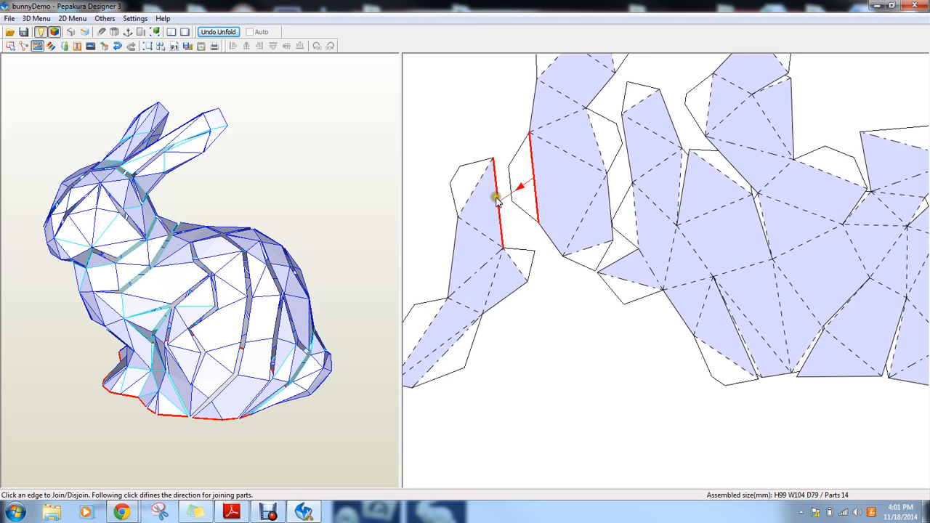
pyautogui.click(498, 200)
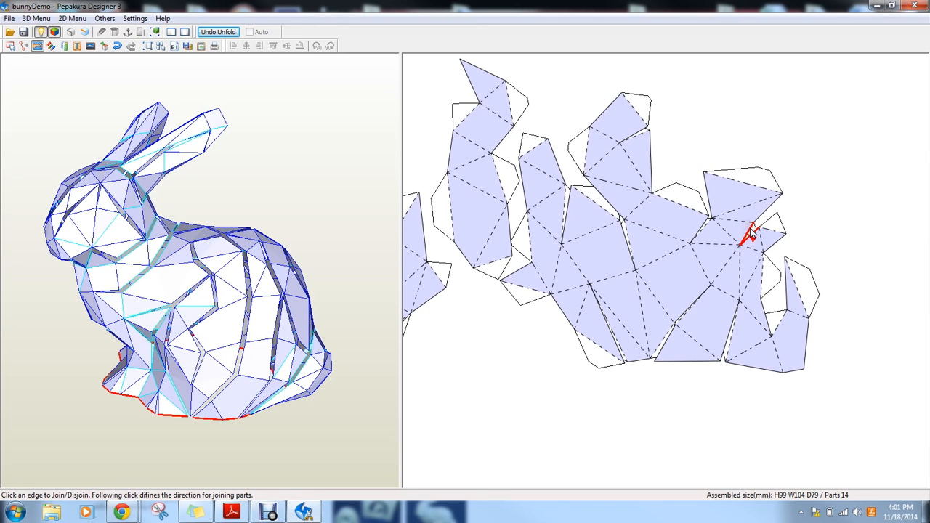
pyautogui.click(745, 239)
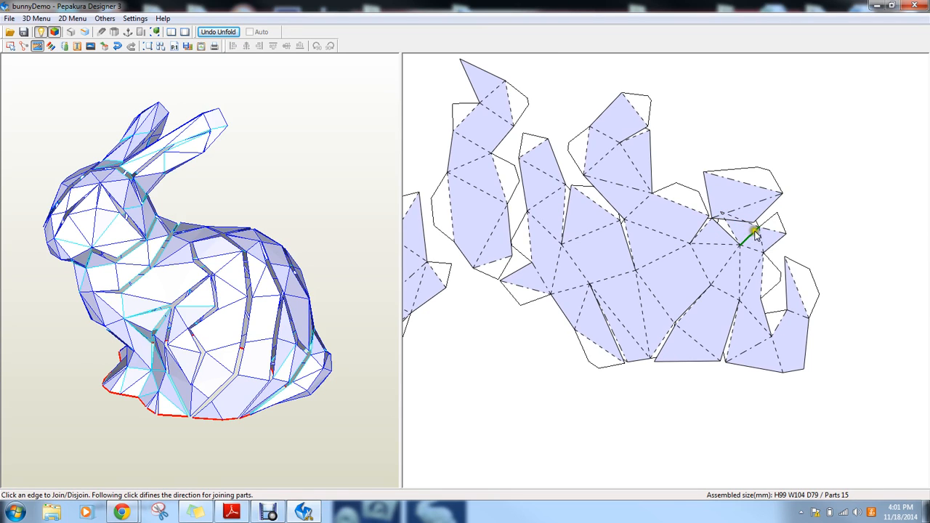
pyautogui.click(752, 231)
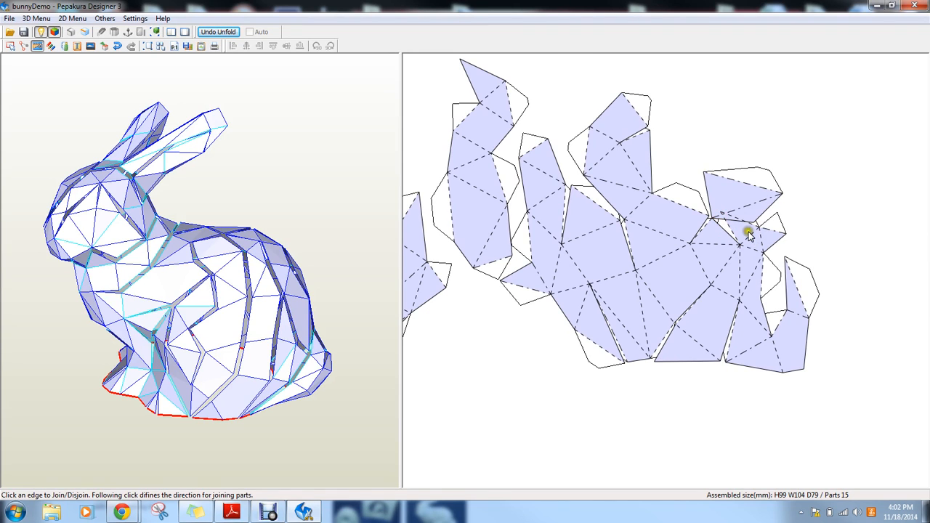
pyautogui.moveTo(749, 275)
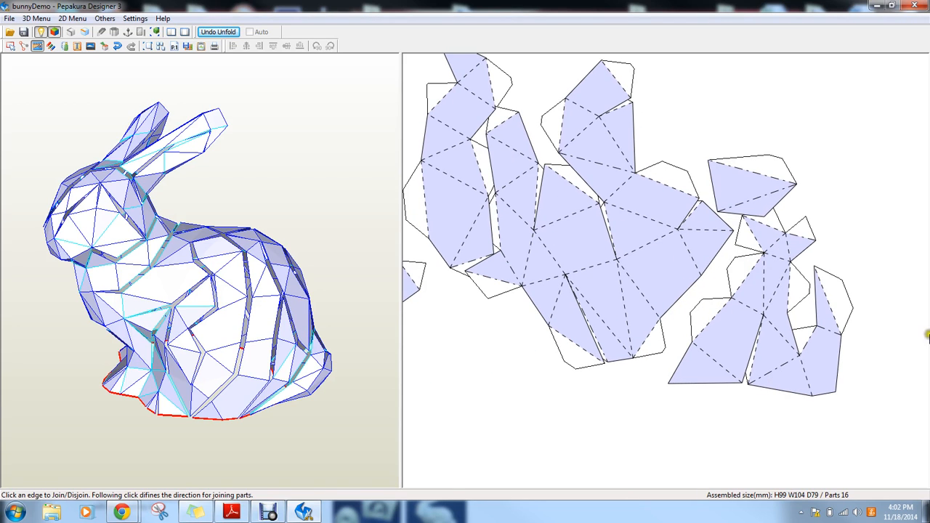
pyautogui.click(774, 297)
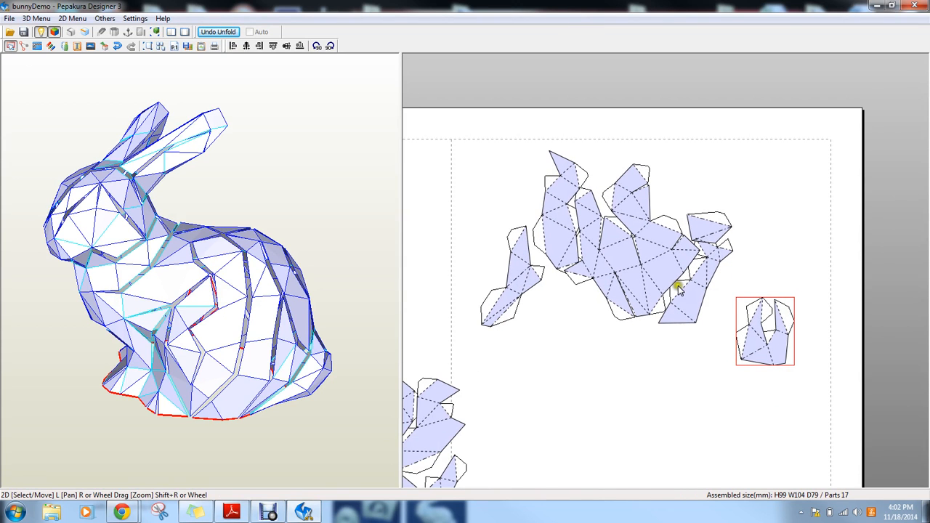
pyautogui.moveTo(696, 295)
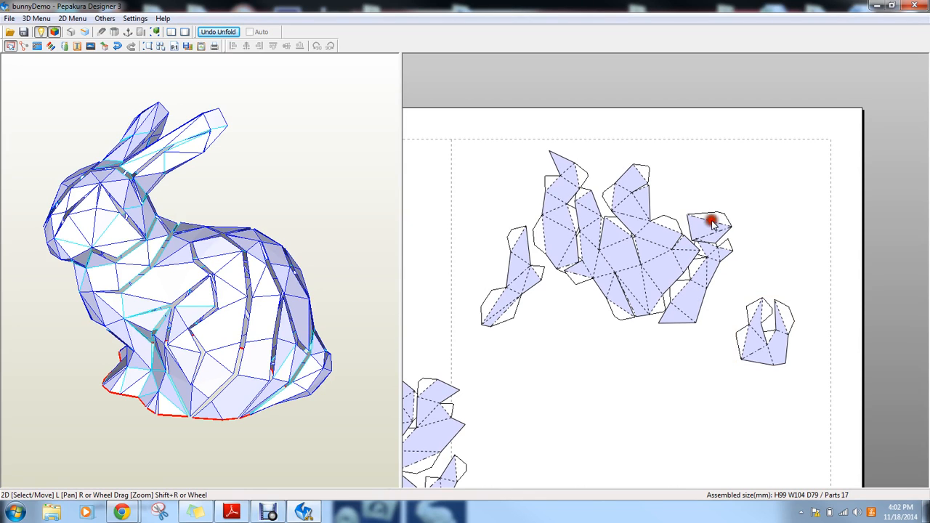
# - Drag the small triangular part up and right, clear of the main body piece
pyautogui.click(710, 221)
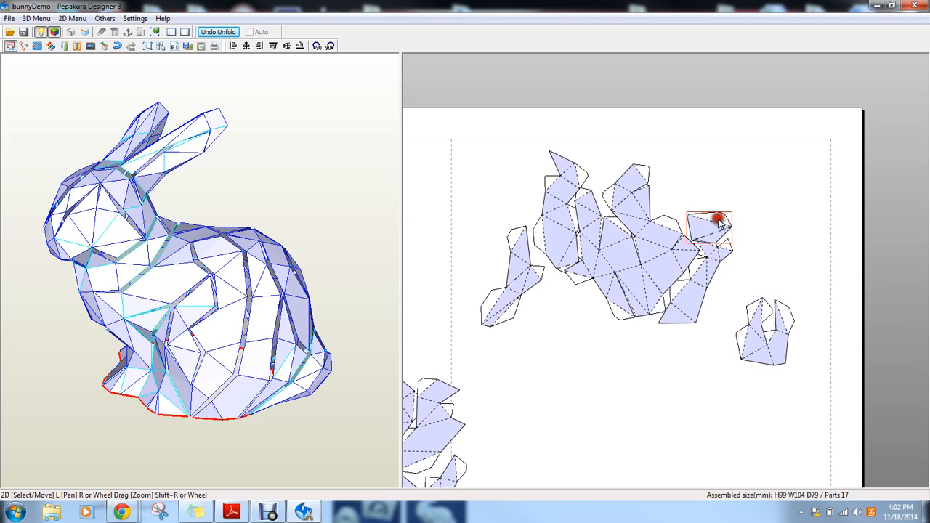
pyautogui.moveTo(719, 221); pyautogui.dragTo(635, 265)
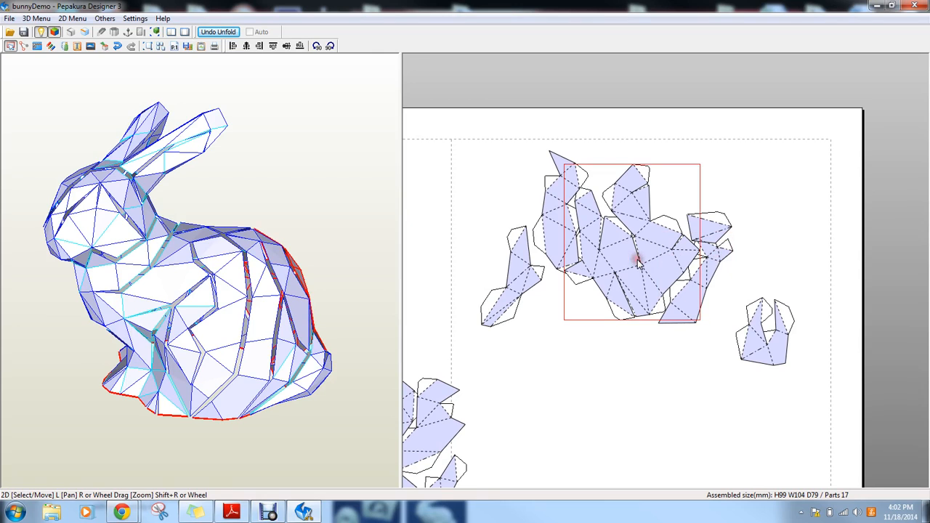
pyautogui.click(624, 251)
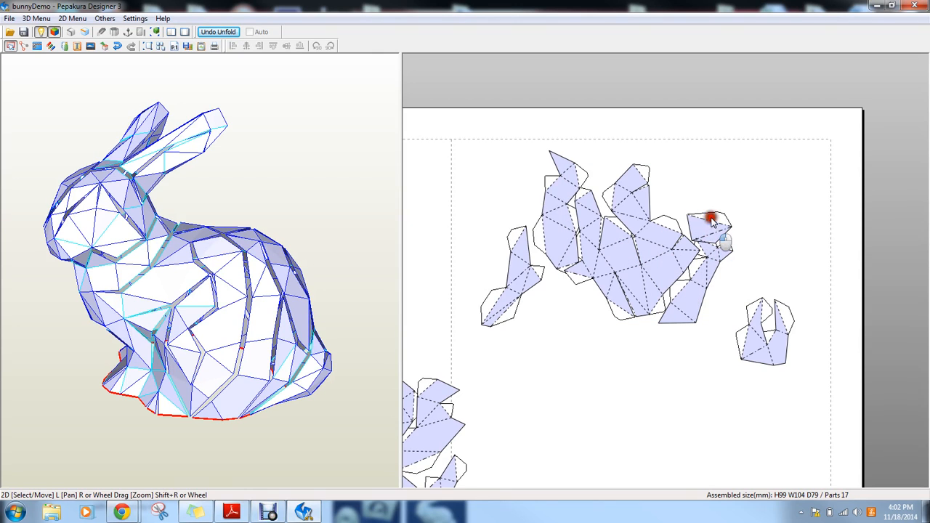
pyautogui.moveTo(711, 221); pyautogui.dragTo(726, 193)
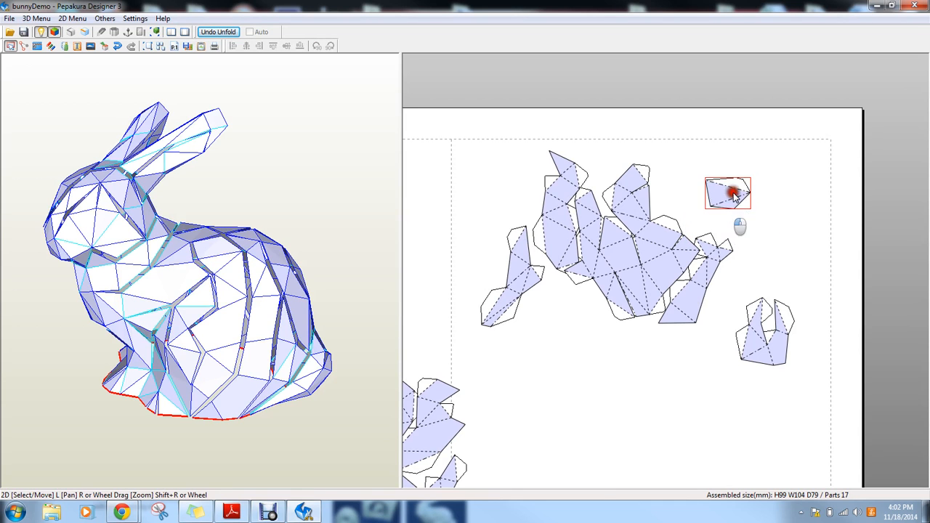
pyautogui.moveTo(734, 193); pyautogui.dragTo(740, 258)
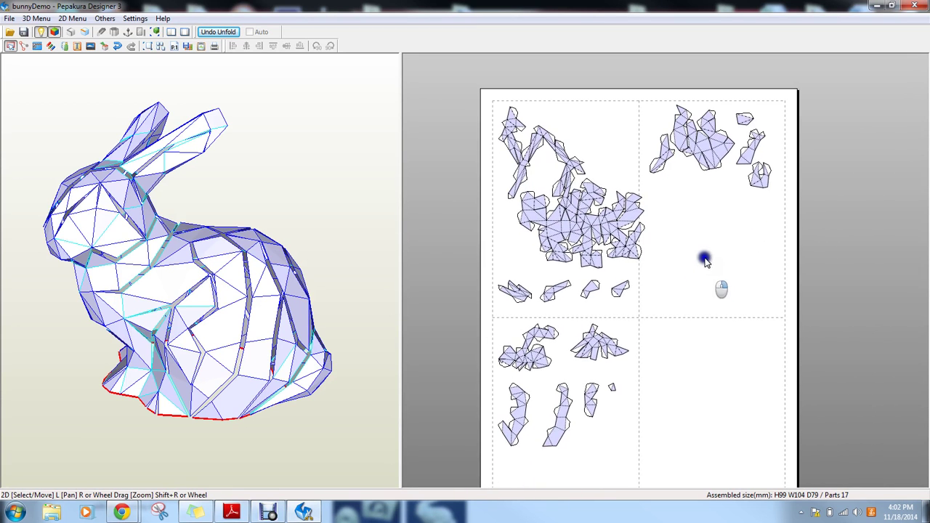
pyautogui.scroll(3)
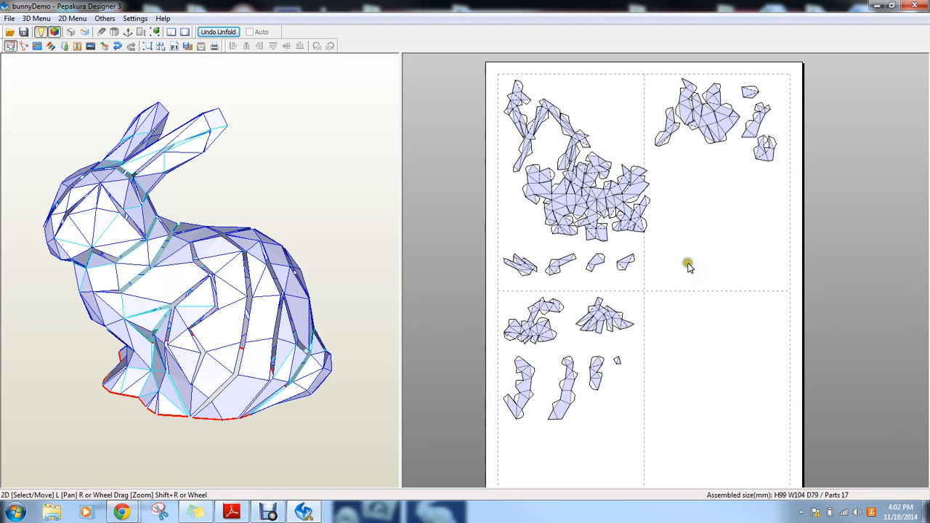
pyautogui.moveTo(253, 153)
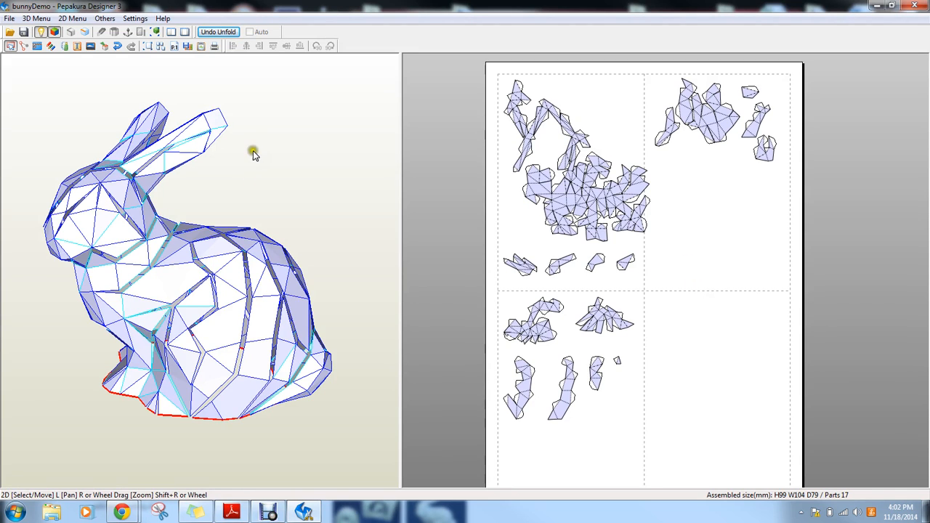
pyautogui.moveTo(256, 160)
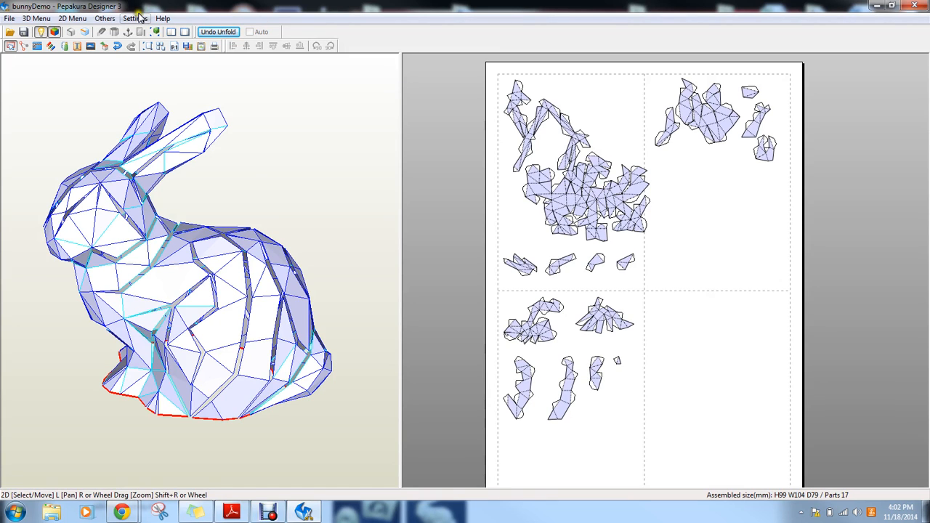
# - Browse the menus and bring up Recalculate Parts Layout showing the 99×104×79 mm size
pyautogui.click(136, 18)
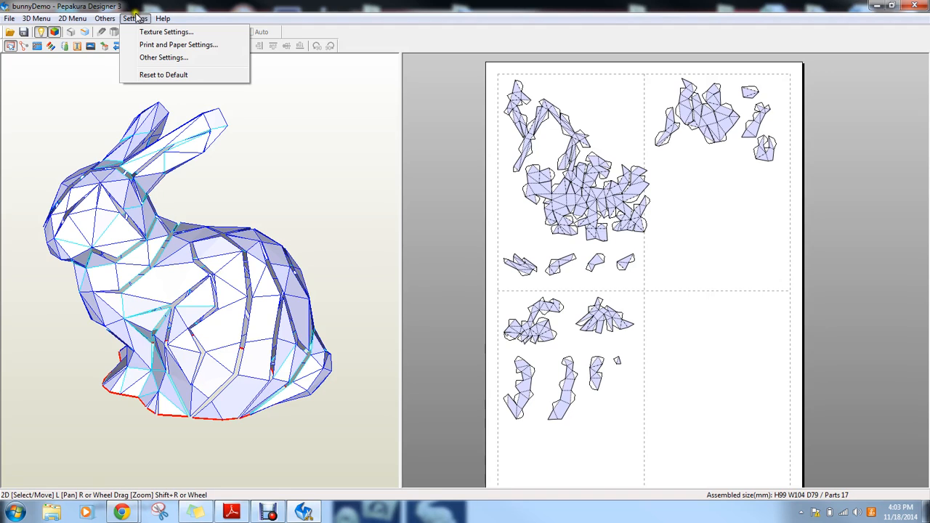
pyautogui.click(36, 18)
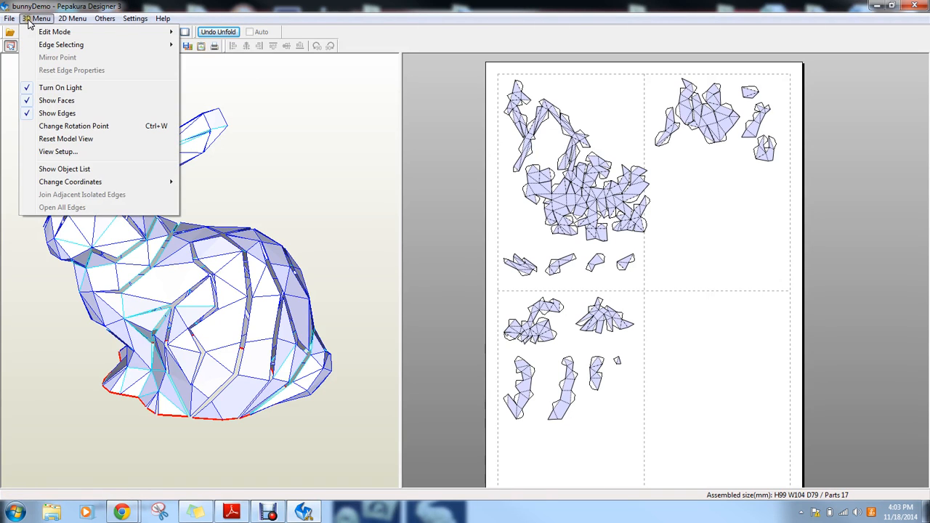
pyautogui.click(72, 18)
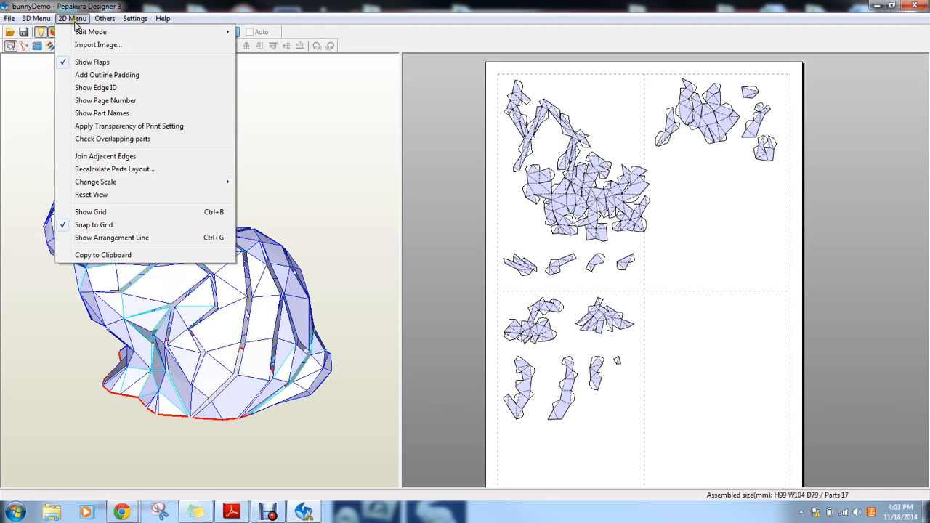
pyautogui.moveTo(114, 169)
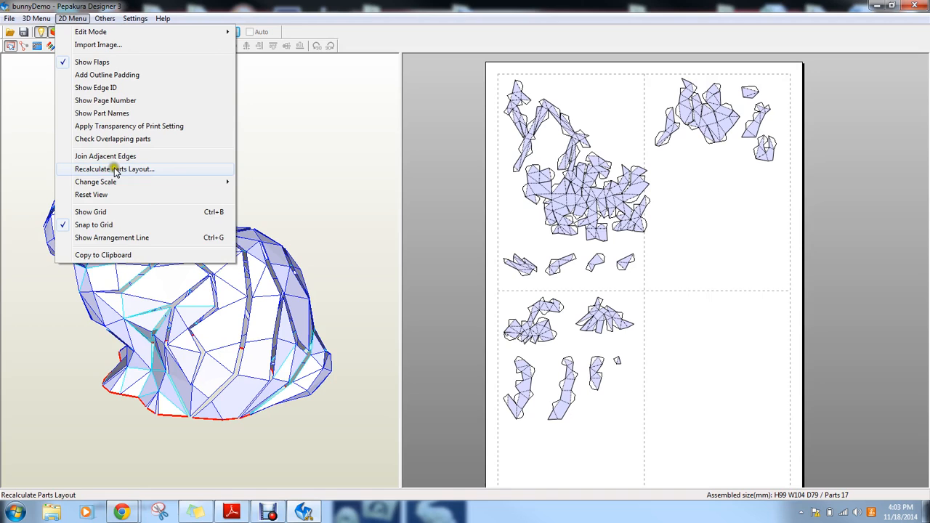
pyautogui.click(114, 168)
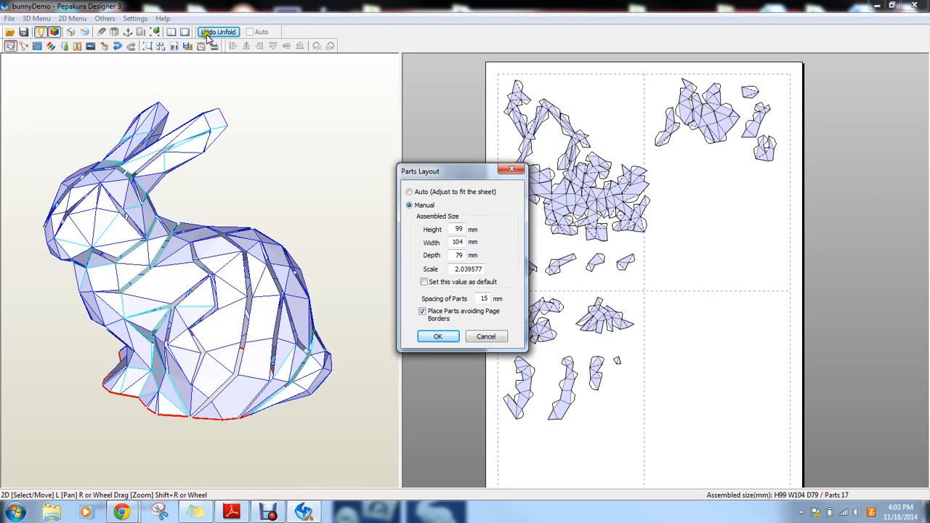
# - Rescale the assembled bunny to 300 mm height and re-lay out its parts
pyautogui.tripleClick(459, 229)
pyautogui.write('300')
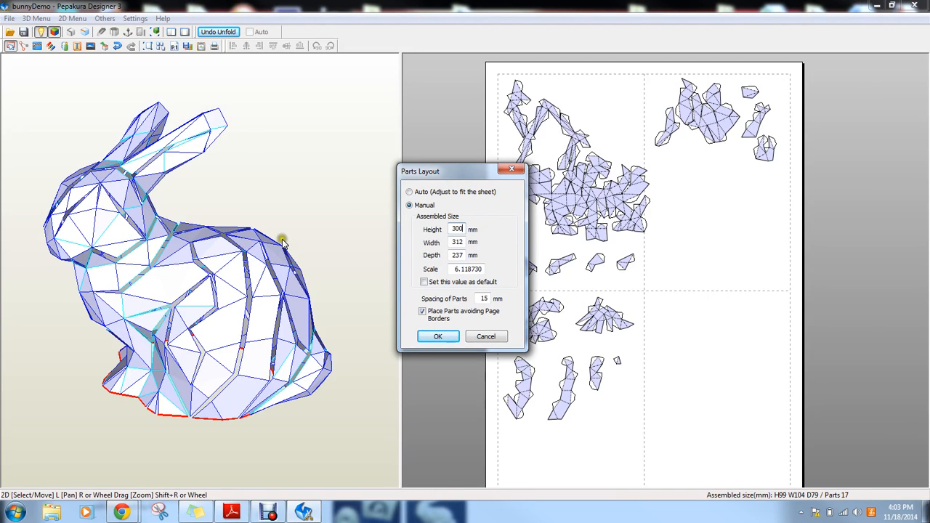
pyautogui.moveTo(475, 240)
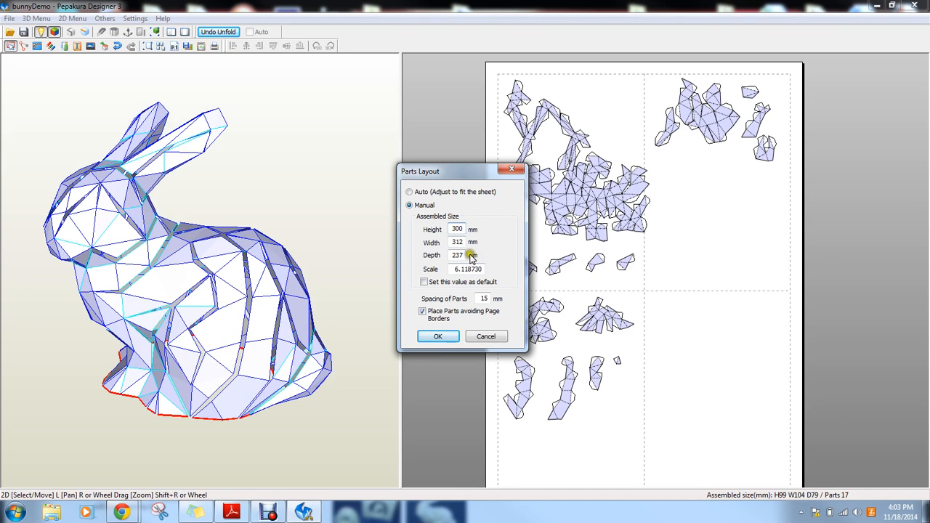
pyautogui.click(437, 336)
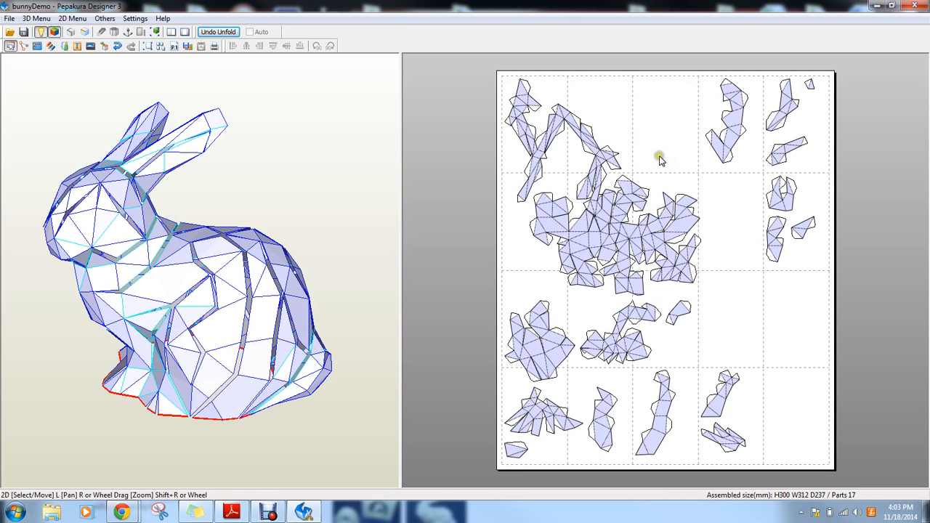
pyautogui.moveTo(623, 186)
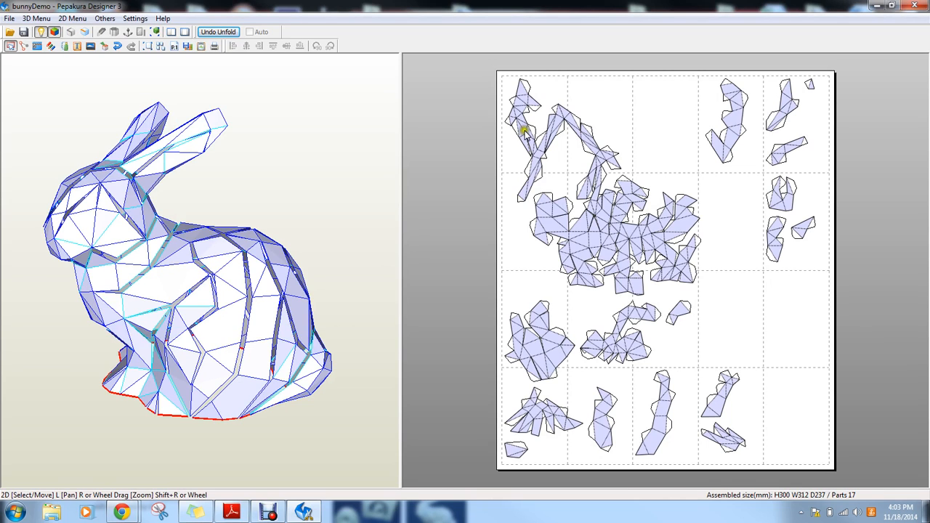
pyautogui.moveTo(797, 133)
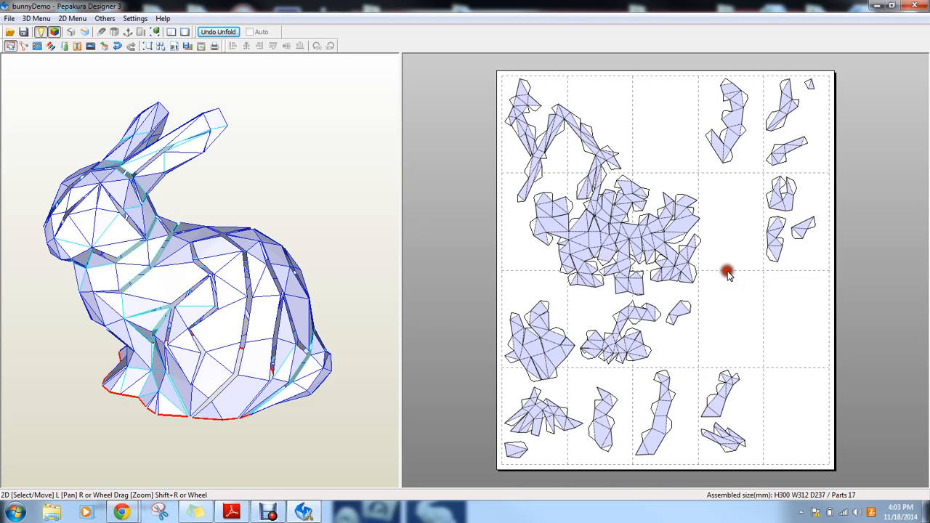
pyautogui.moveTo(678, 322)
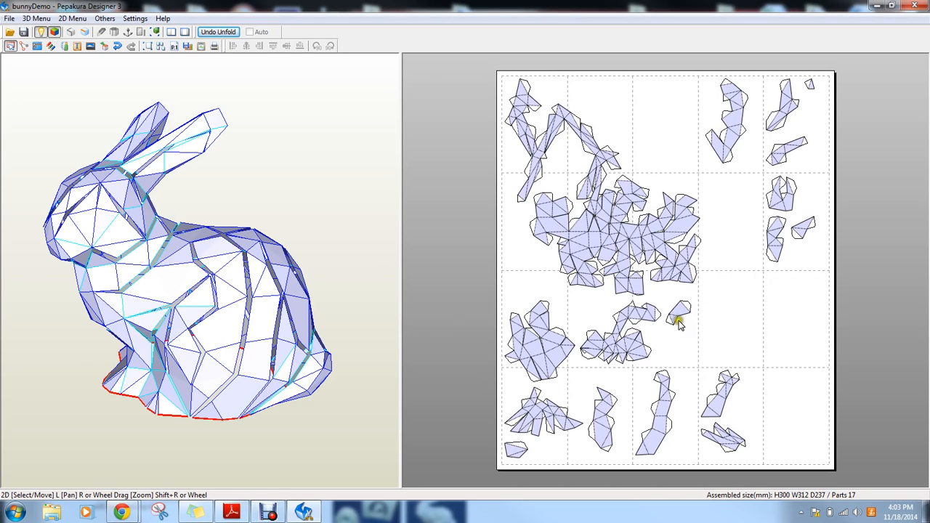
pyautogui.moveTo(570, 124)
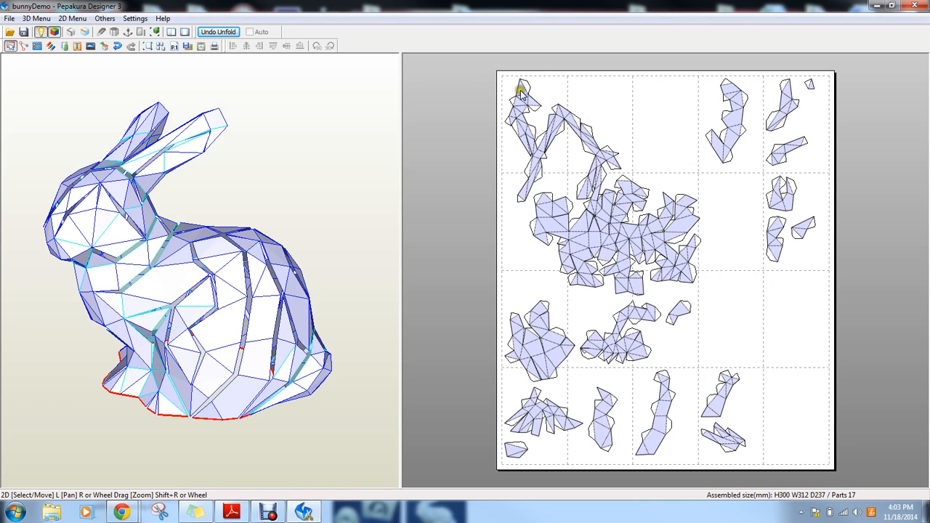
pyautogui.moveTo(559, 171)
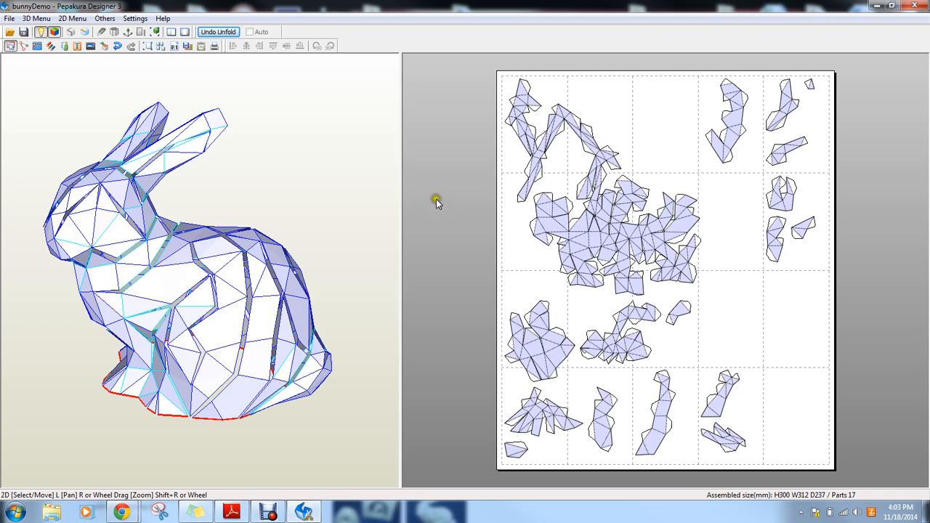
pyautogui.moveTo(570, 134)
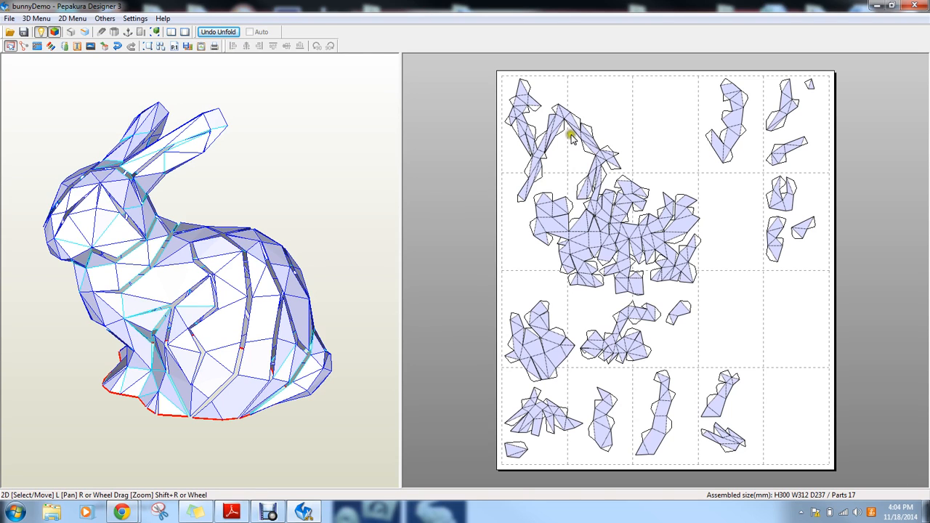
pyautogui.moveTo(571, 118)
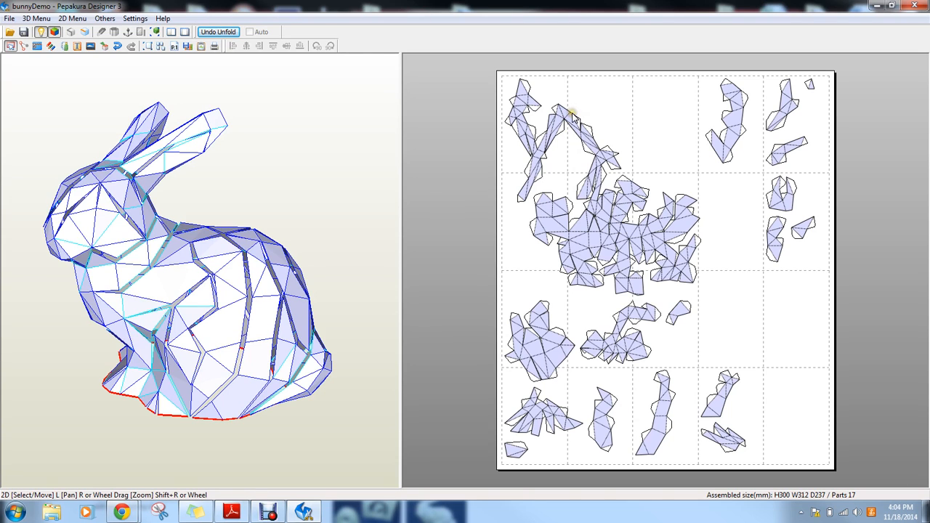
pyautogui.moveTo(527, 178)
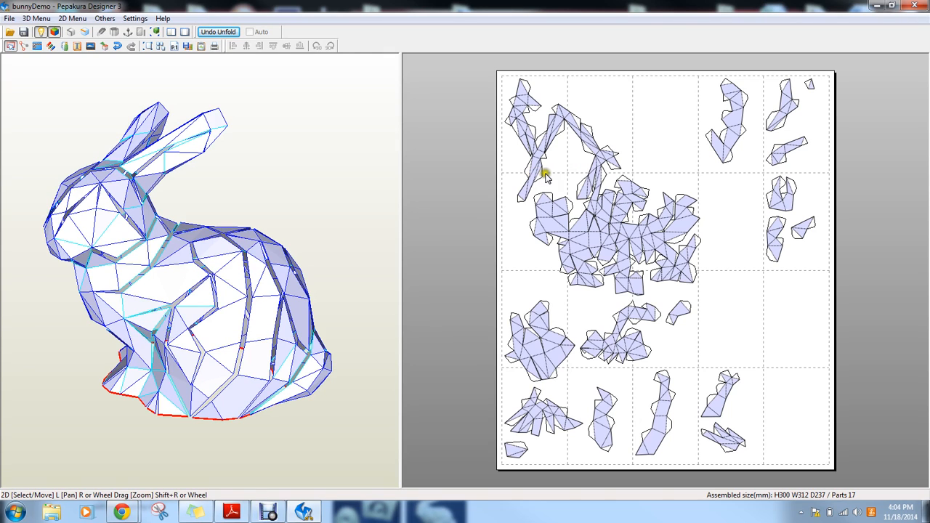
pyautogui.moveTo(530, 133)
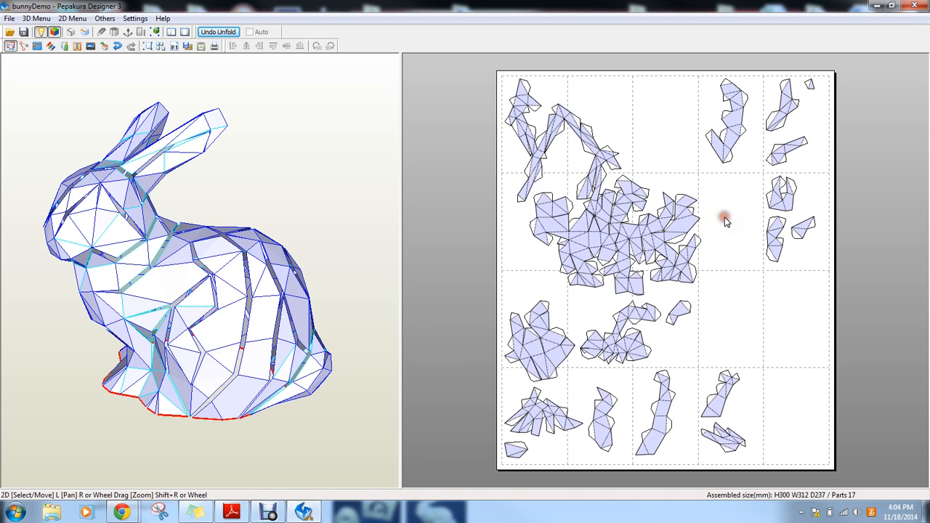
# - Review the enlarged 17-part layout on the pages, then go to Settings
pyautogui.click(658, 414)
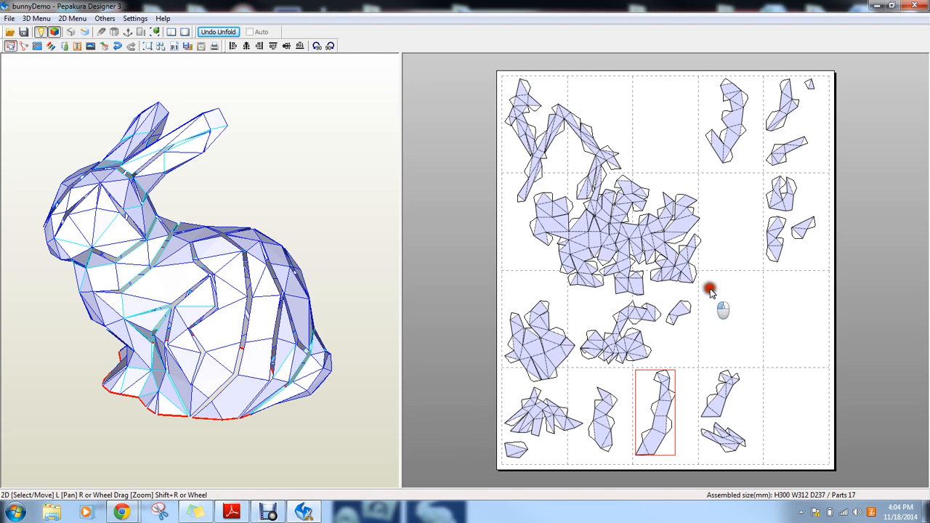
pyautogui.click(135, 19)
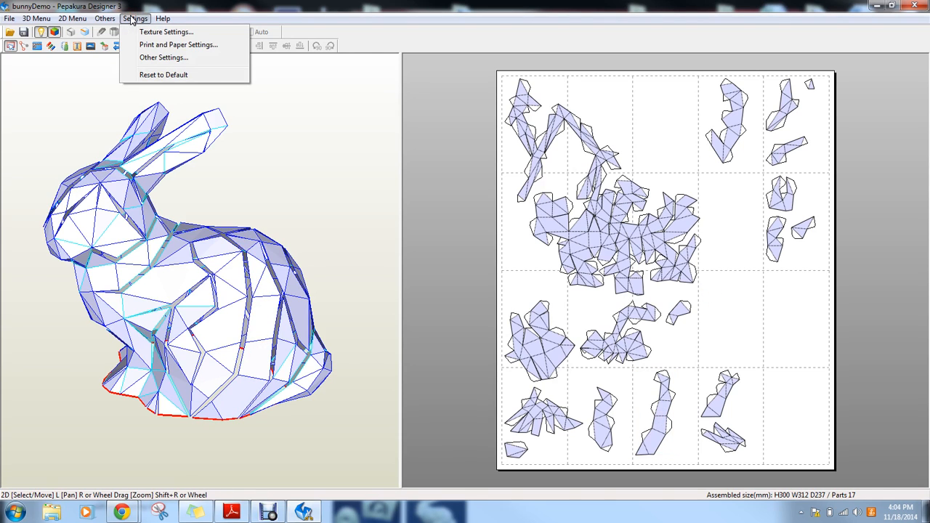
pyautogui.moveTo(178, 44)
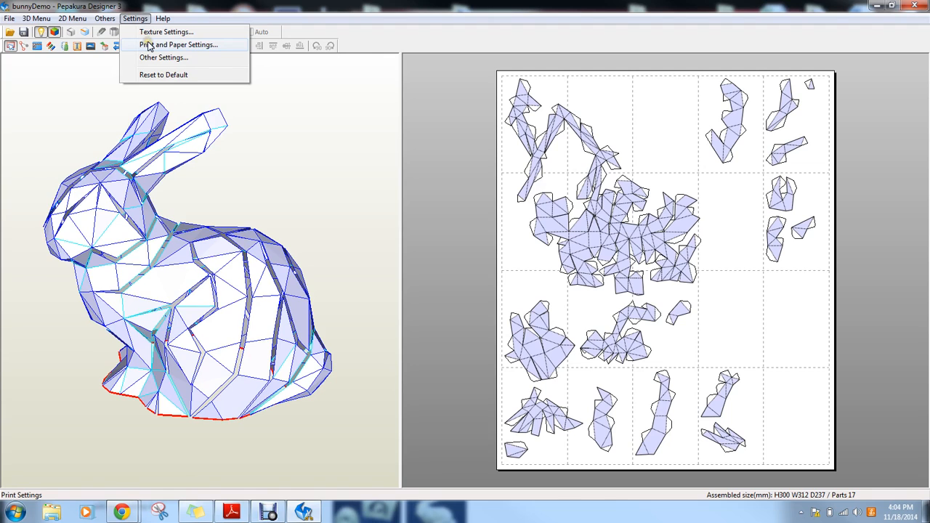
# - Change the paper size from A4 to Letter in Print and Paper Settings
pyautogui.click(178, 44)
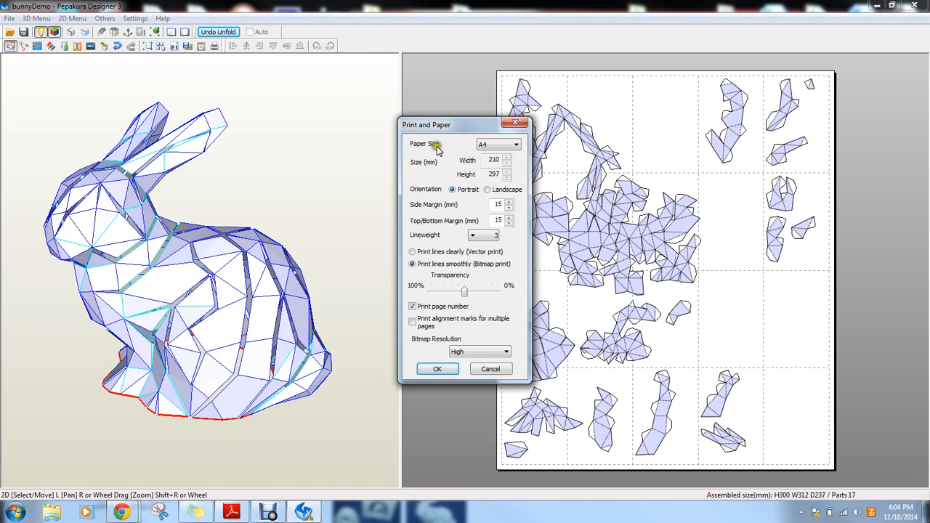
pyautogui.click(516, 144)
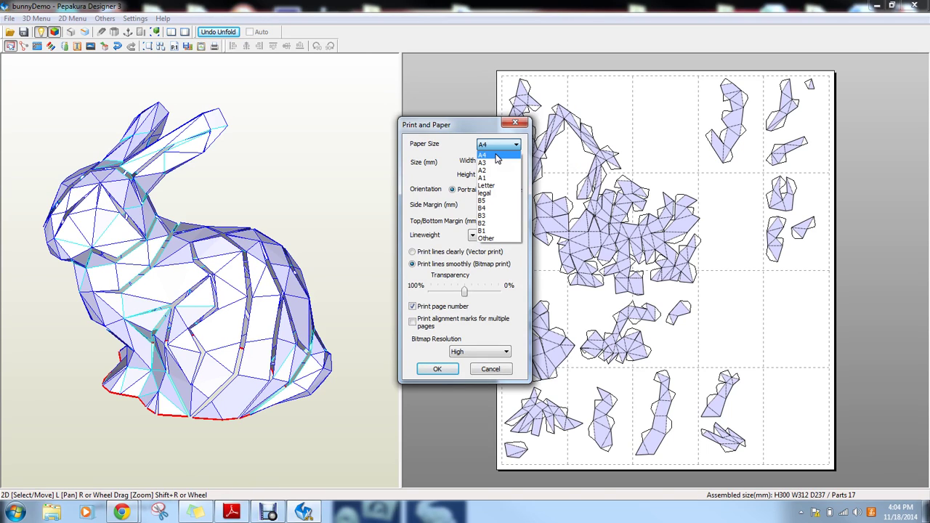
pyautogui.moveTo(486, 187)
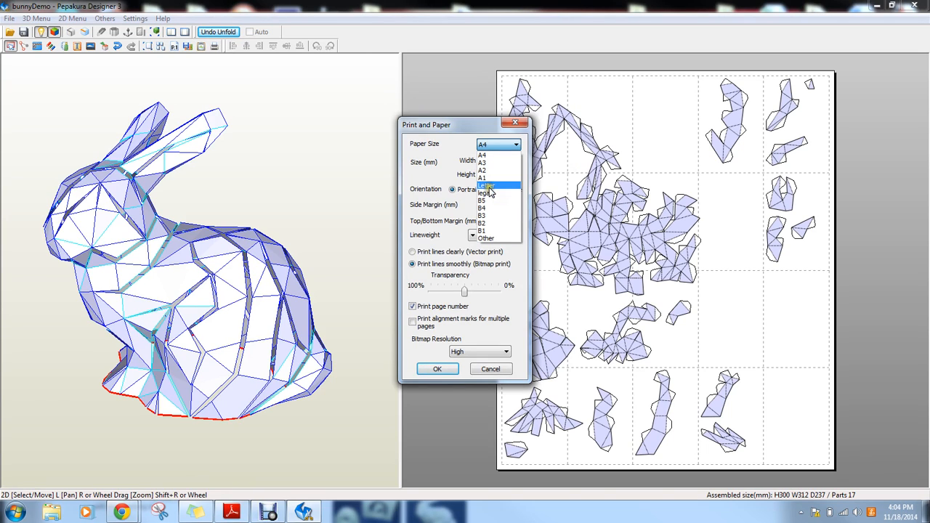
pyautogui.click(485, 185)
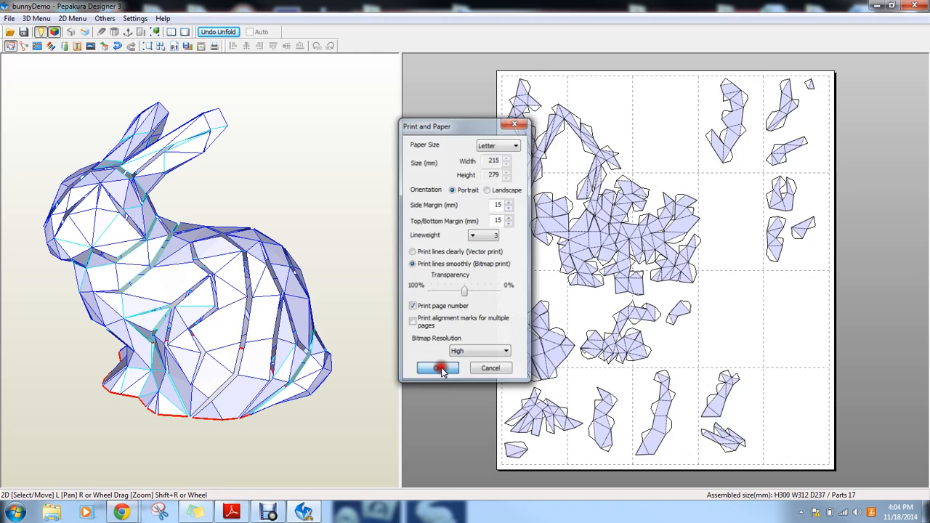
pyautogui.click(437, 368)
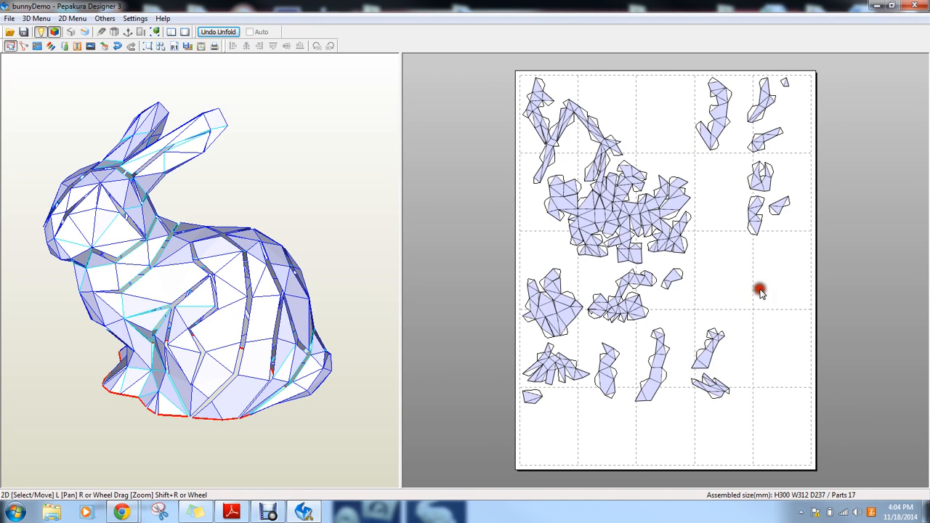
pyautogui.moveTo(348, 154)
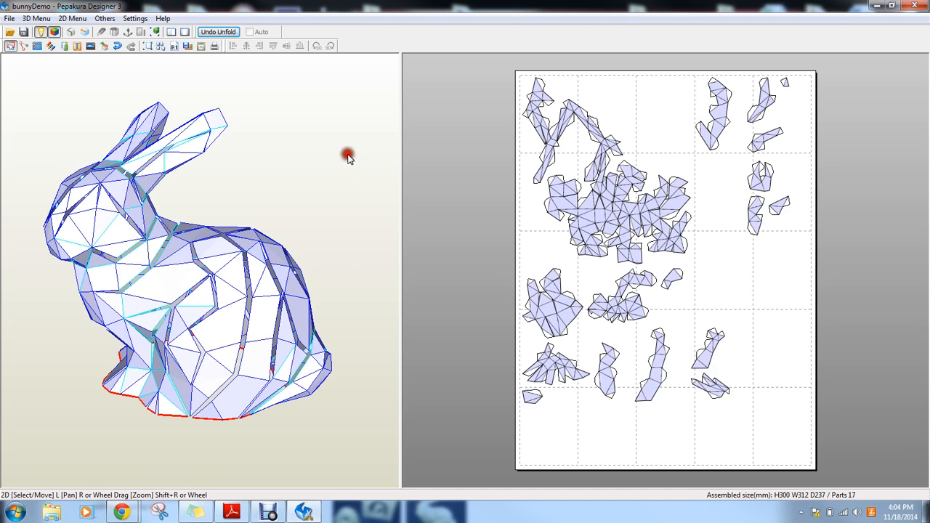
pyautogui.moveTo(249, 191)
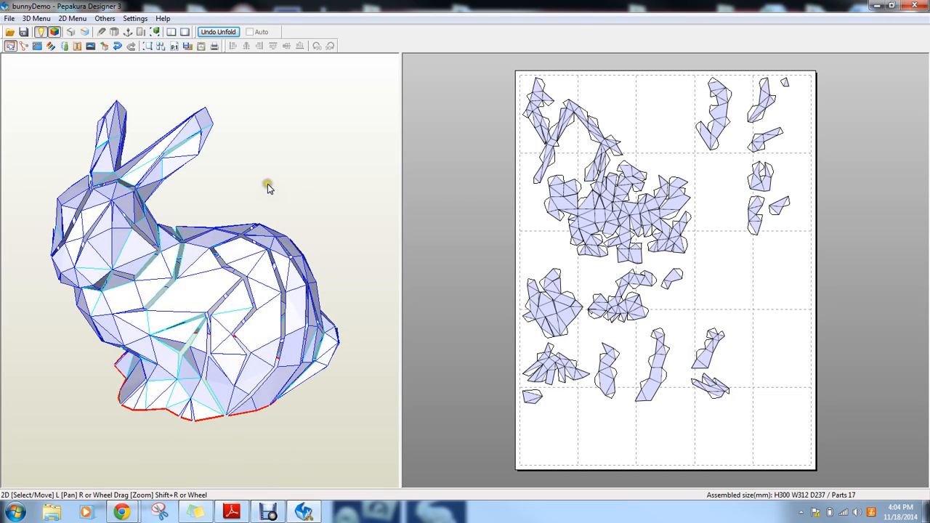
# - Move two small parts rightward into empty Letter-page space, then go to File
pyautogui.click(619, 214)
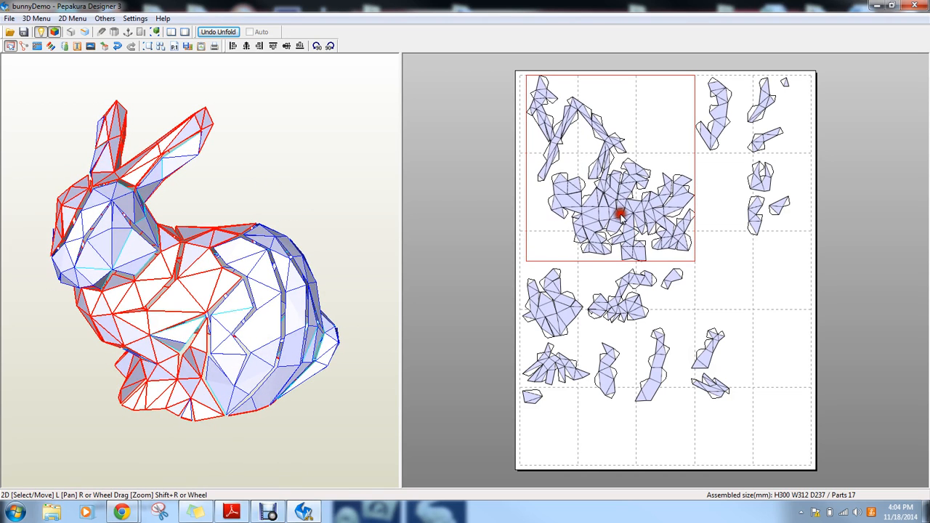
pyautogui.click(671, 278)
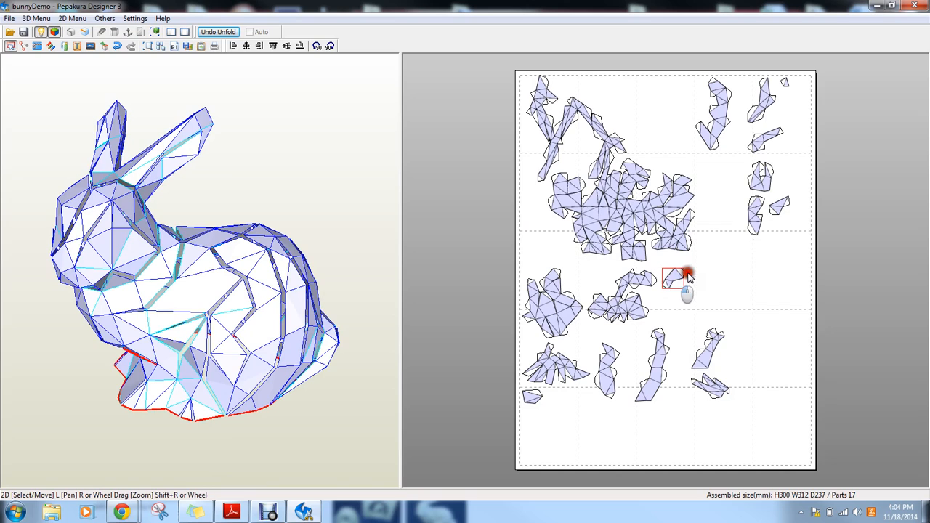
pyautogui.click(621, 297)
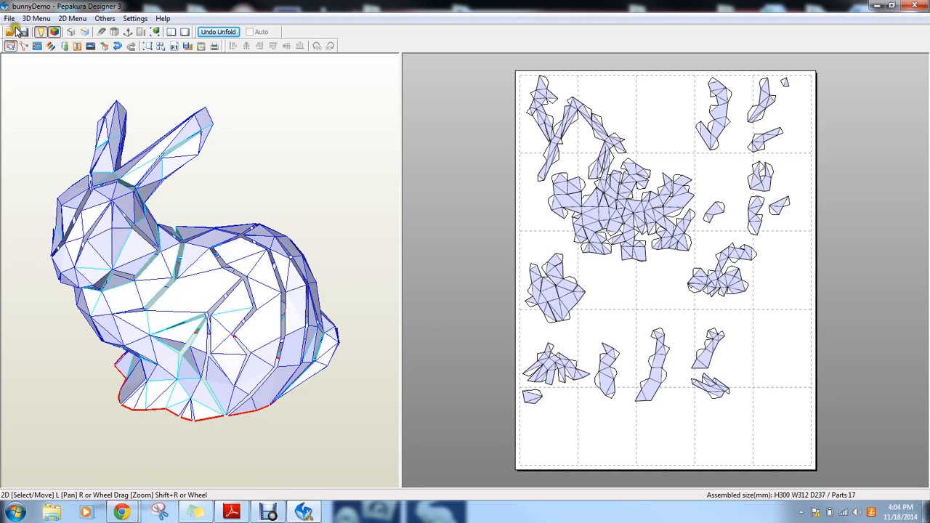
pyautogui.click(9, 18)
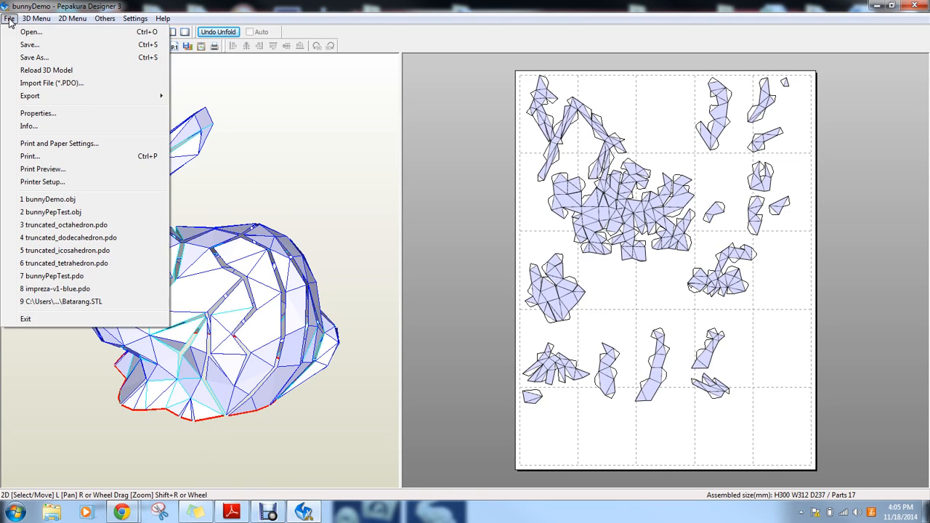
pyautogui.click(264, 132)
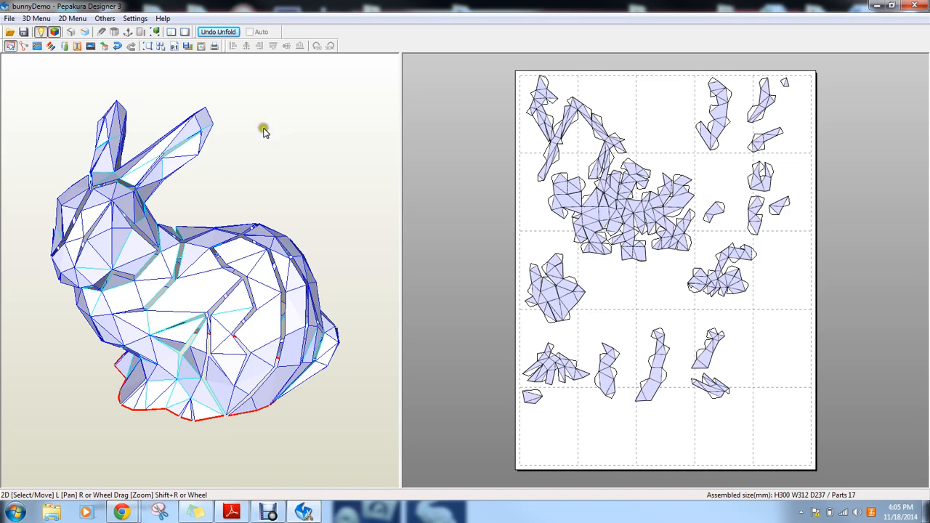
pyautogui.click(9, 18)
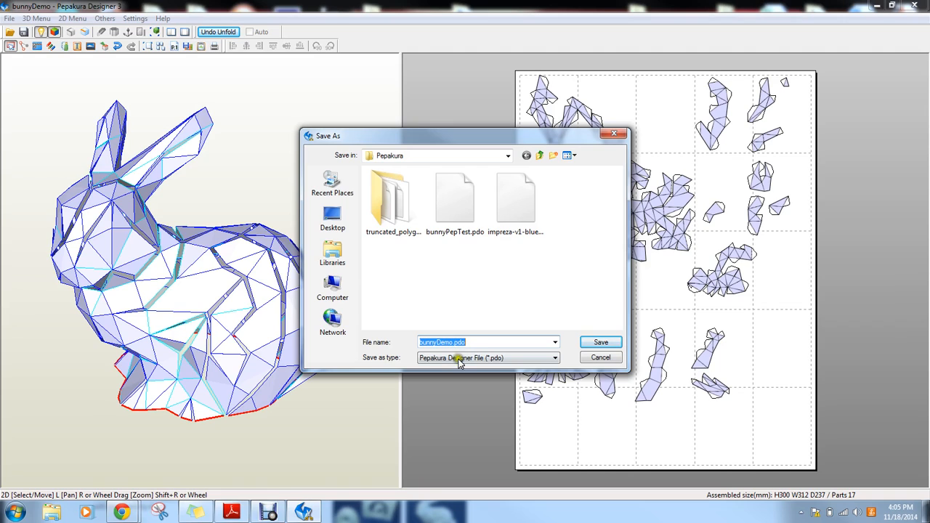
pyautogui.moveTo(614, 134)
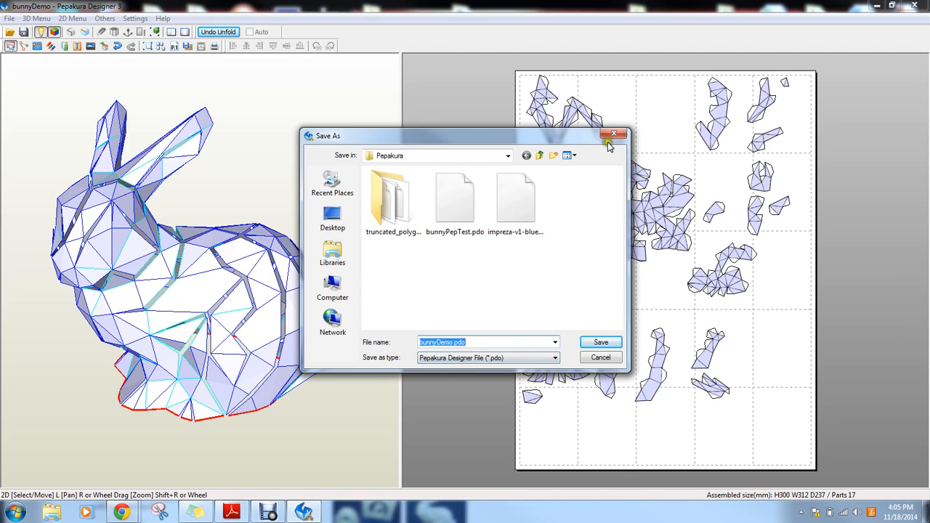
pyautogui.click(615, 136)
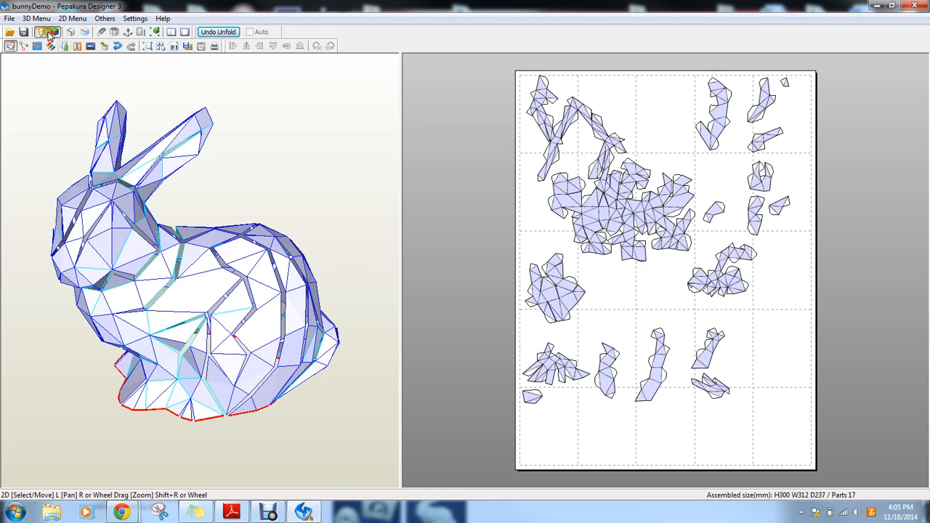
pyautogui.click(9, 18)
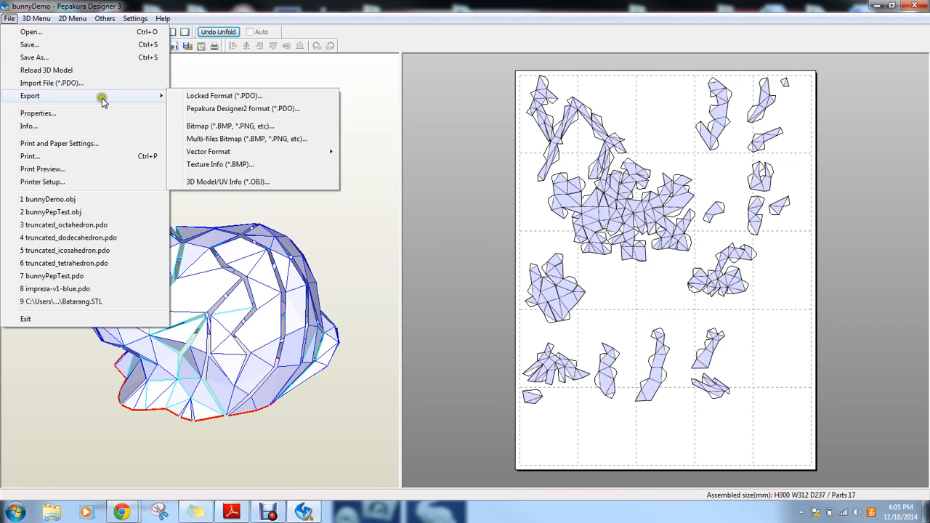
pyautogui.moveTo(231, 126)
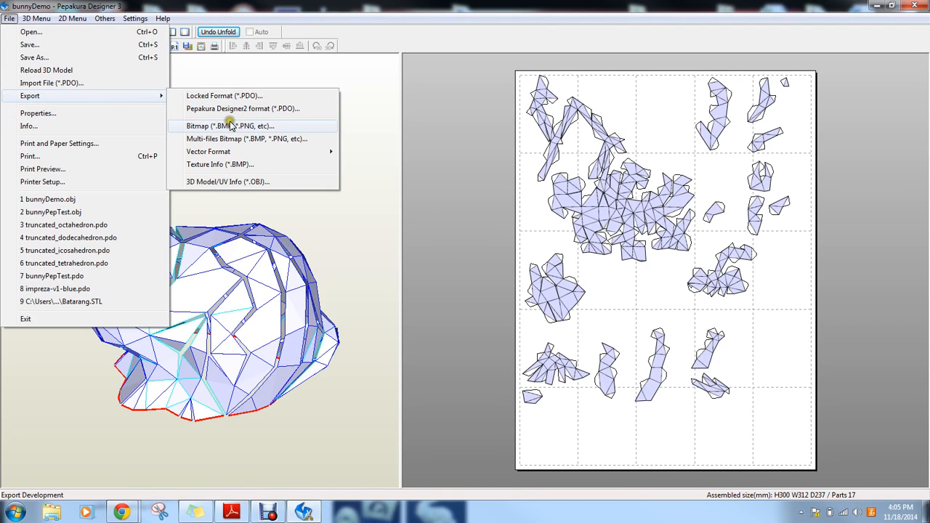
pyautogui.moveTo(252, 128)
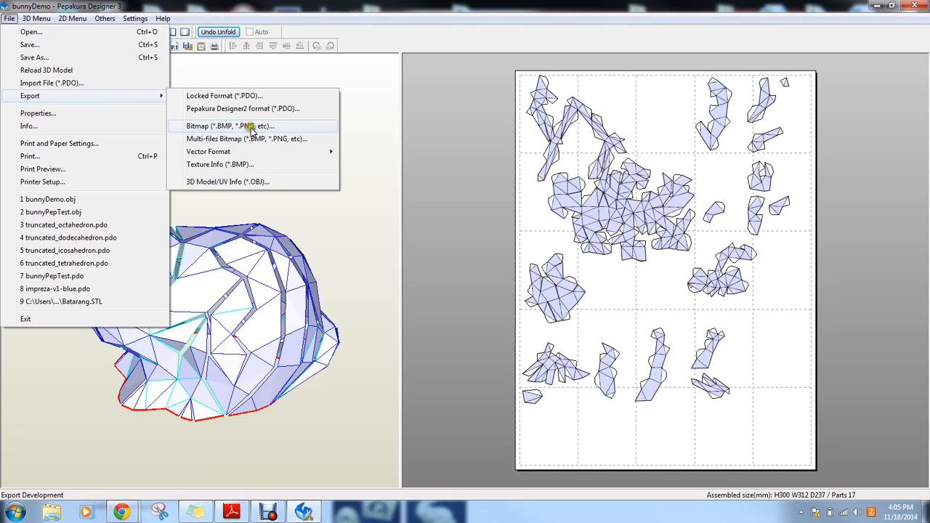
pyautogui.moveTo(263, 135)
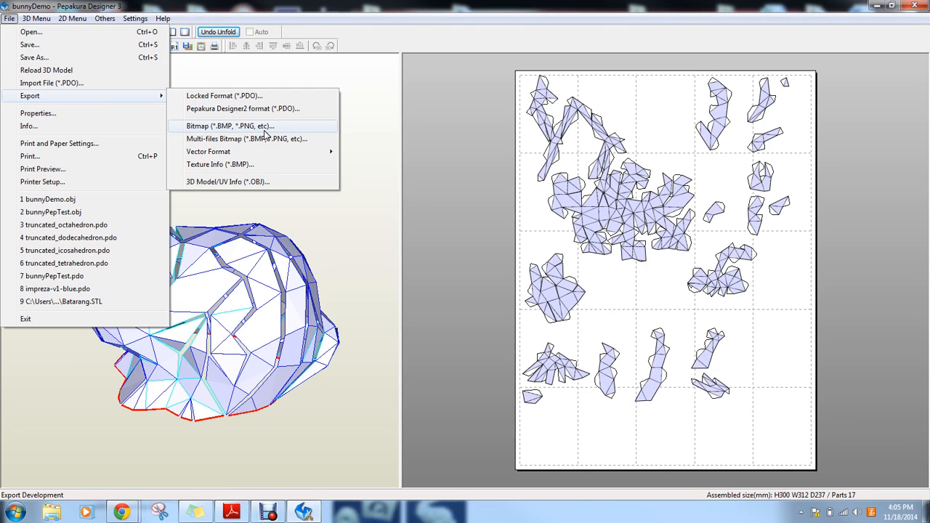
pyautogui.moveTo(265, 210)
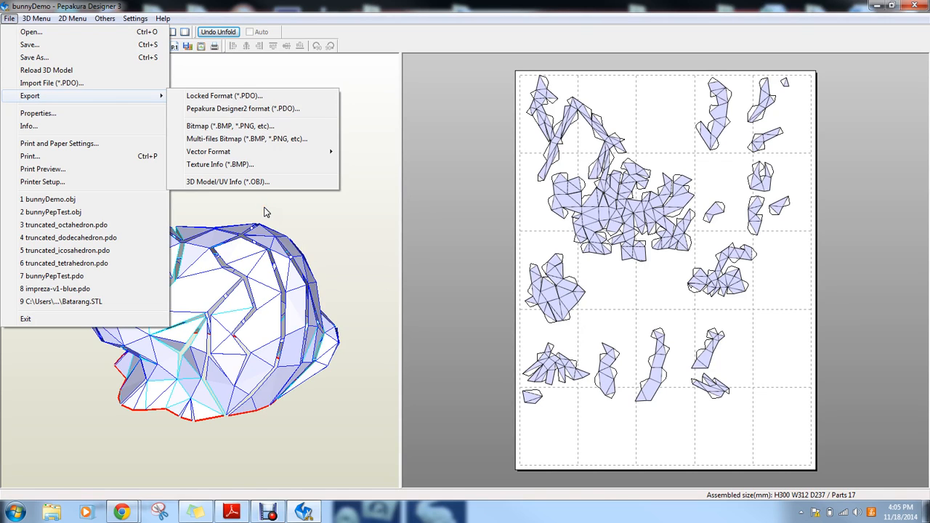
pyautogui.moveTo(208, 151)
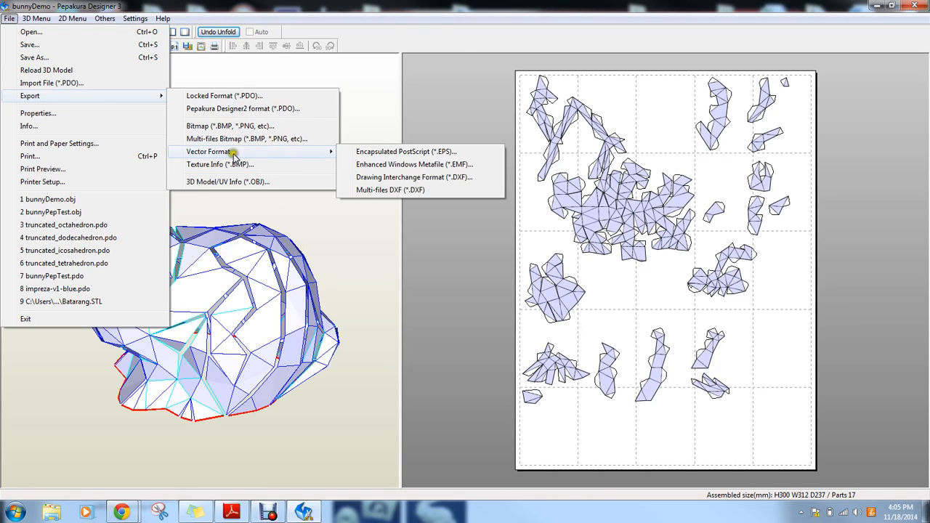
pyautogui.moveTo(255, 155)
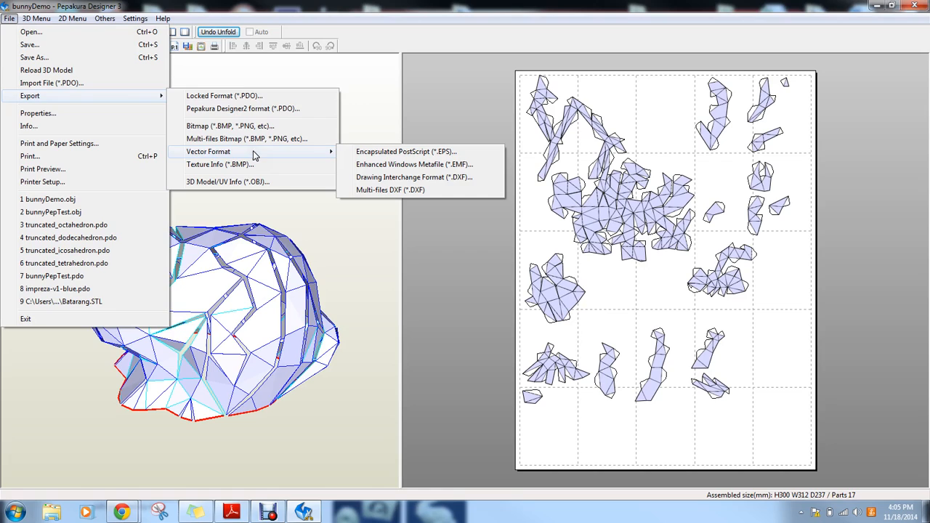
pyautogui.moveTo(296, 153)
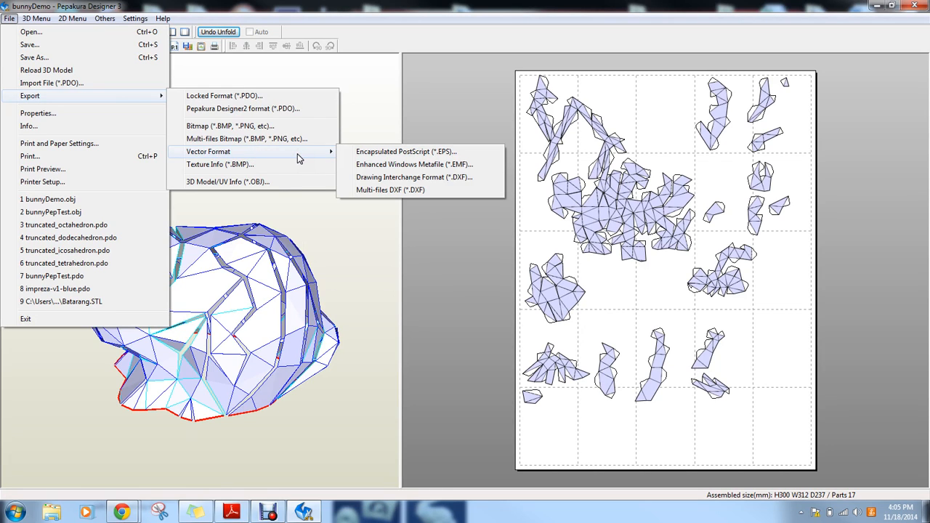
pyautogui.moveTo(414, 177)
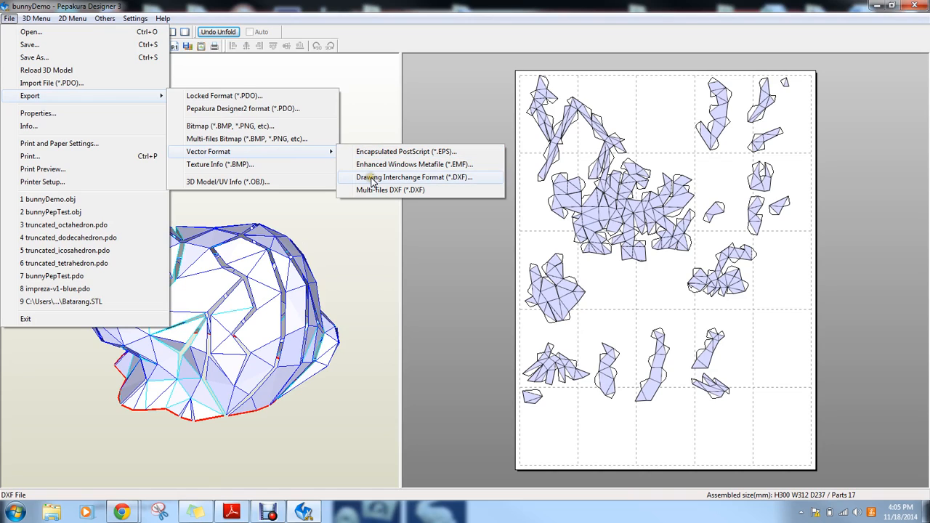
pyautogui.moveTo(397, 190)
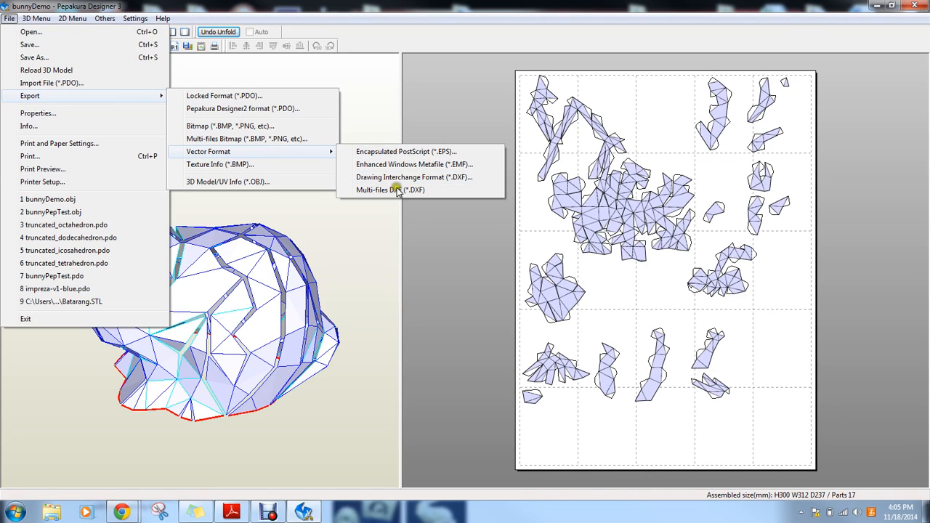
pyautogui.moveTo(779, 102)
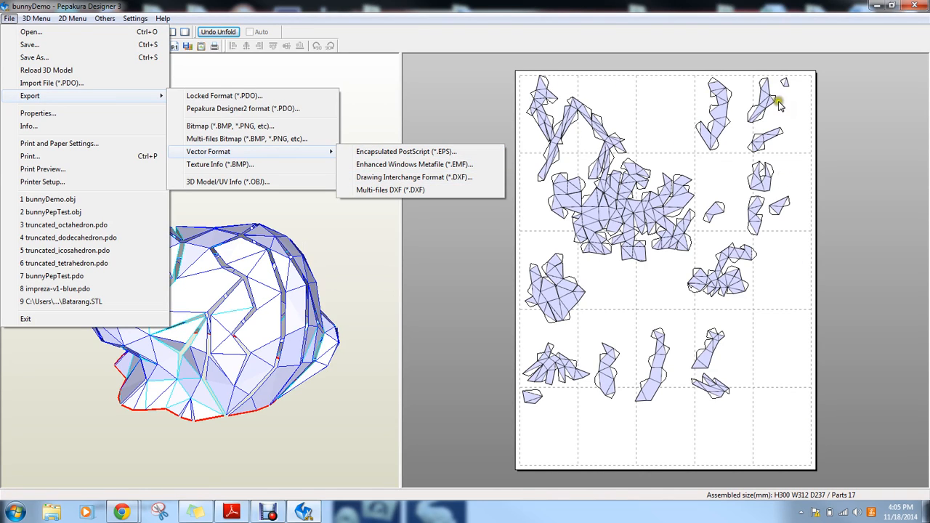
pyautogui.moveTo(559, 152)
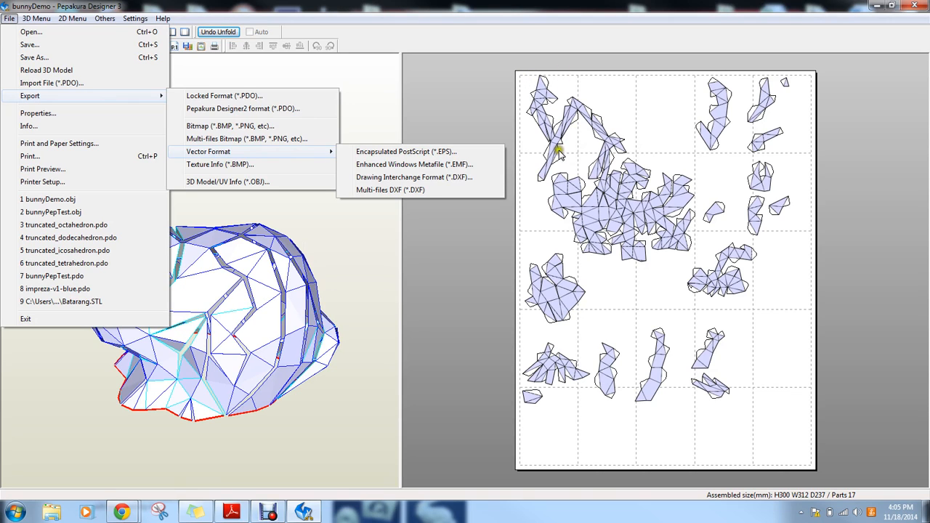
pyautogui.moveTo(414, 177)
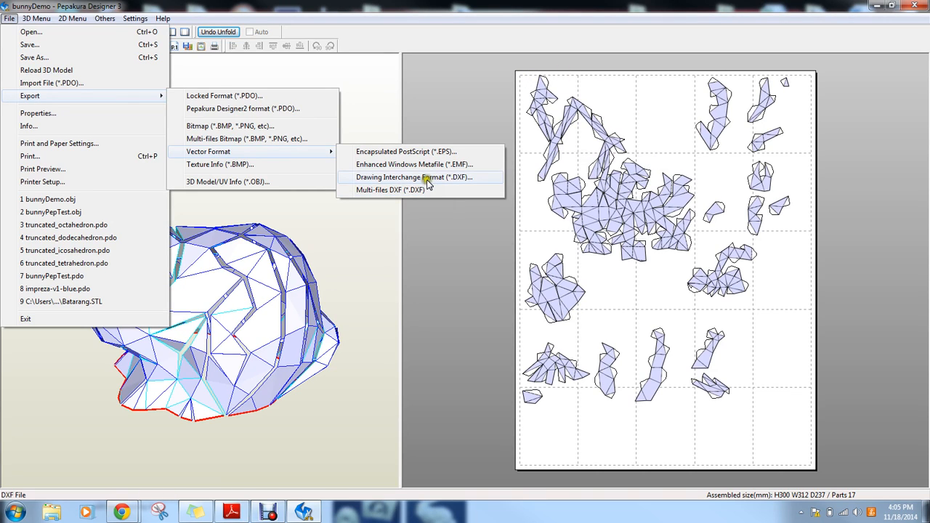
pyautogui.moveTo(427, 182)
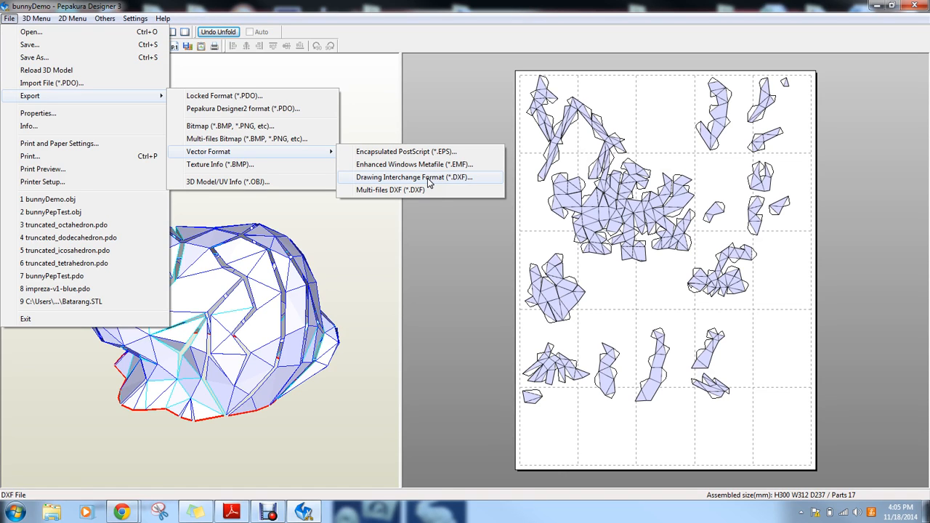
pyautogui.moveTo(447, 178)
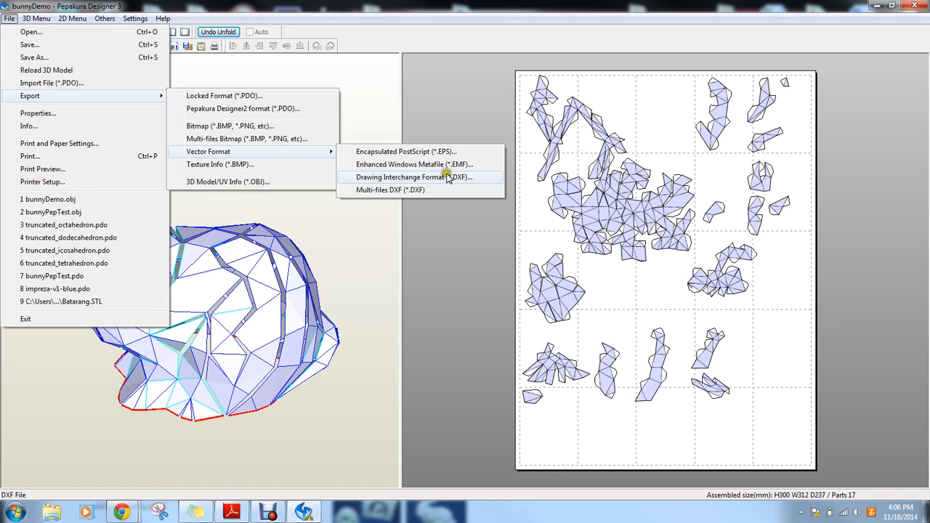
pyautogui.moveTo(483, 179)
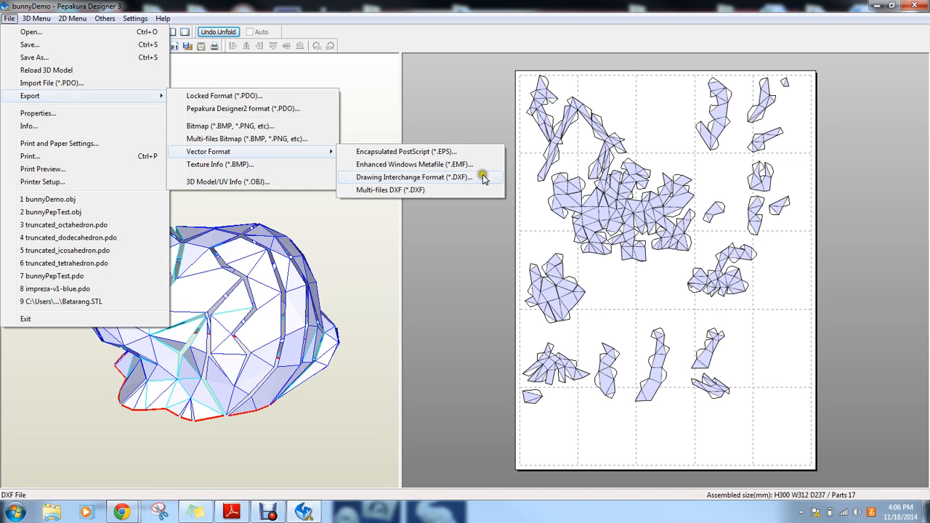
pyautogui.moveTo(577, 122)
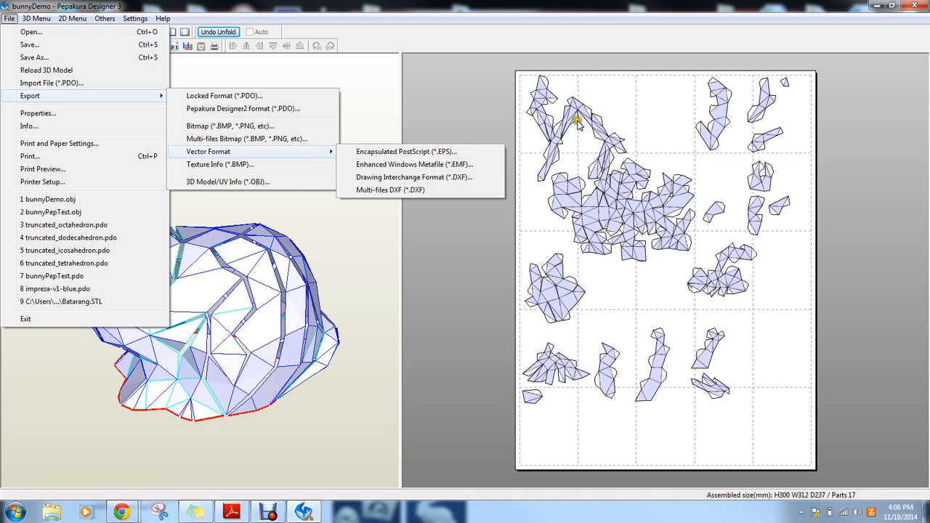
pyautogui.moveTo(584, 160)
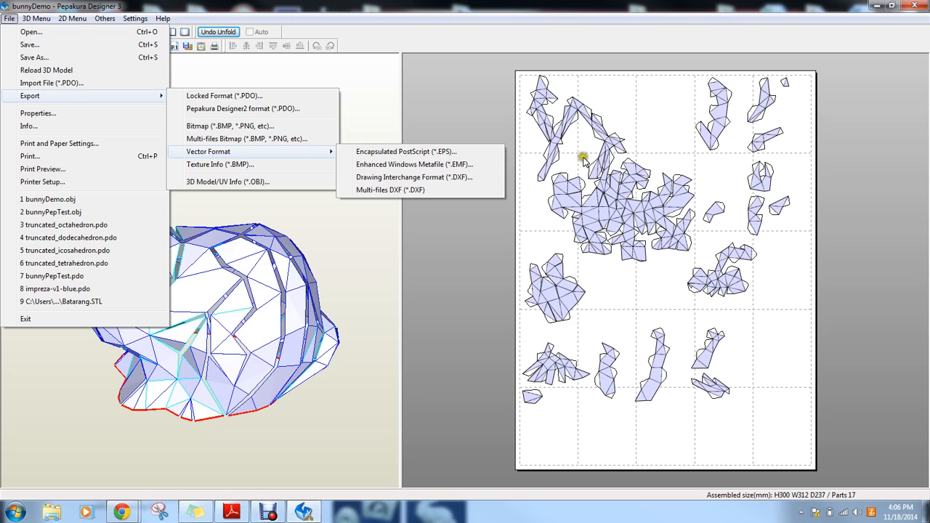
pyautogui.moveTo(617, 200)
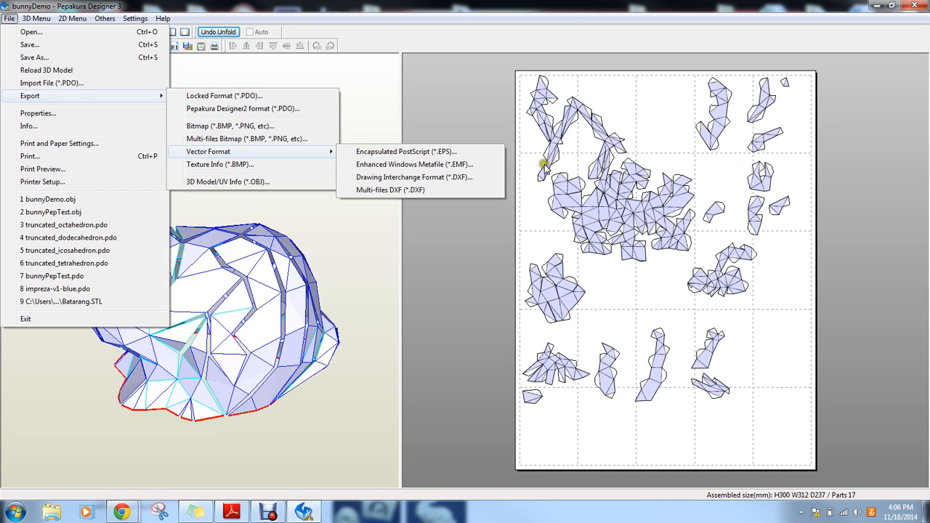
pyautogui.moveTo(570, 164)
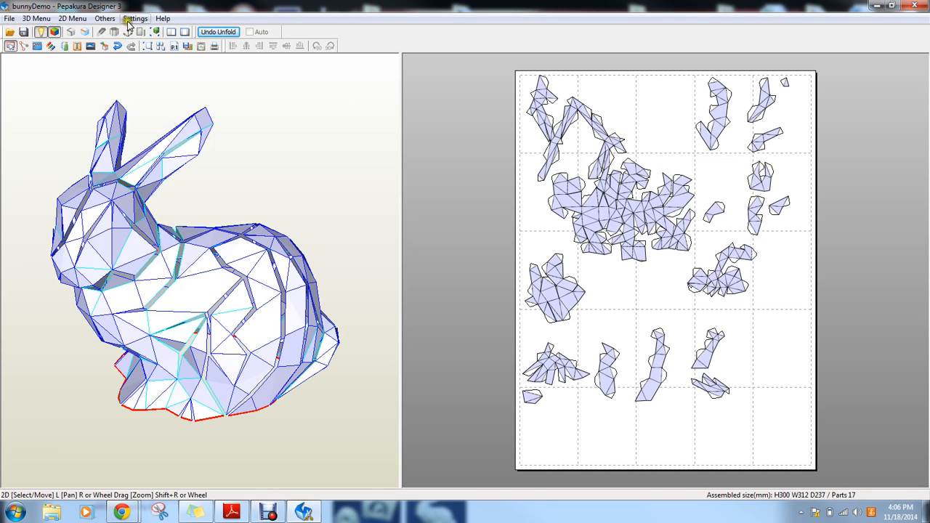
# - Zoom in on the edge numbers and bring up the 2D Menu display options
pyautogui.click(72, 18)
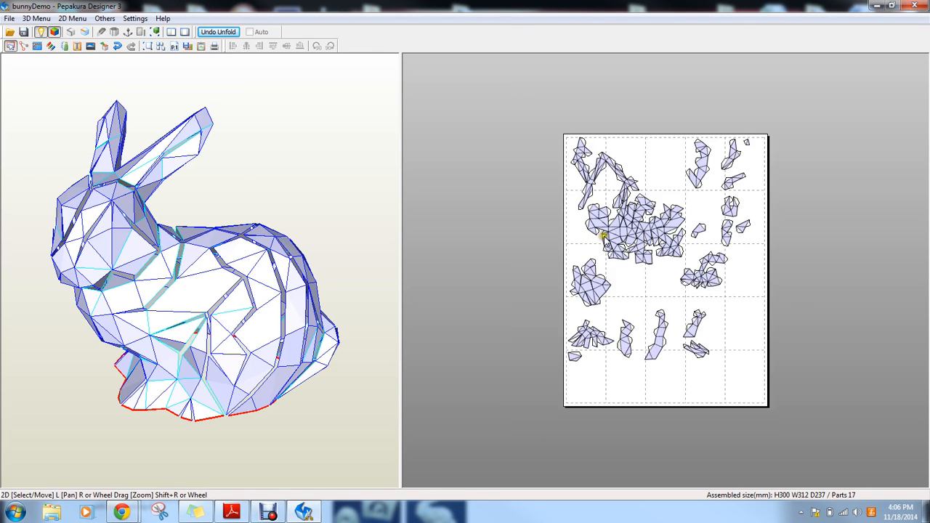
pyautogui.scroll(3)
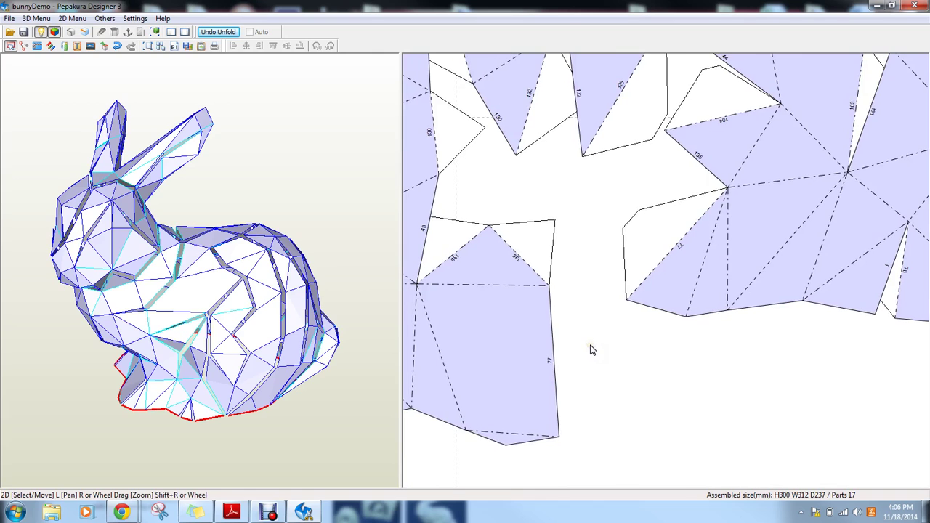
pyautogui.click(72, 18)
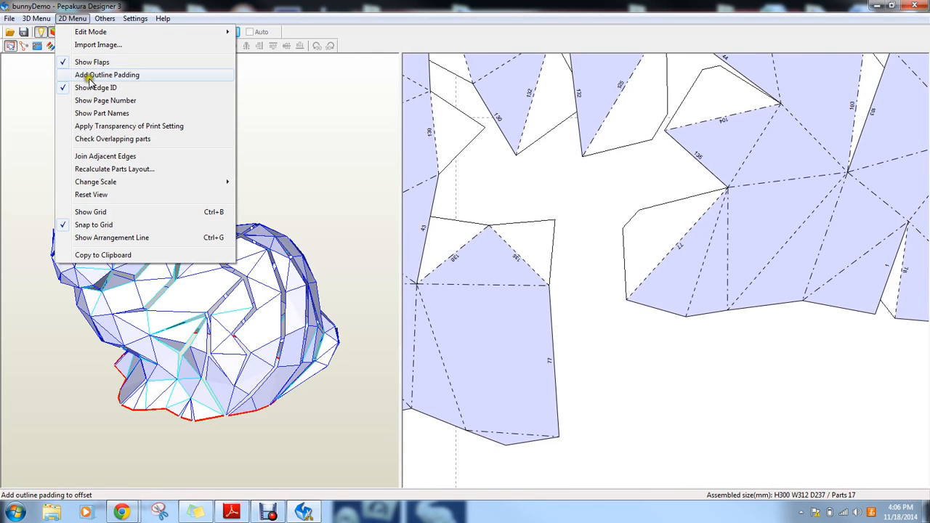